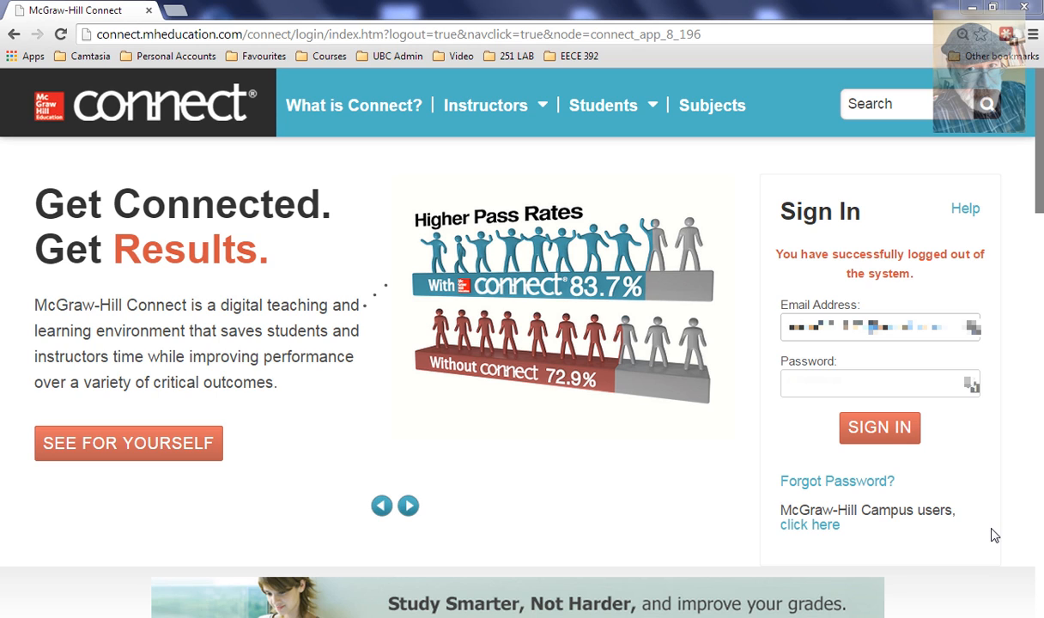
- Sign in to Connect and enter EECE 253 Section 201 from My courses
click(879, 428)
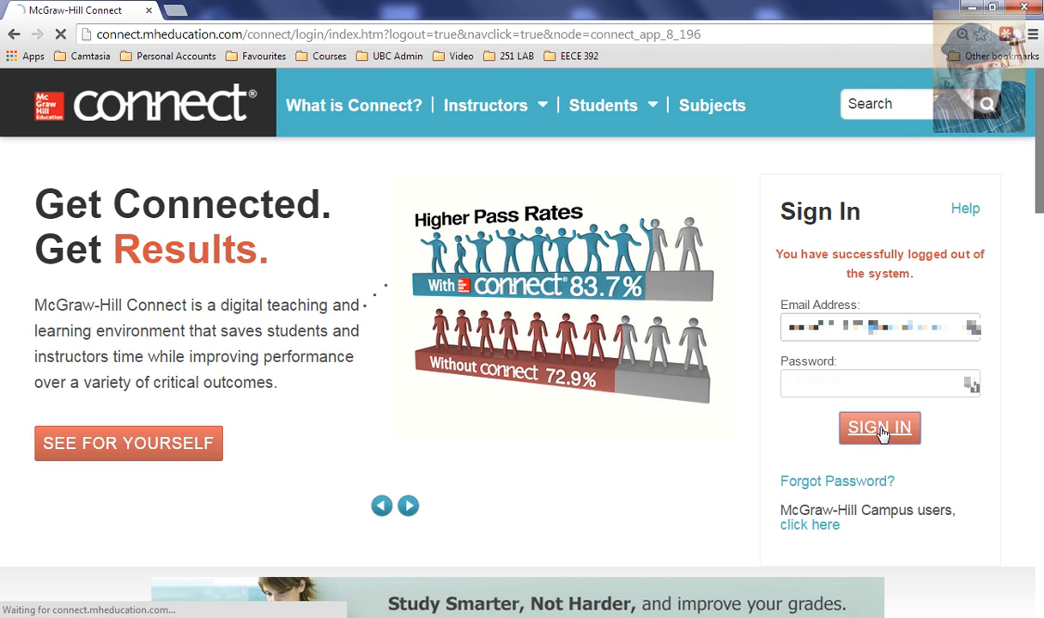
click(879, 427)
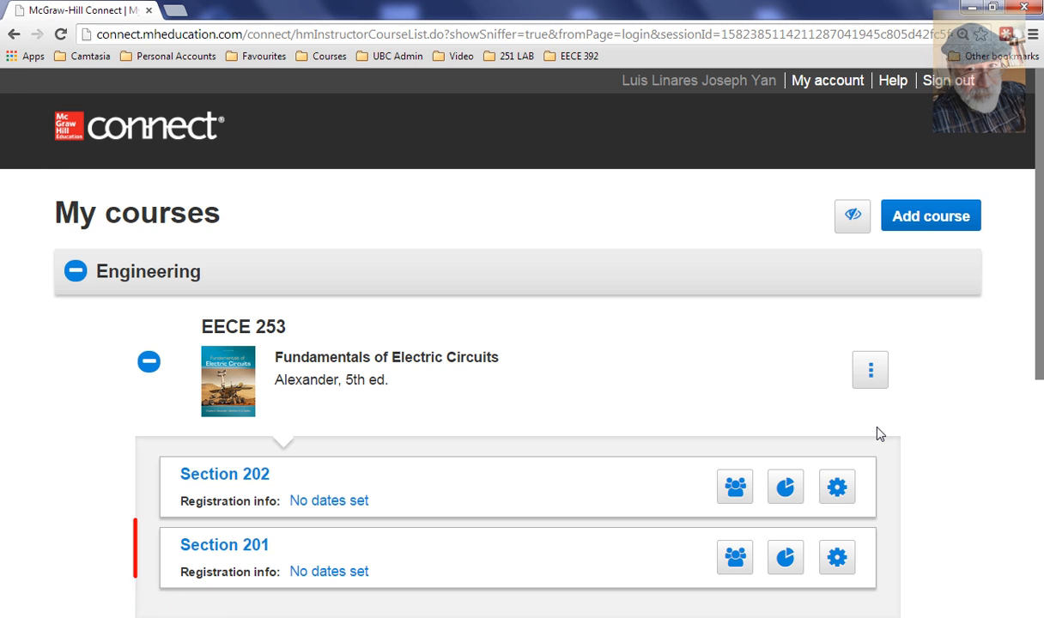
click(225, 544)
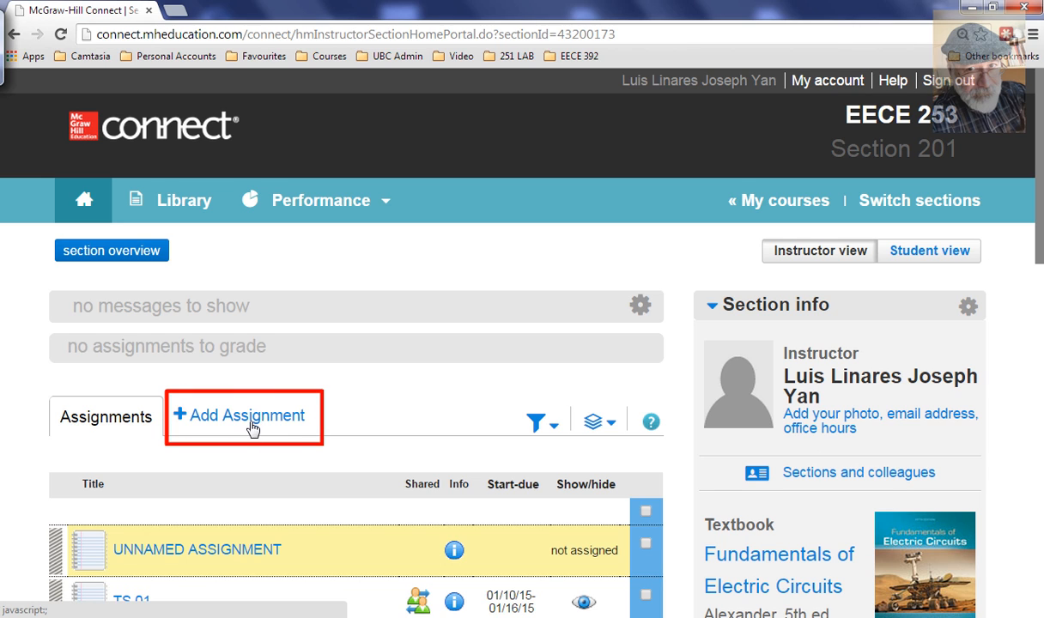
- Add a new assignment and choose Question Bank as its type
click(246, 416)
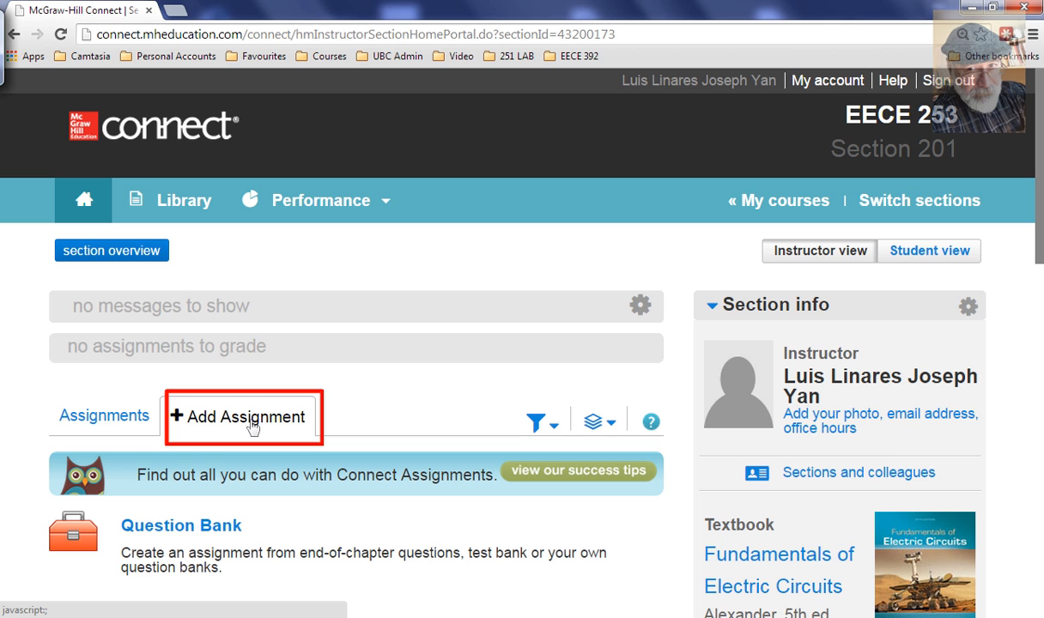
scroll(down, 3)
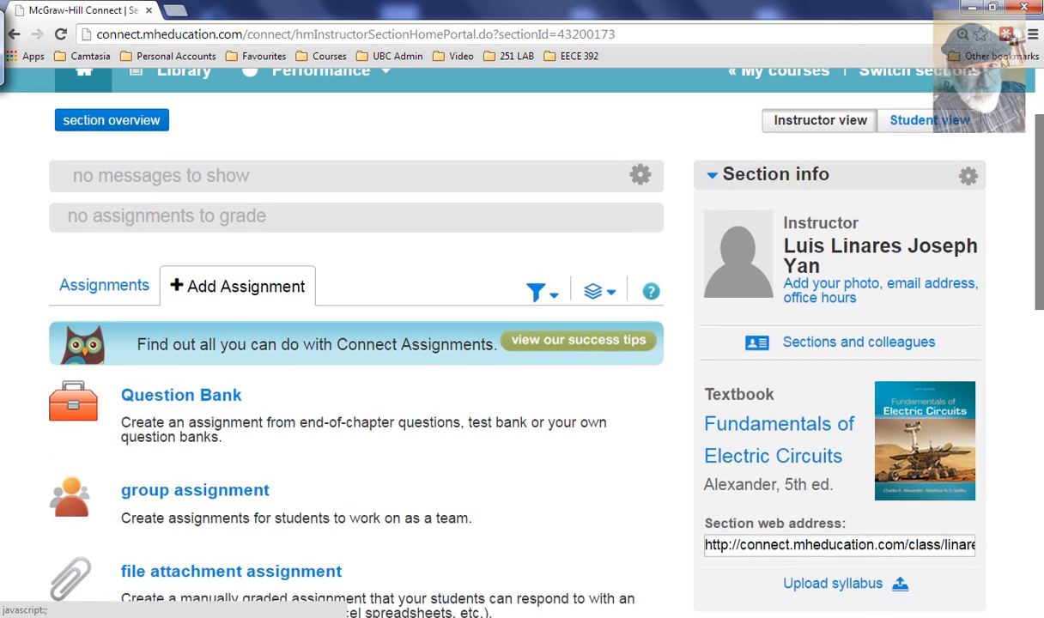
scroll(down, 3)
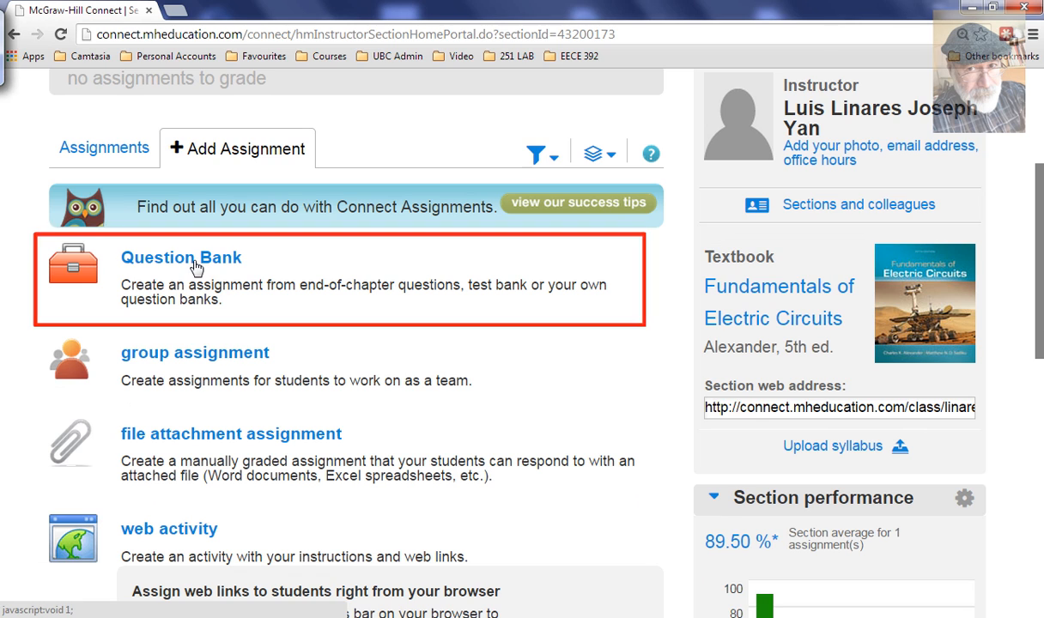
click(181, 258)
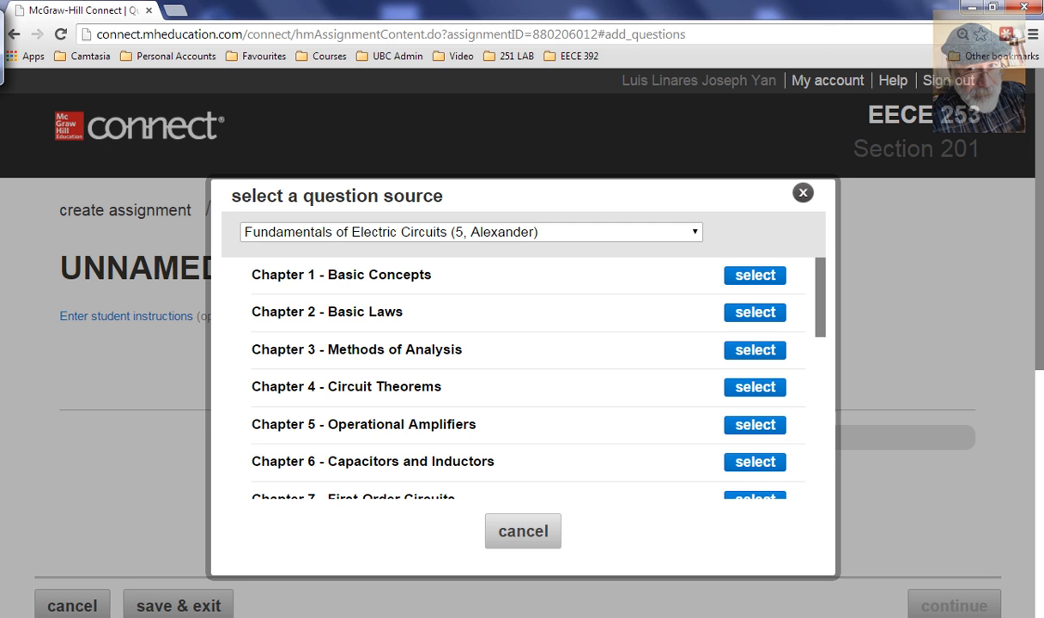
- Scroll through the textbook chapter list in the question-source dialog
scroll(down, 3)
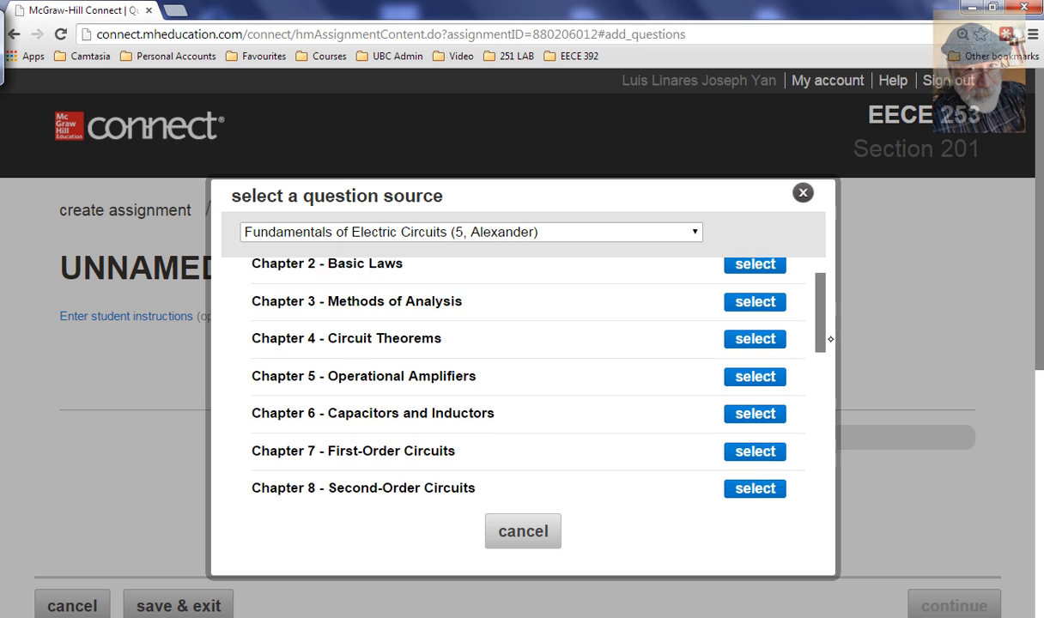
scroll(down, 3)
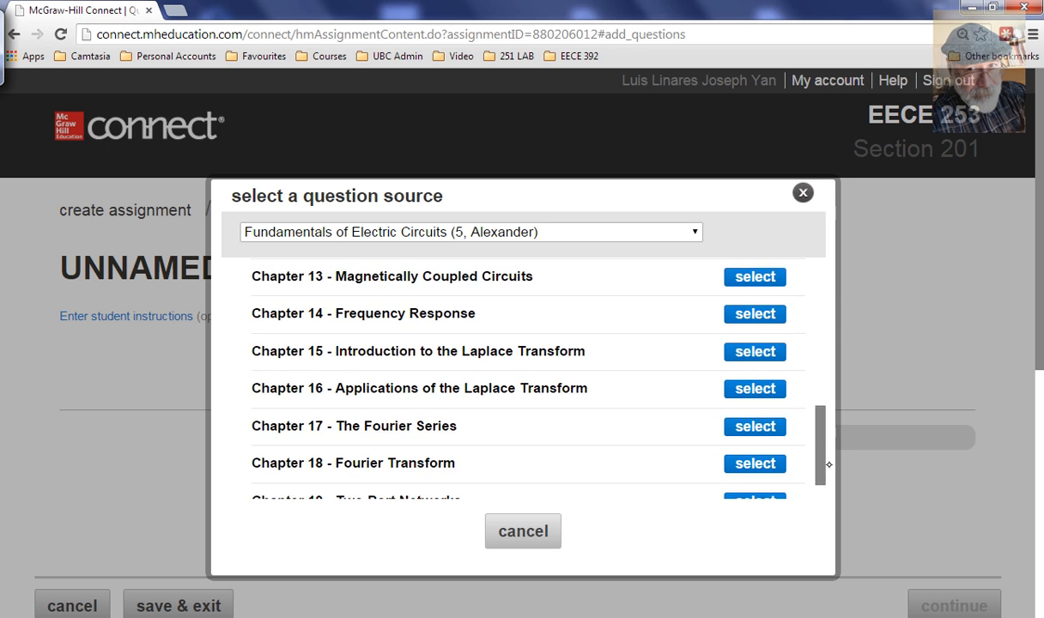
scroll(up, 3)
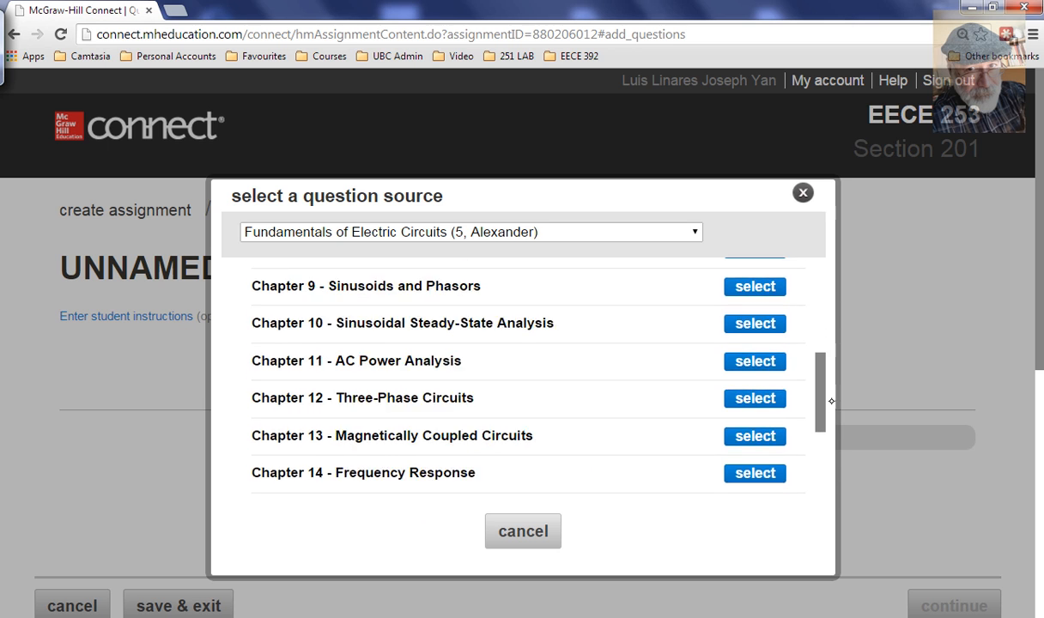
scroll(down, 3)
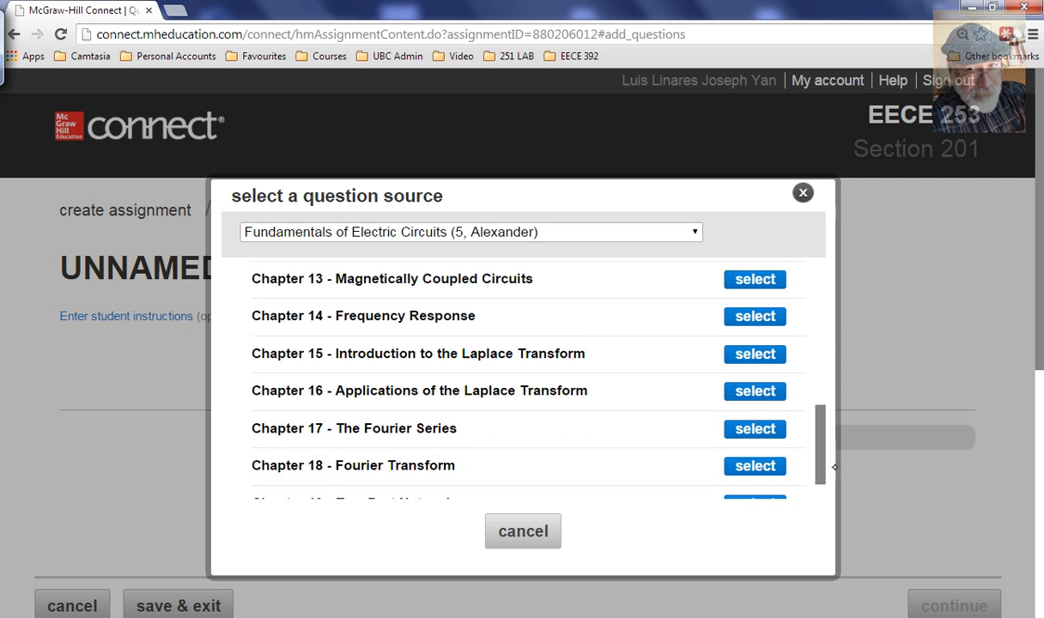
scroll(up, 3)
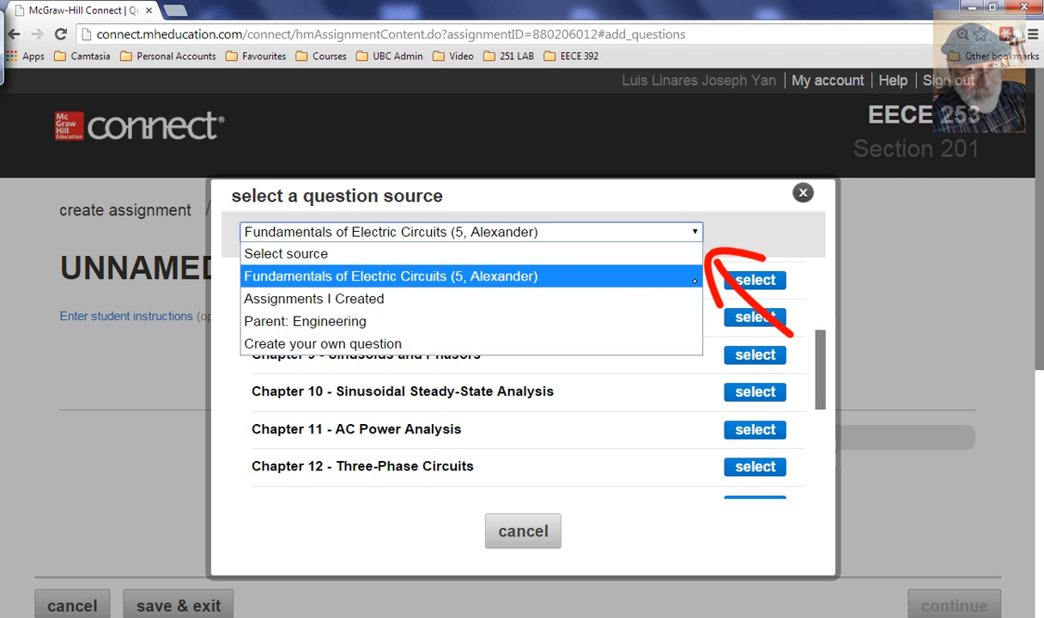
mouse_move(322, 344)
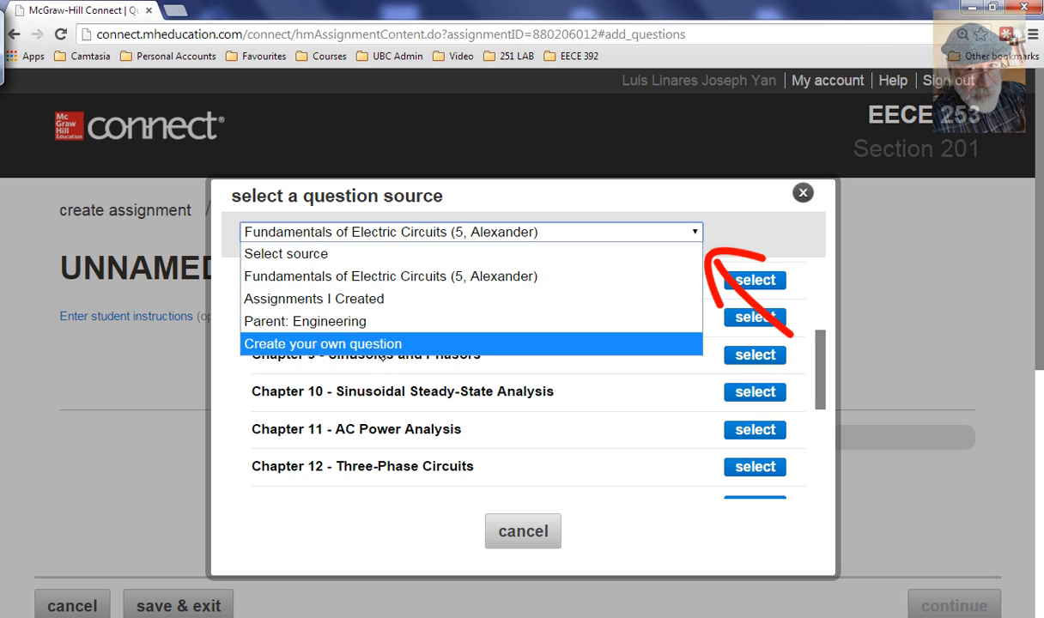
- Choose Create your own question as the source and pick the Worksheet question type
click(322, 343)
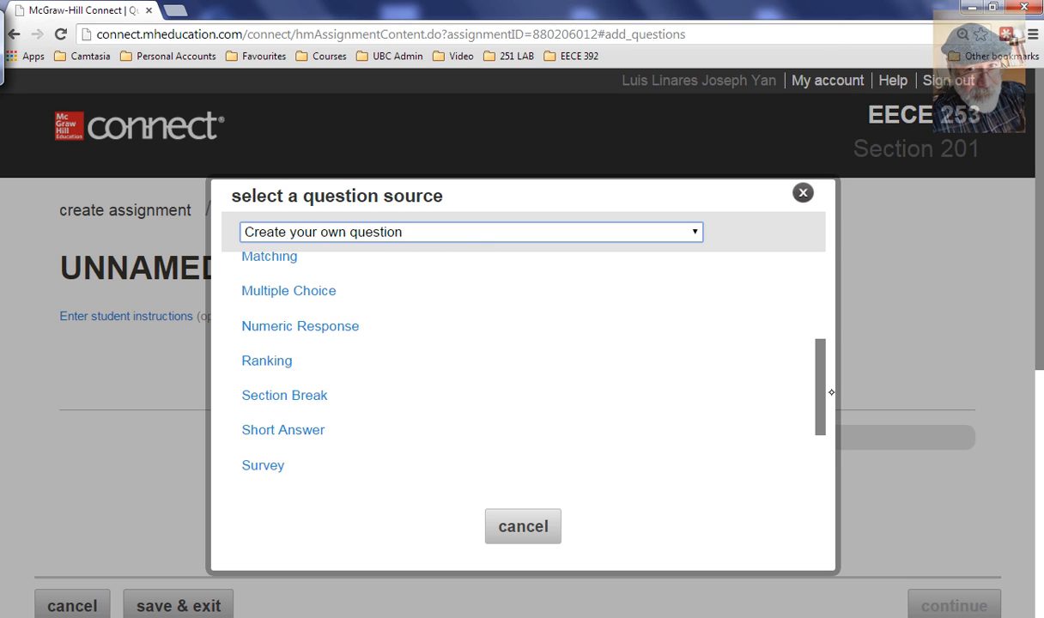
scroll(down, 3)
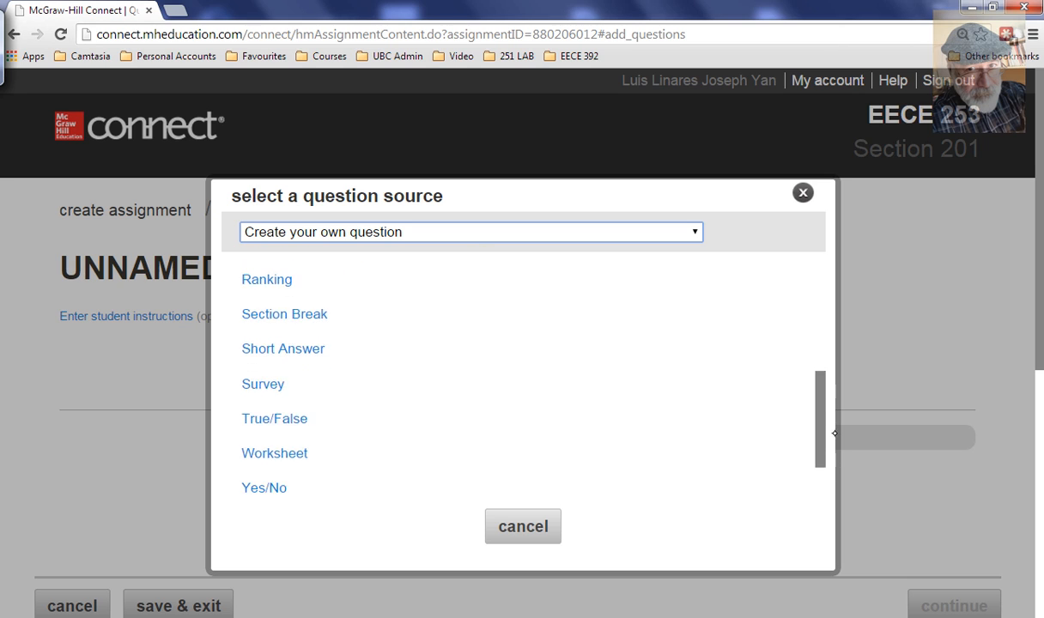
scroll(down, 3)
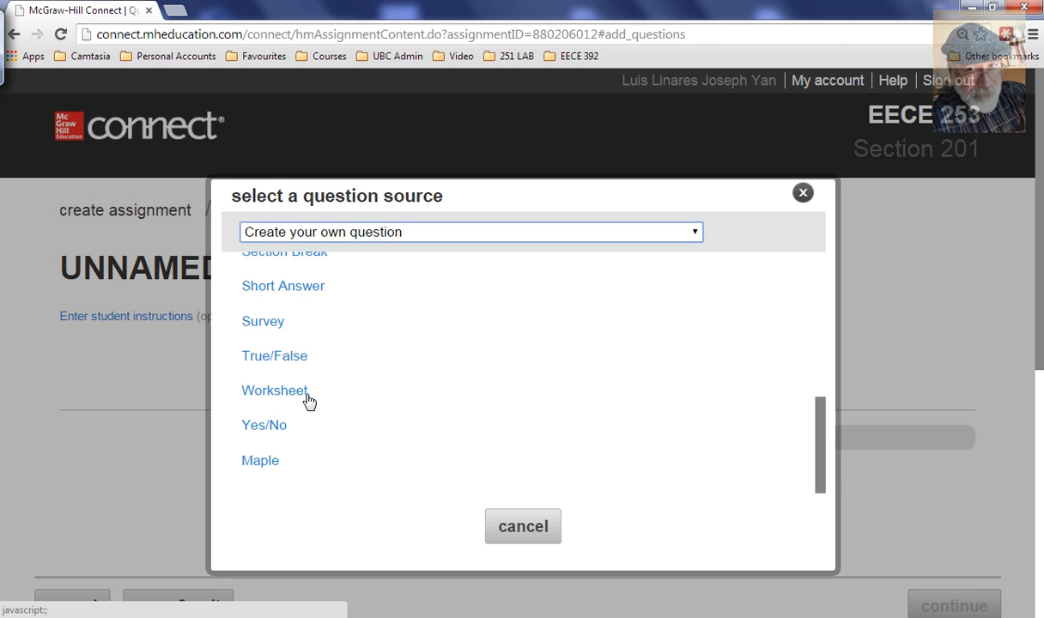
click(274, 391)
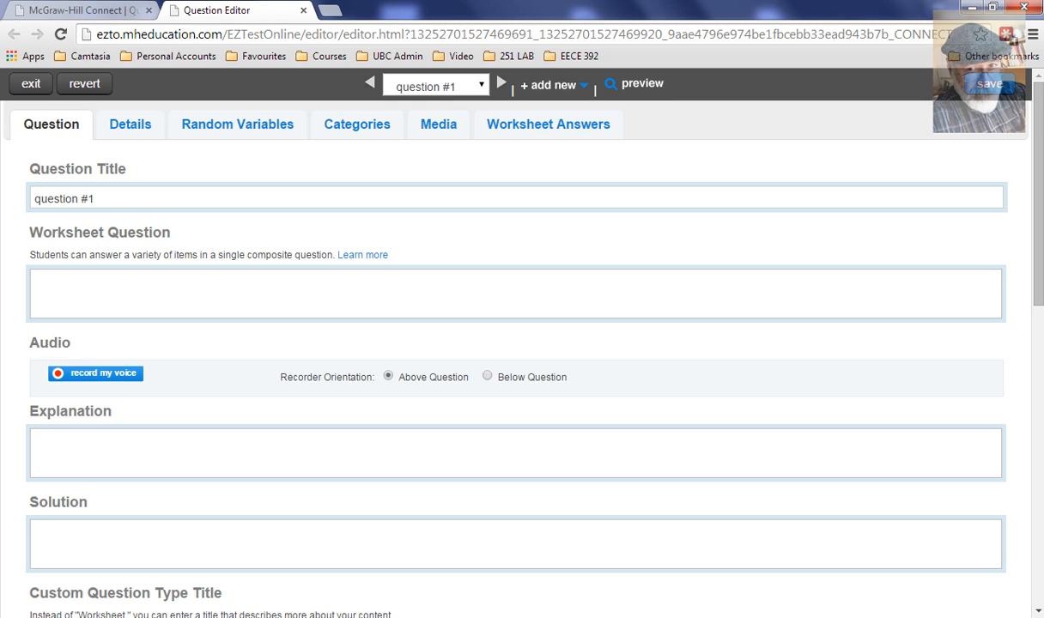
click(50, 124)
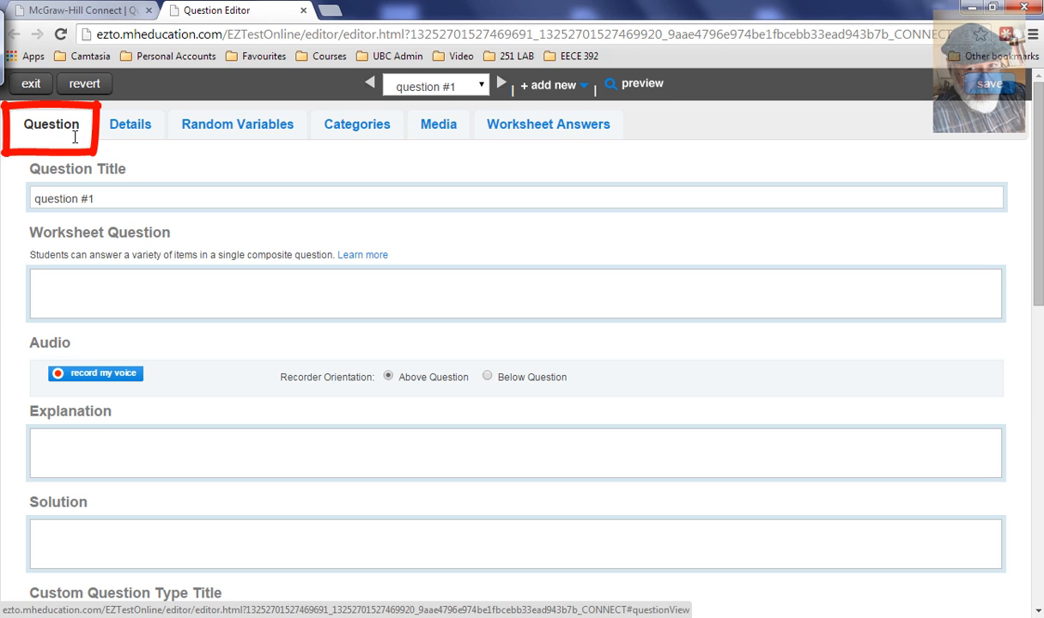
mouse_move(318, 191)
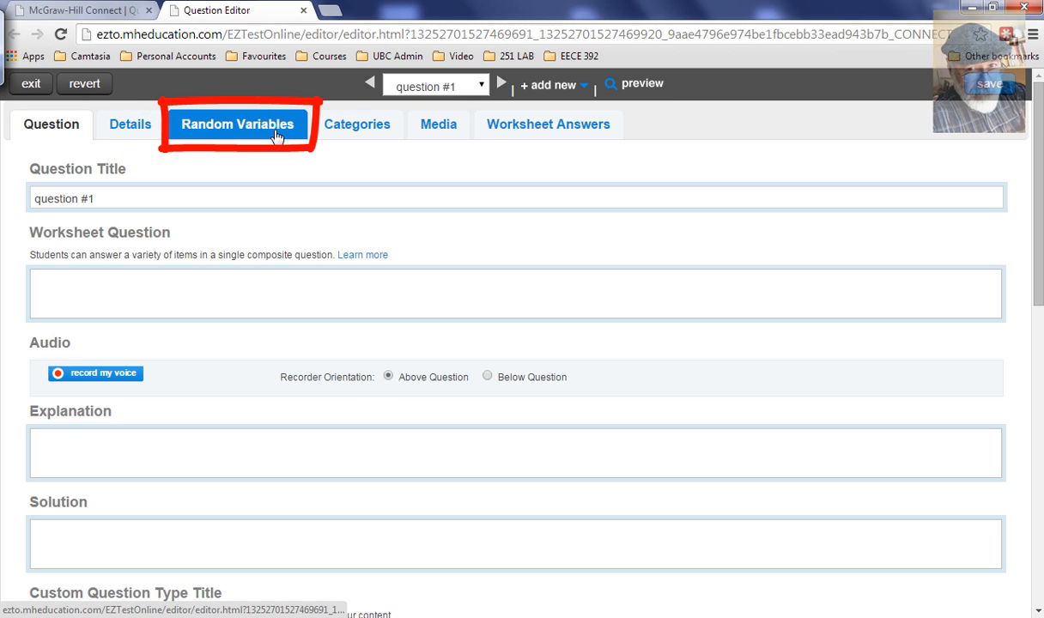
mouse_move(238, 123)
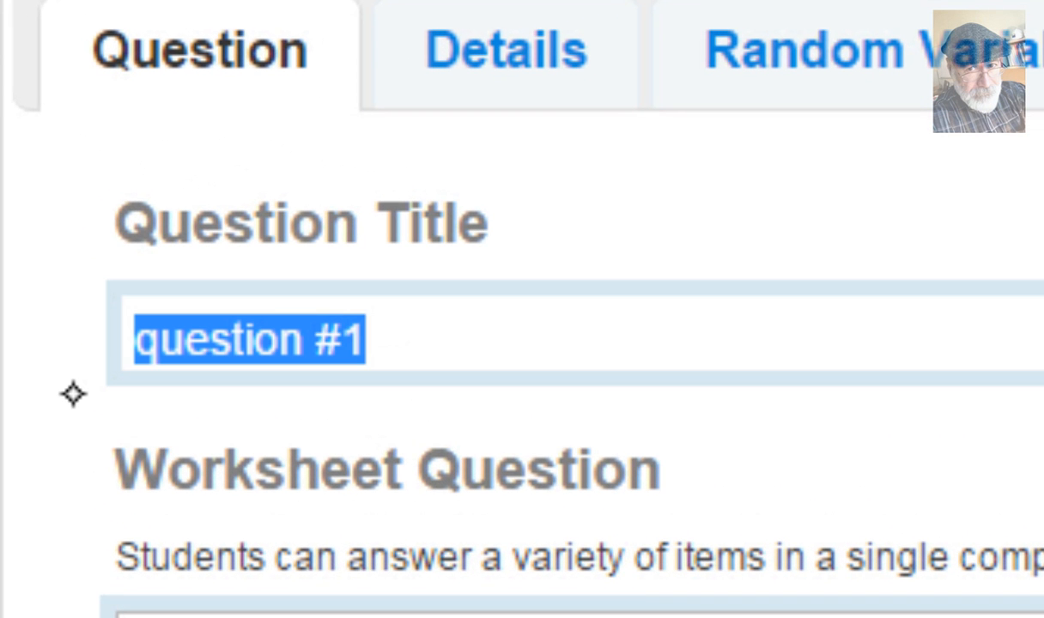
- Retitle the question from question #1 to A1.Q1
text(A)
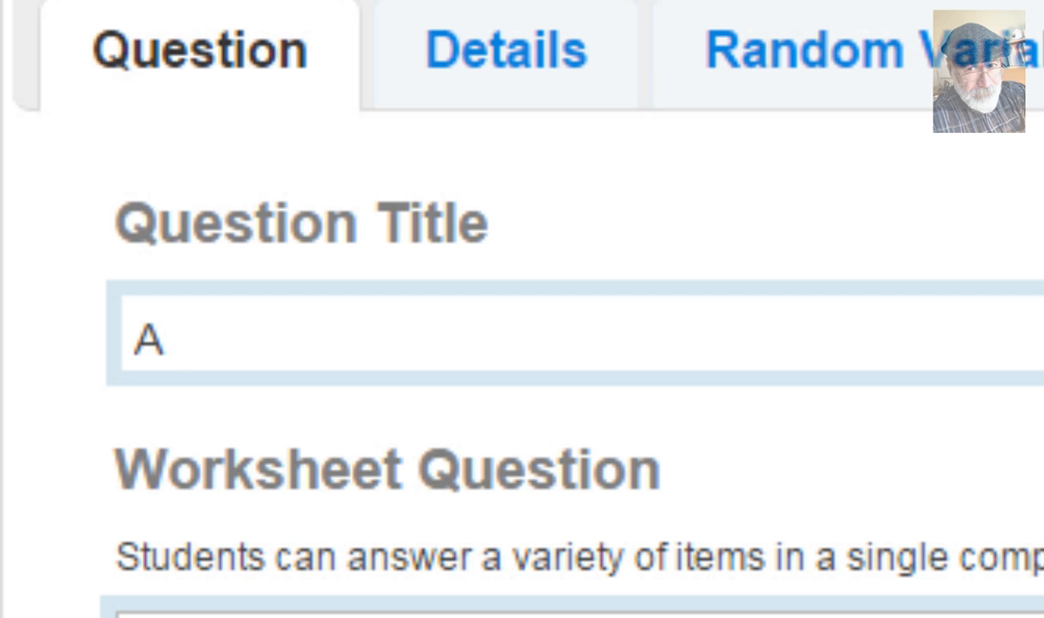
text(1.Q1)
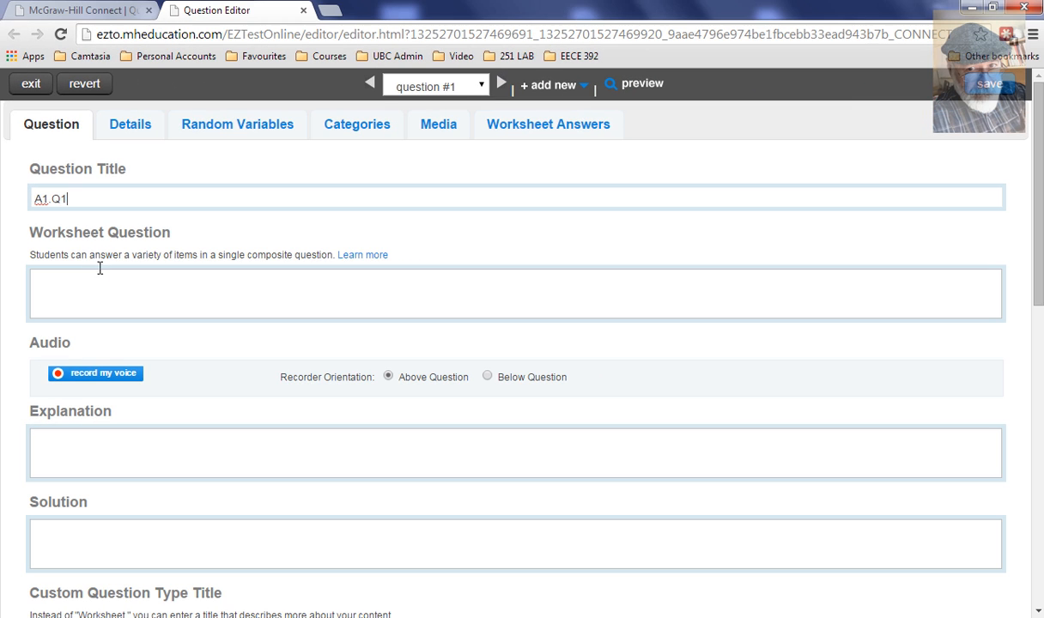
mouse_move(126, 261)
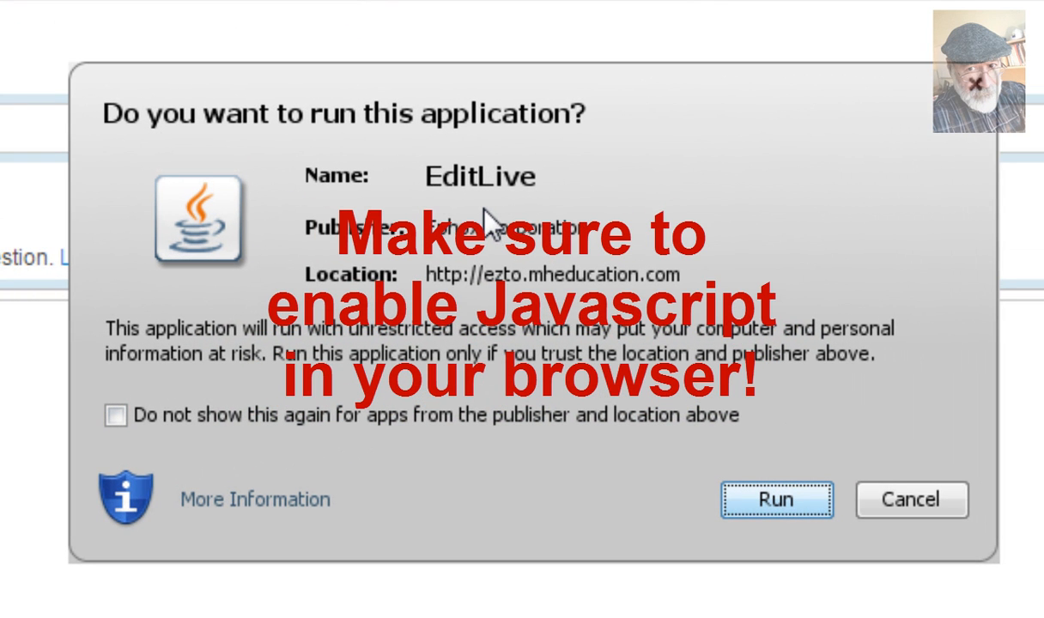
mouse_move(526, 219)
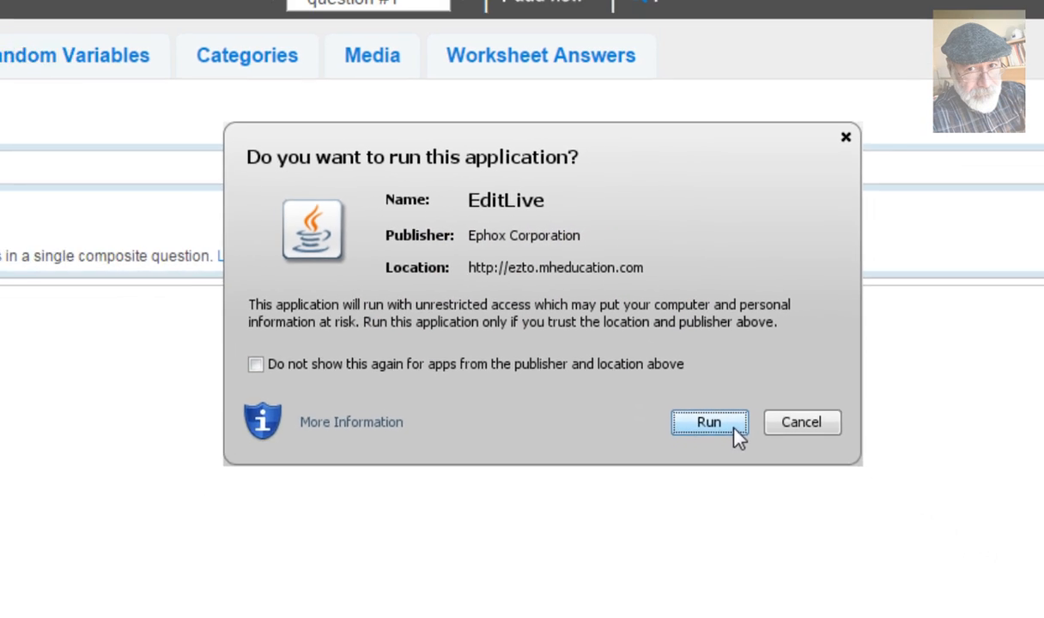
- Allow the EditLive editor, then type 'For a rectangle with a hight = H'
click(709, 422)
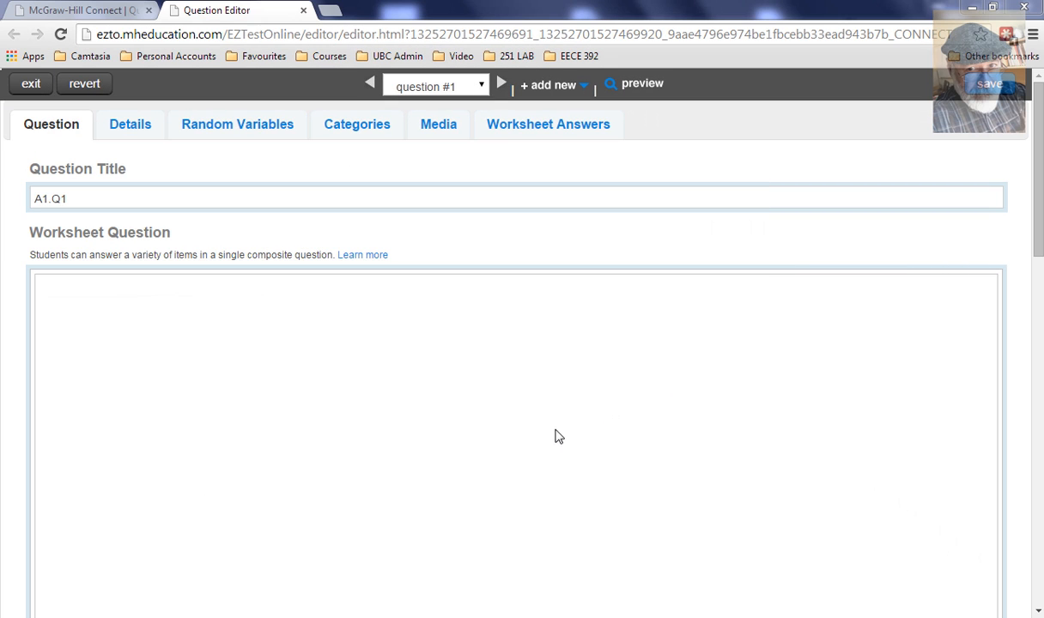
mouse_move(261, 372)
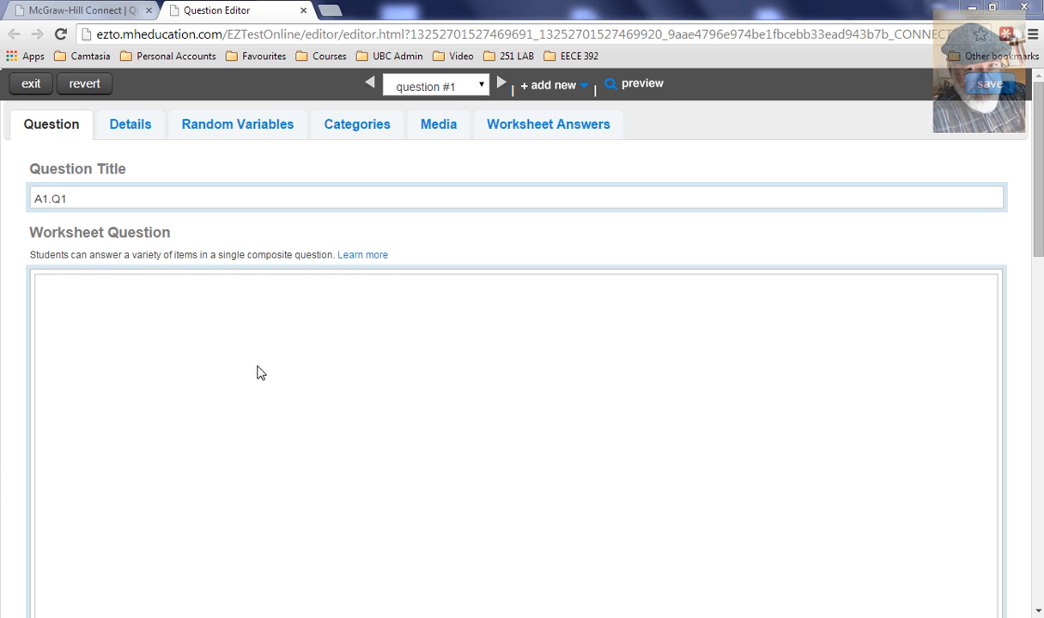
mouse_move(226, 379)
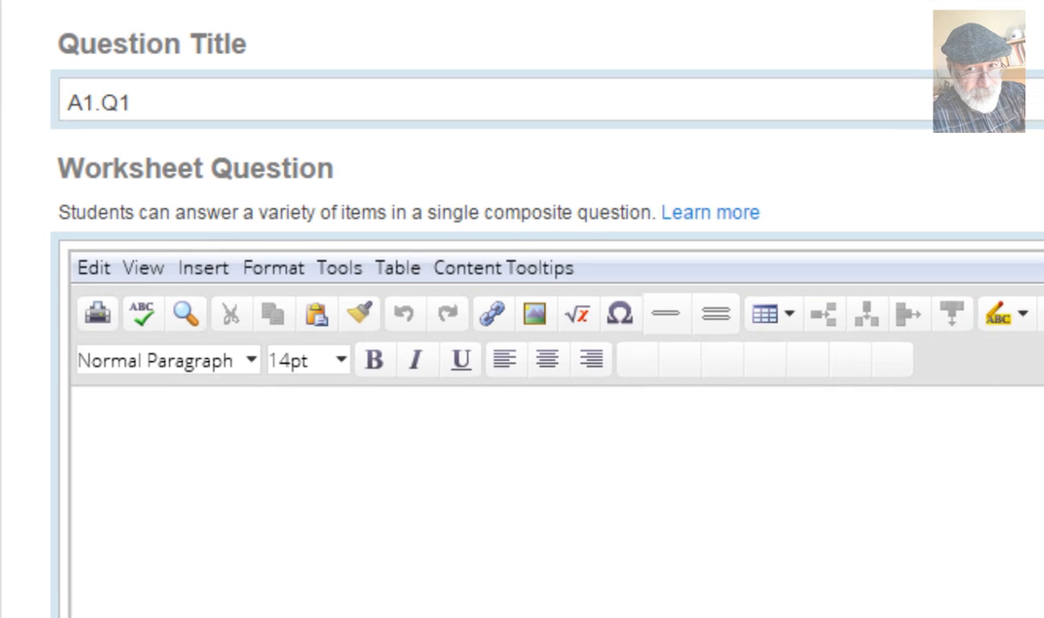
text(For a recta)
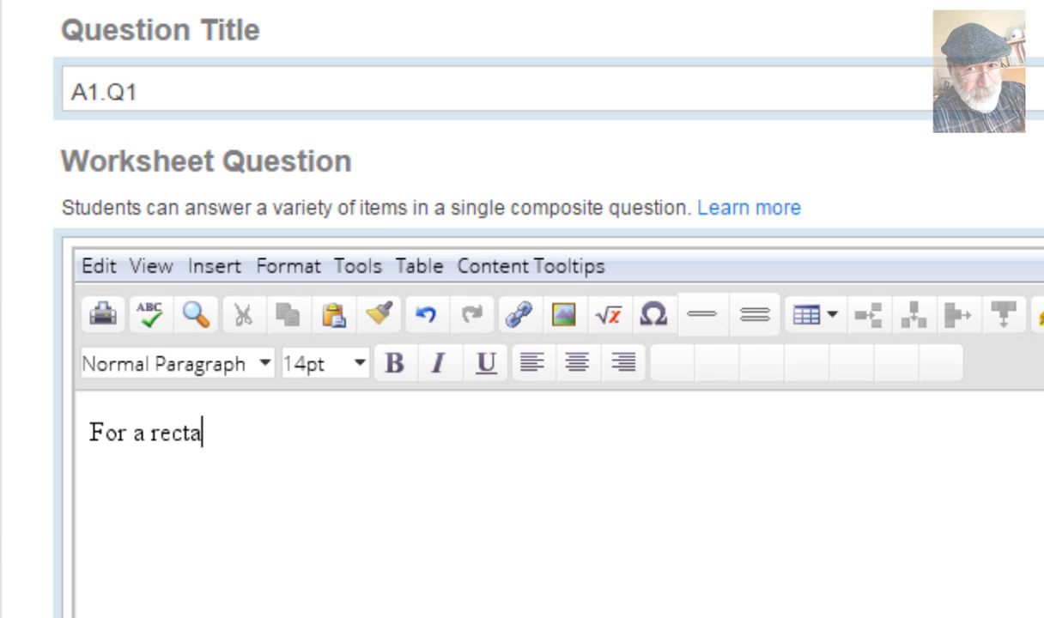
text(ngle with a hight)
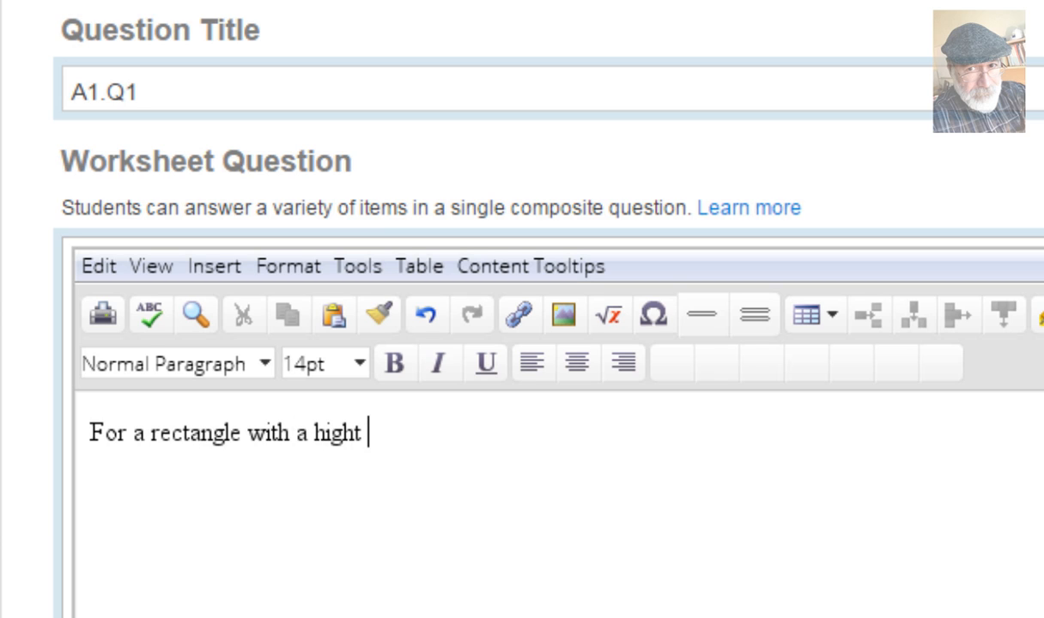
text(=)
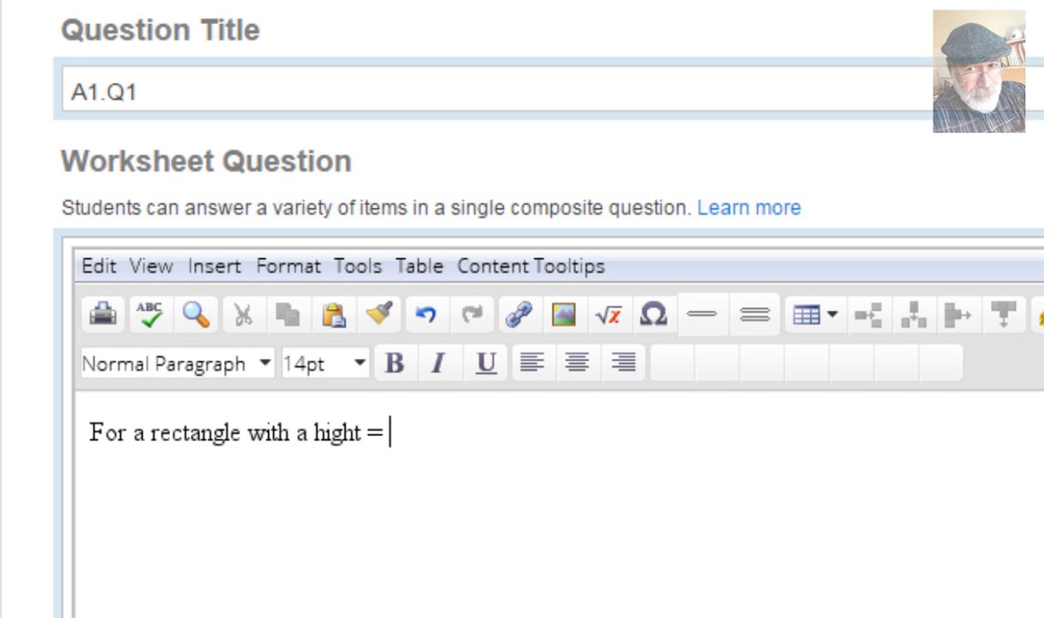
text(H)
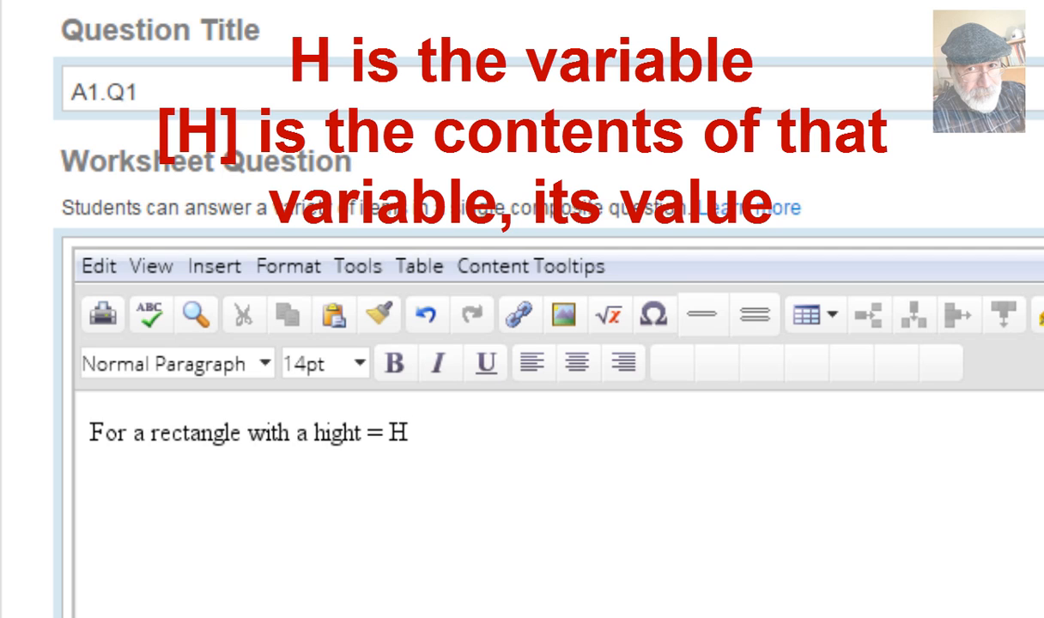
- Bracket the H as [H] and add 'cm, and a width = [W]'
click(383, 433)
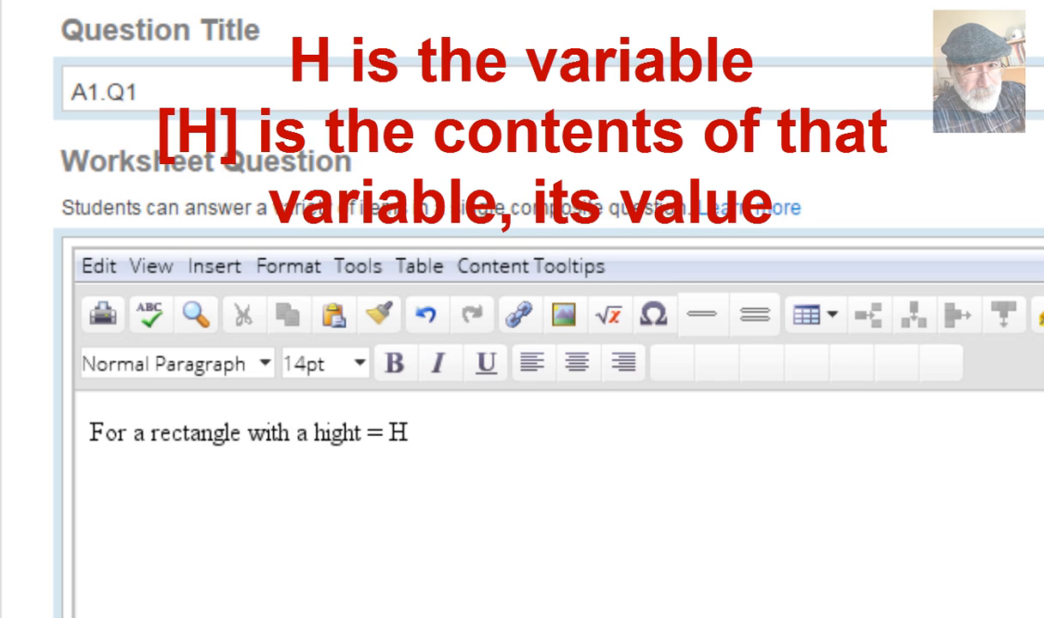
text([H)
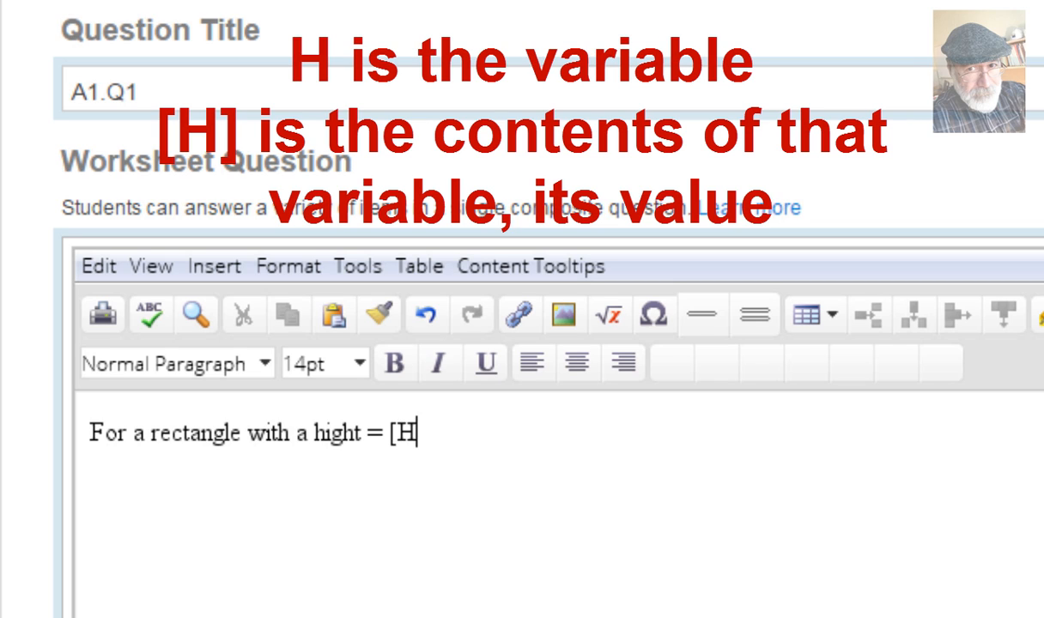
text(])
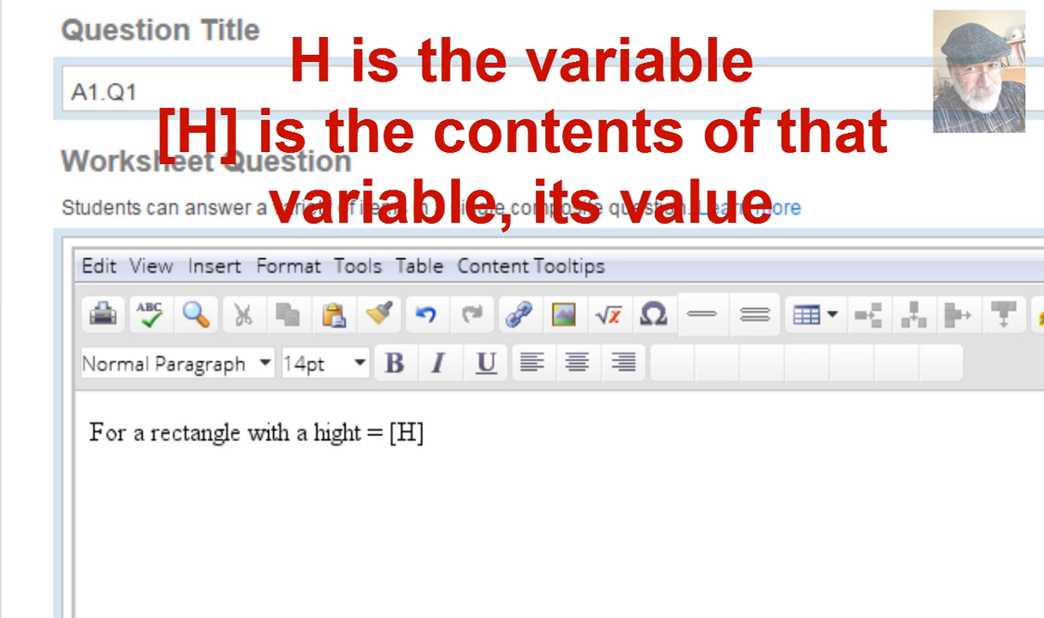
text(cm)
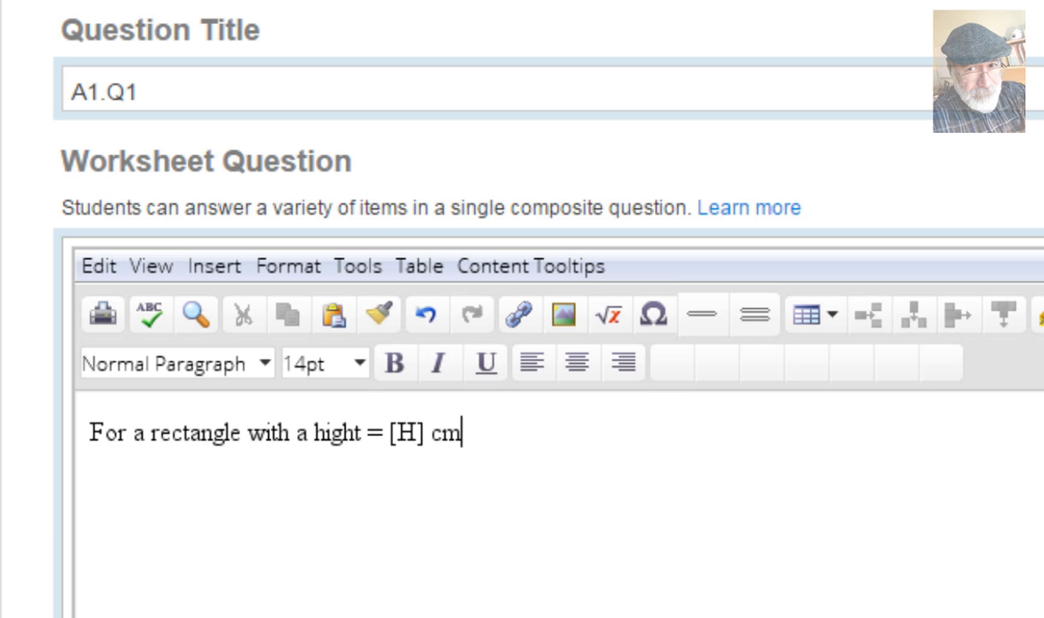
text(, and a width)
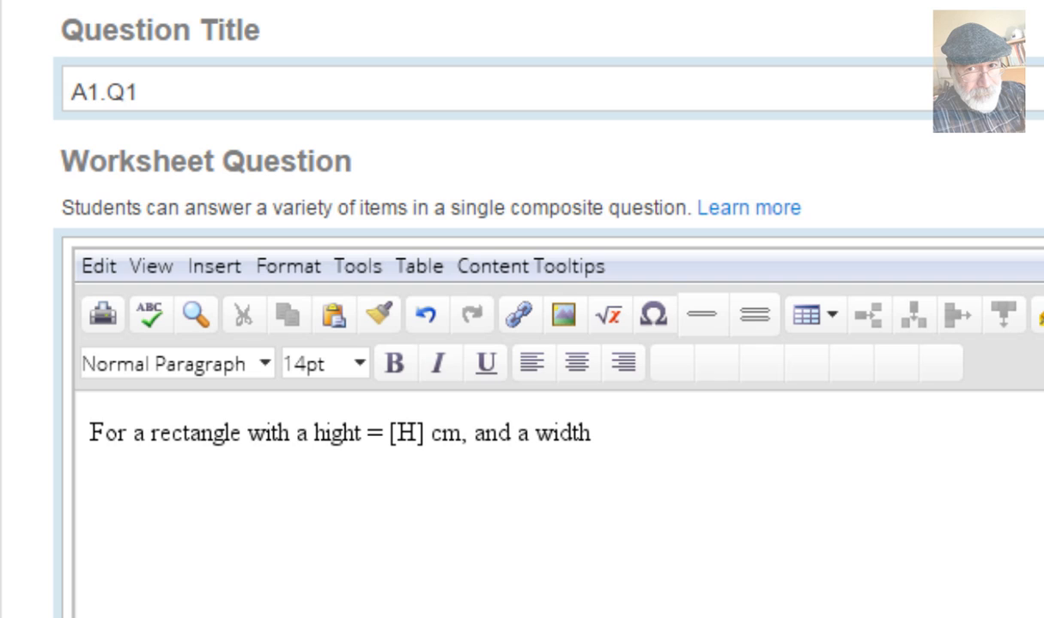
text(=)
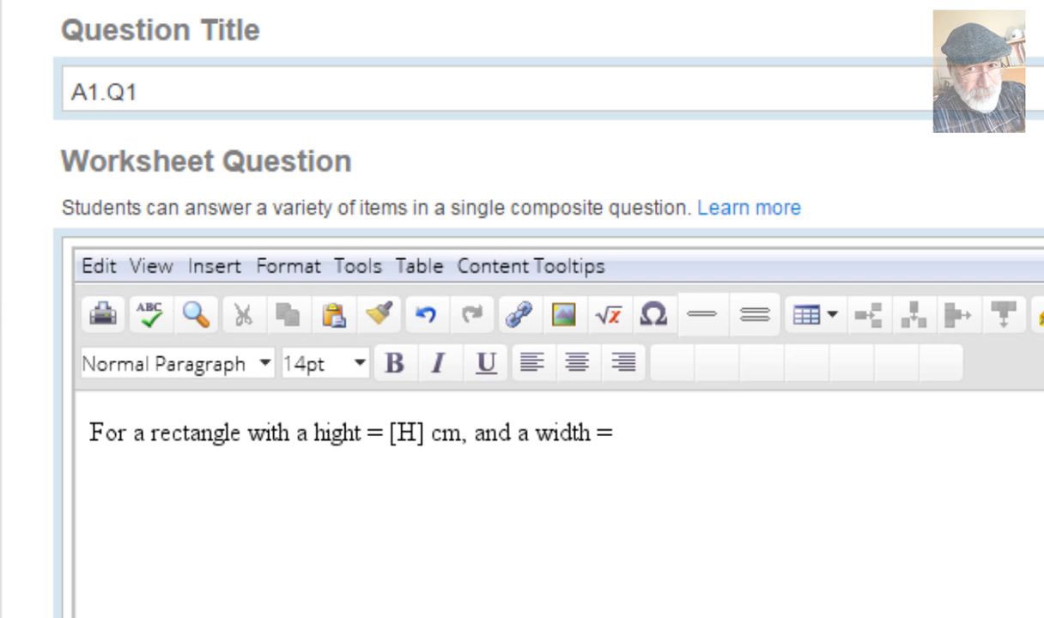
text([W])
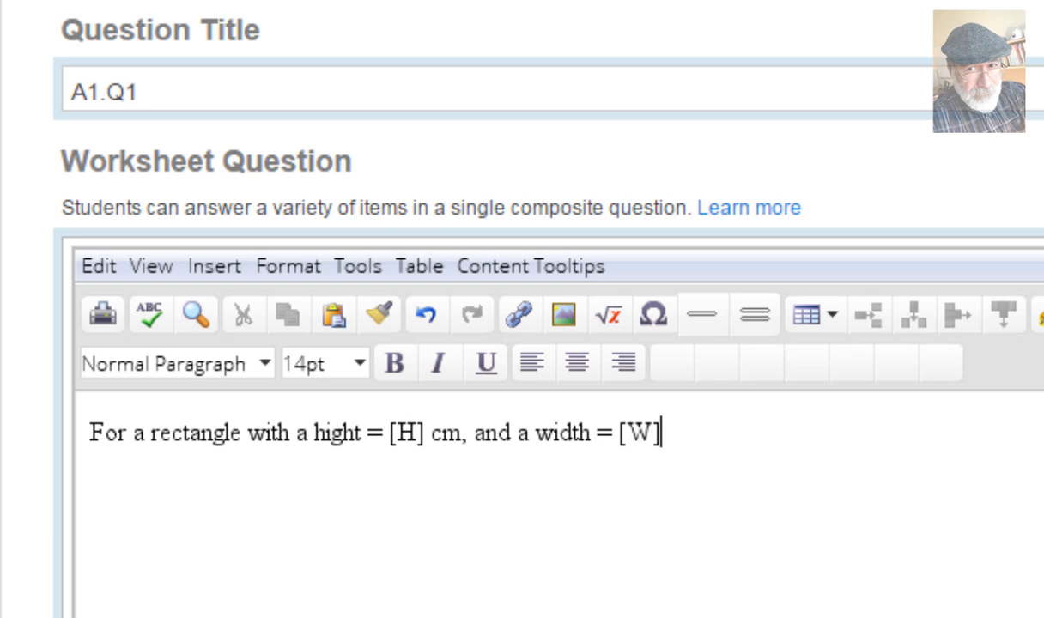
- Finish with 'cm, compute the area and enter it below.' followed by a new line
text(c)
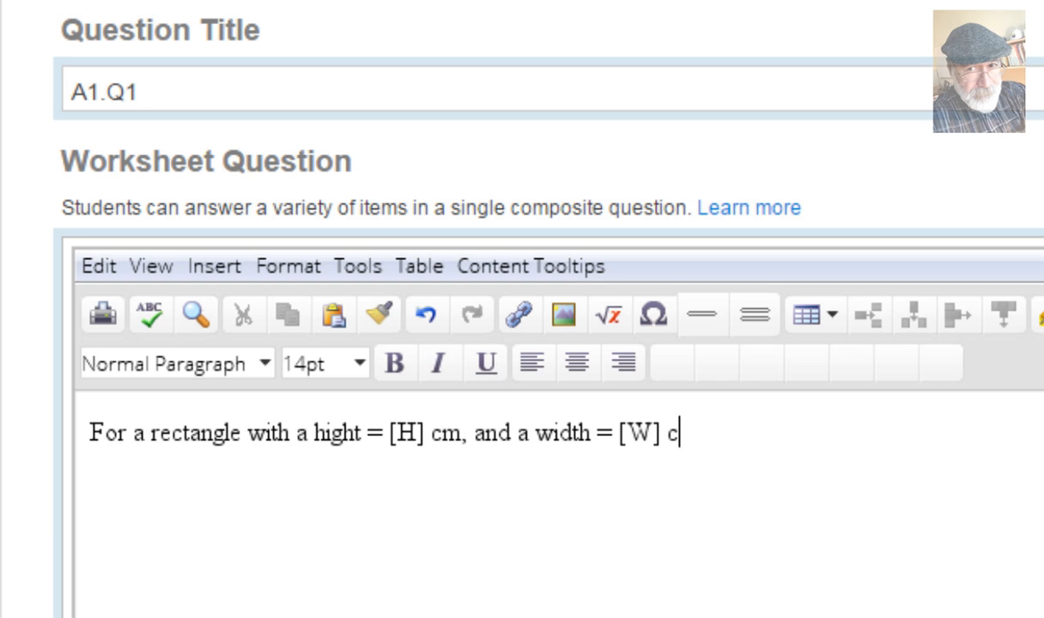
text(m, compute the)
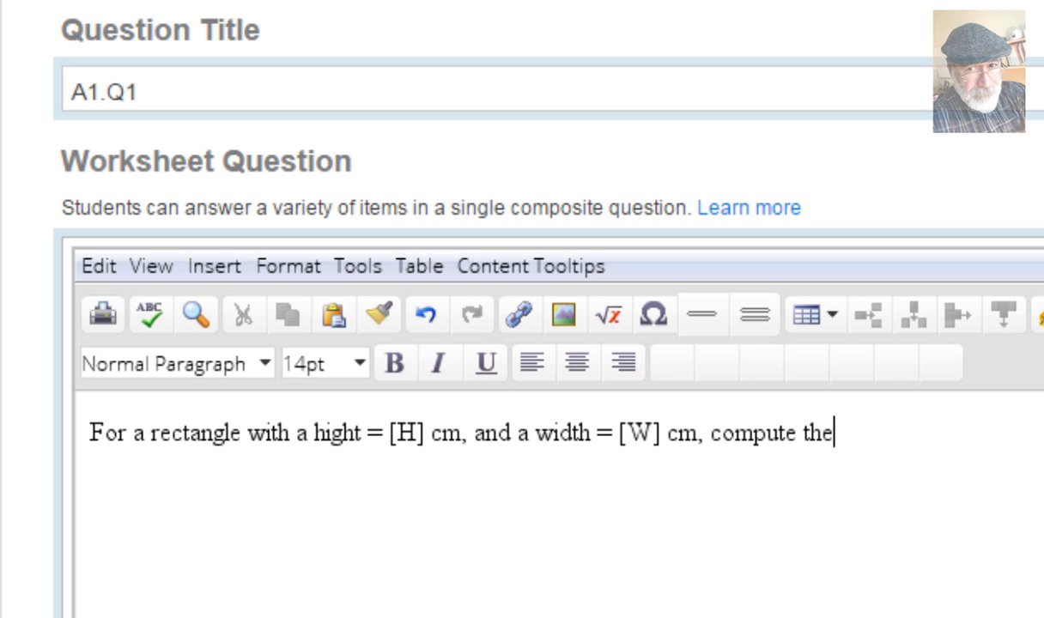
key(Return)
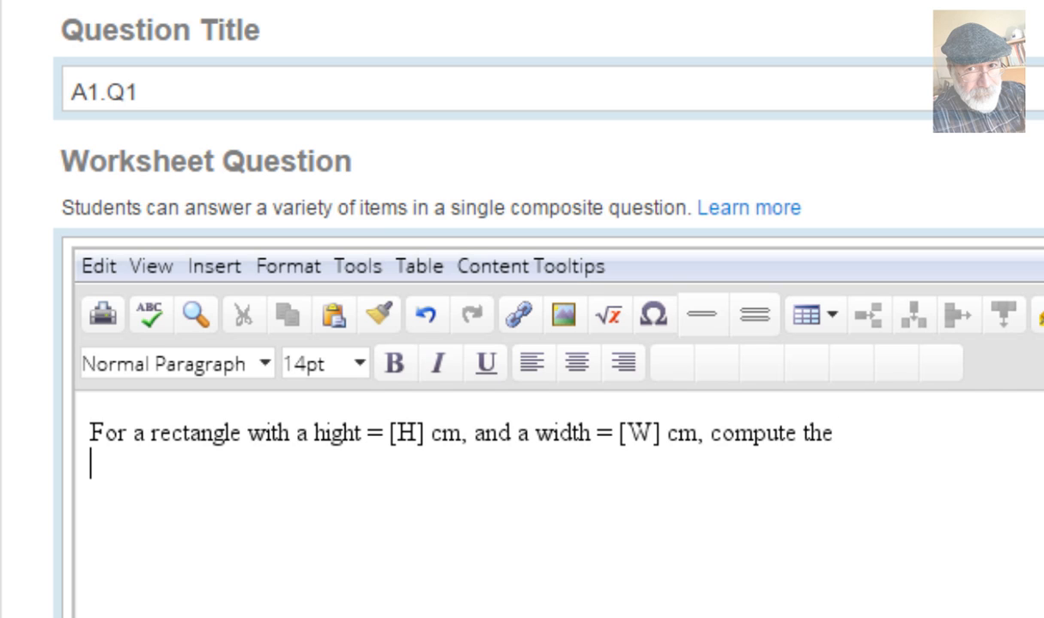
text(area and)
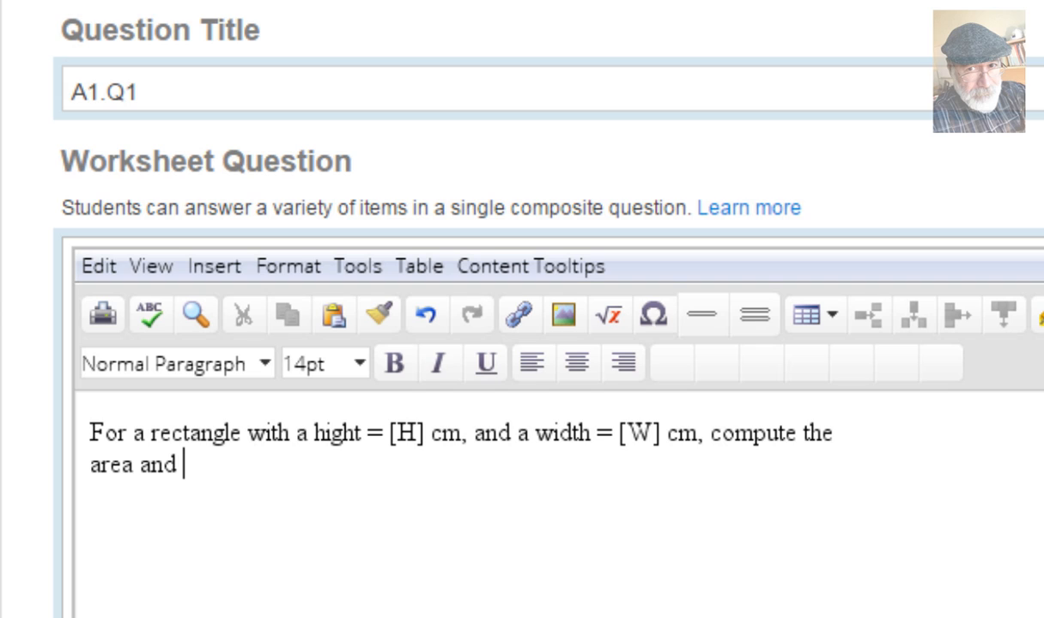
text(enter it be)
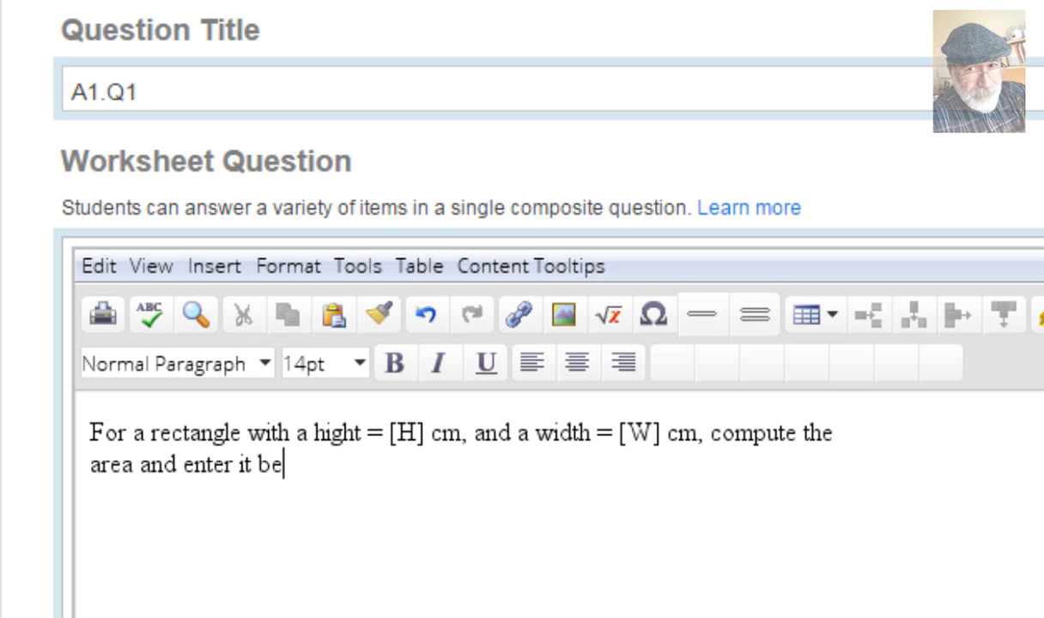
text(low.)
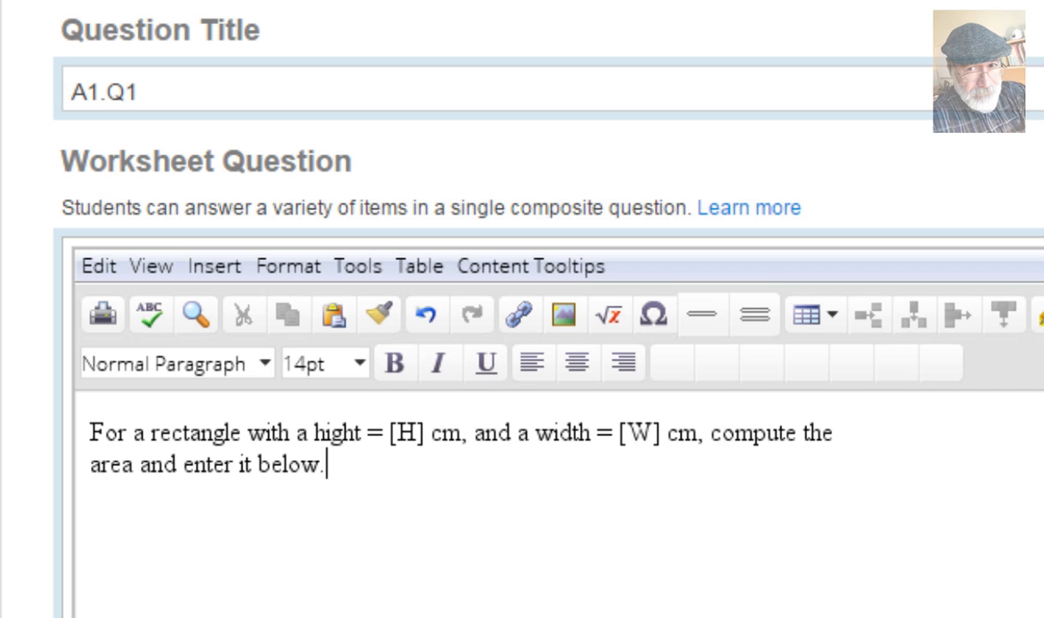
key(Return)
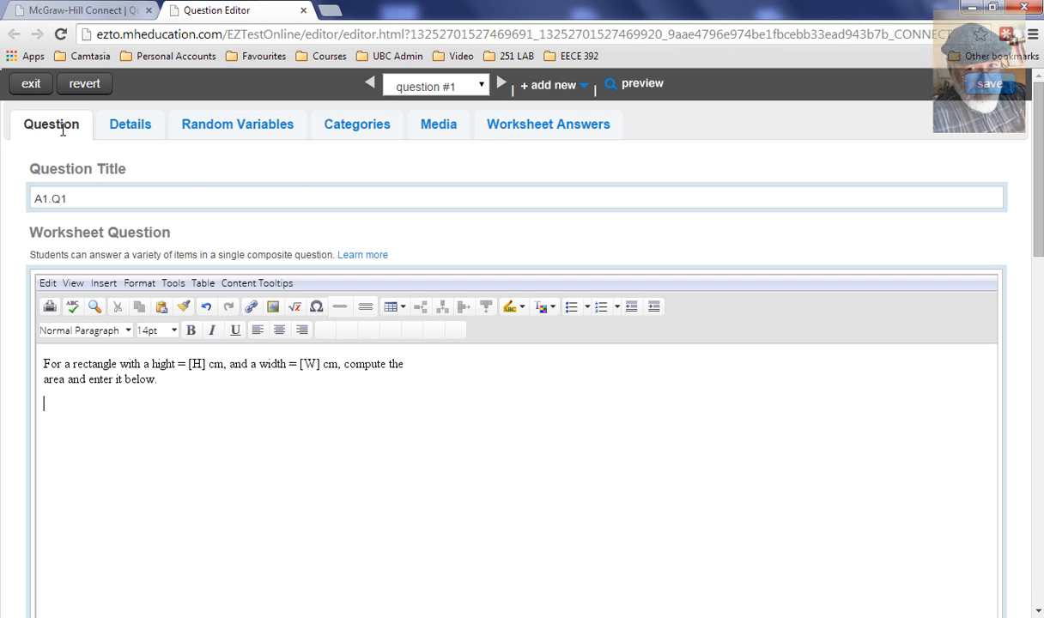
mouse_move(324, 166)
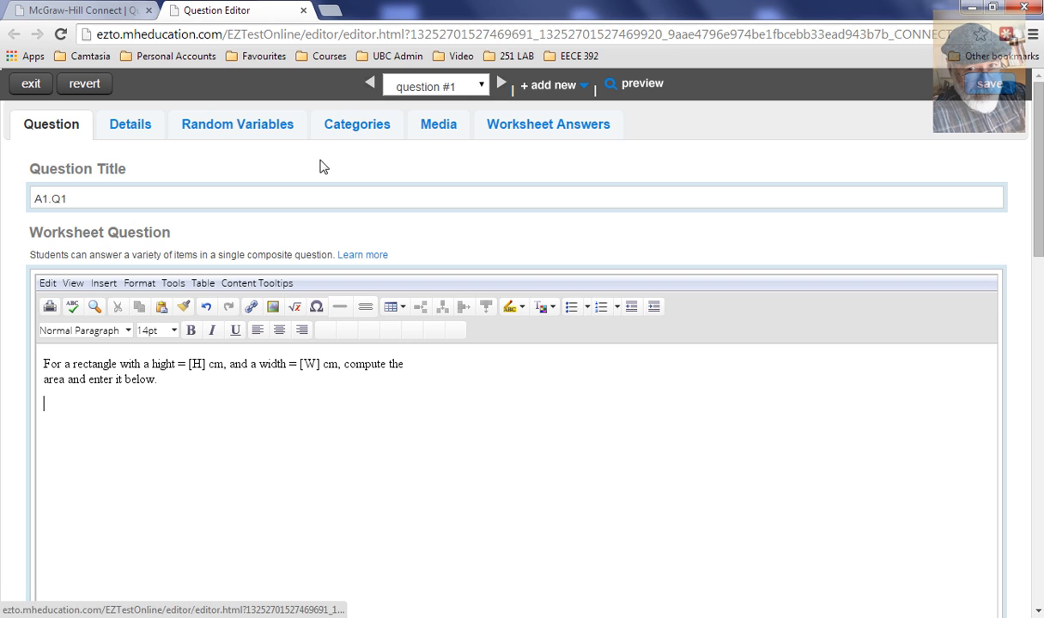
mouse_move(558, 148)
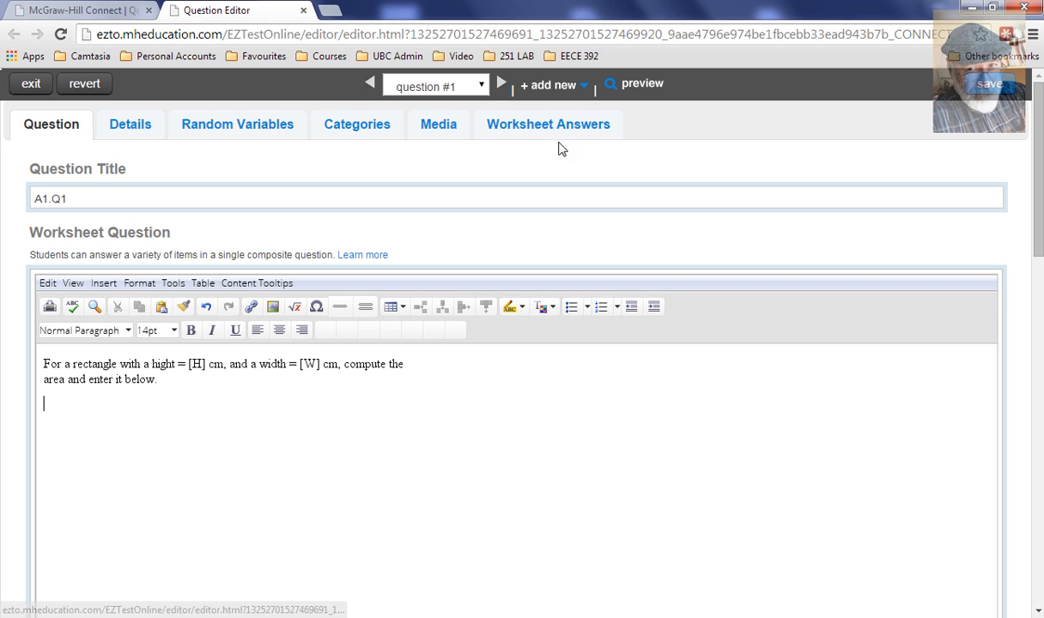
- Pick box.jpg on the Media tab and upload it (29.2K)
click(549, 123)
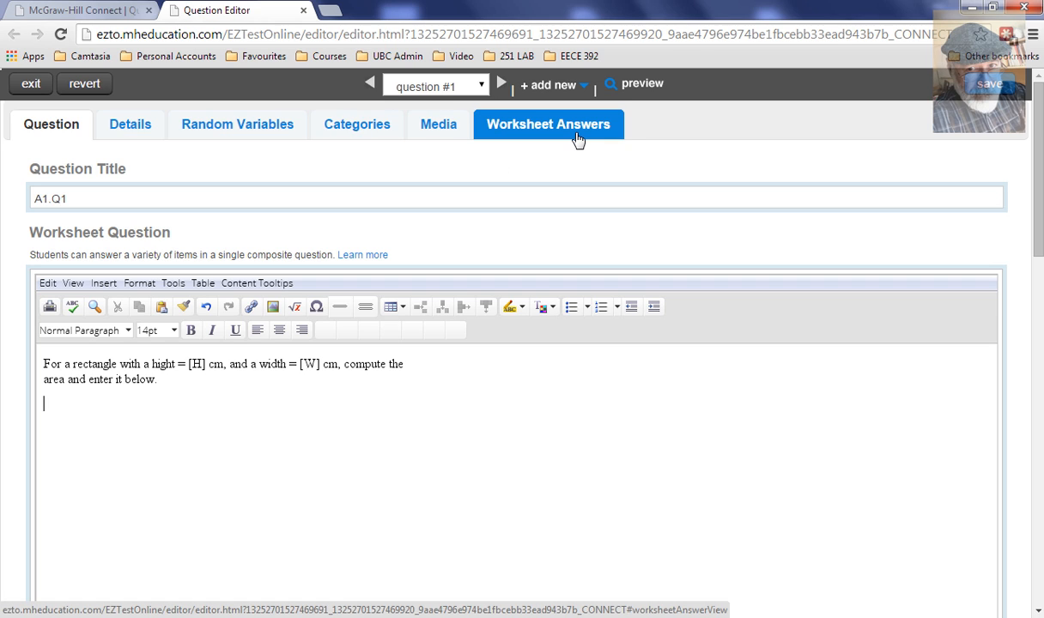
click(438, 124)
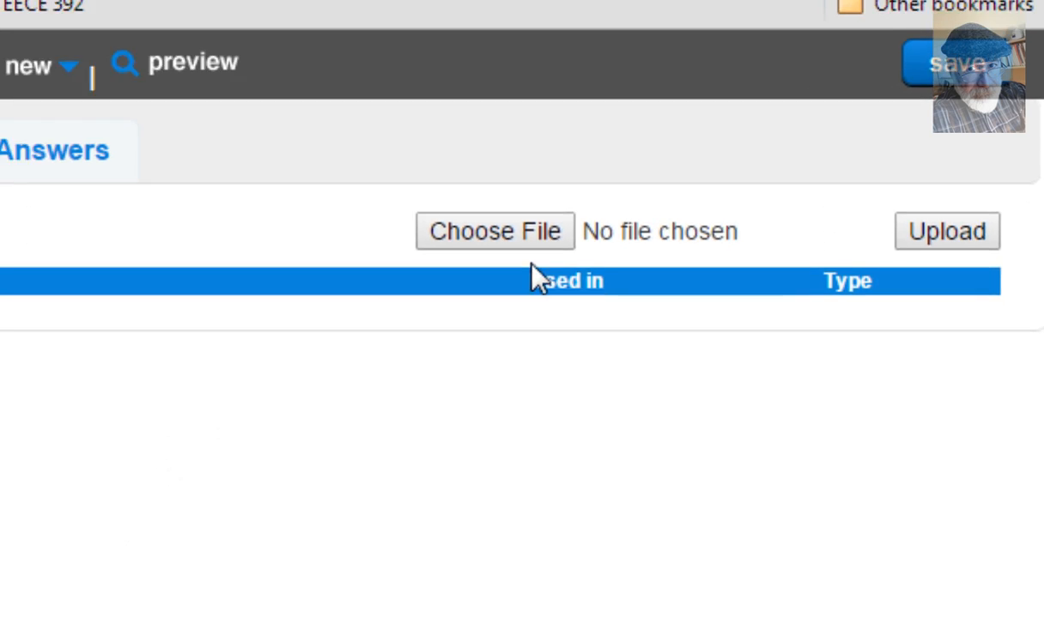
click(495, 231)
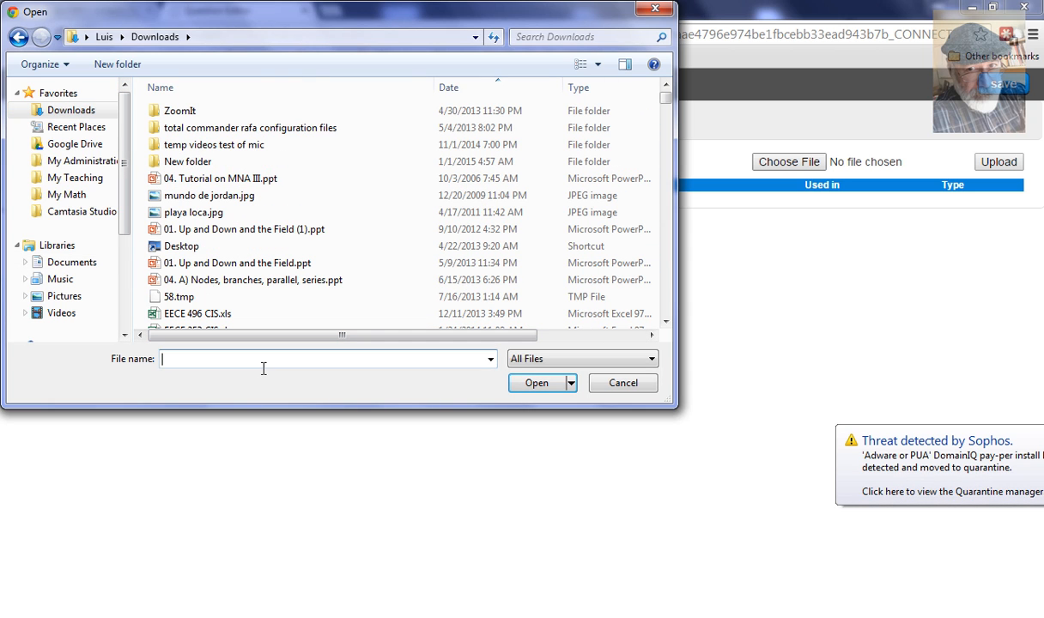
text(bo)
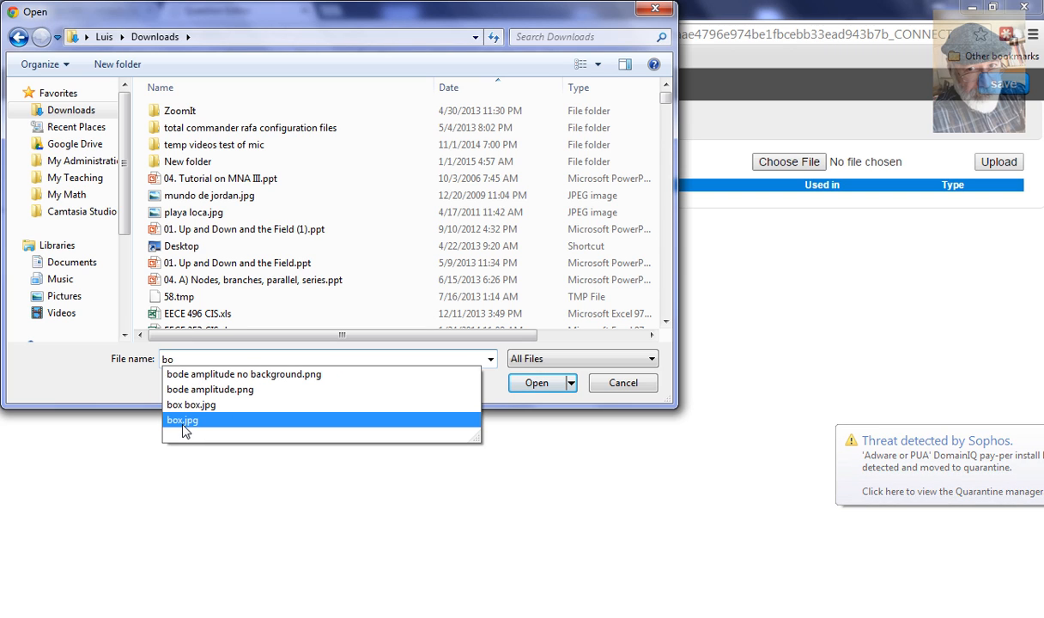
click(182, 420)
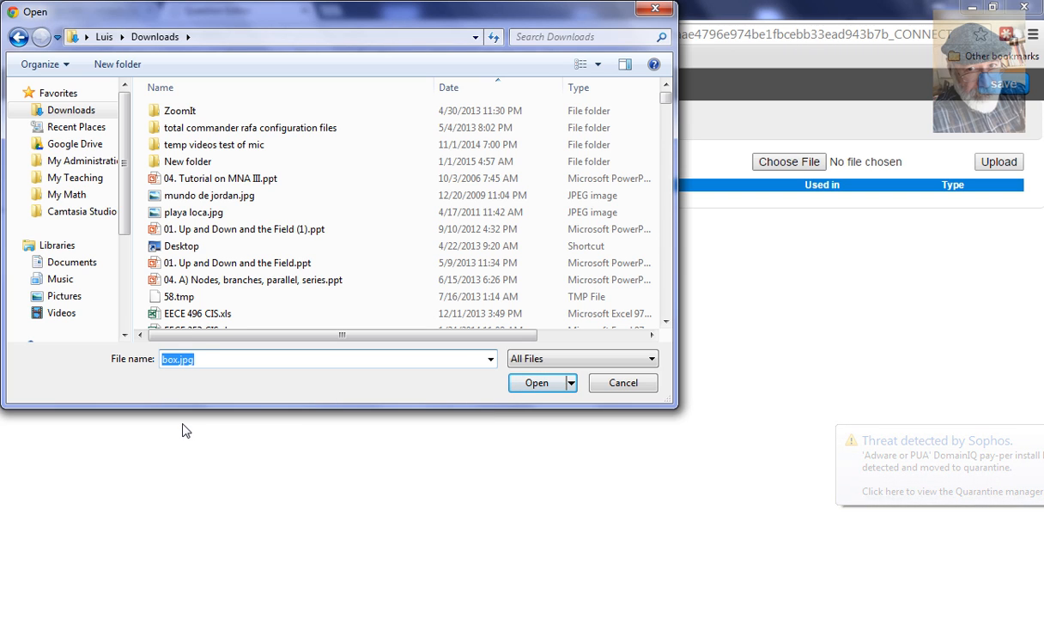
click(536, 383)
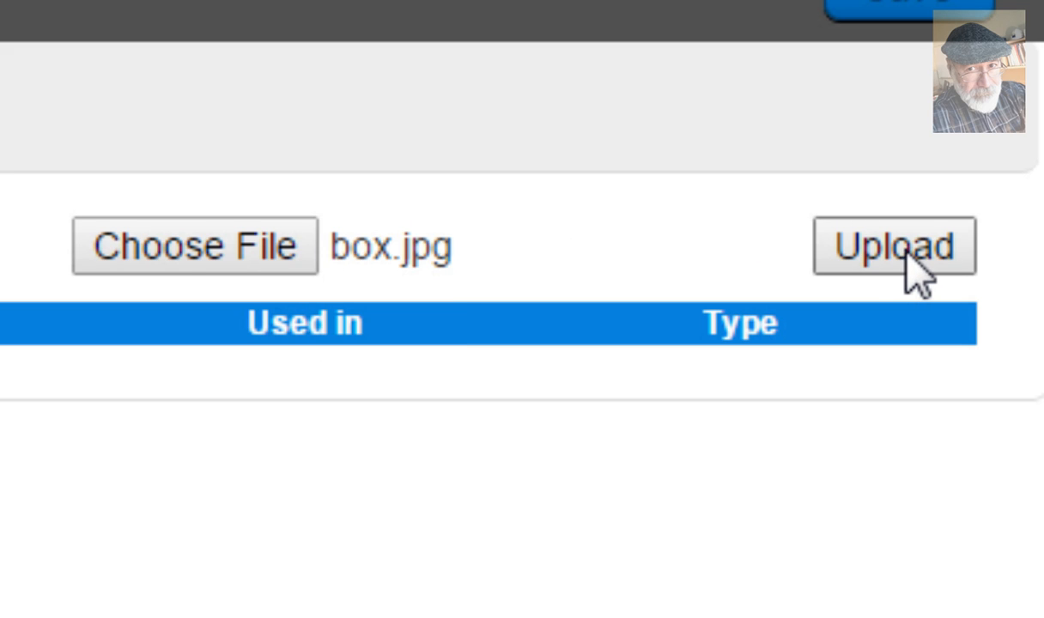
click(895, 246)
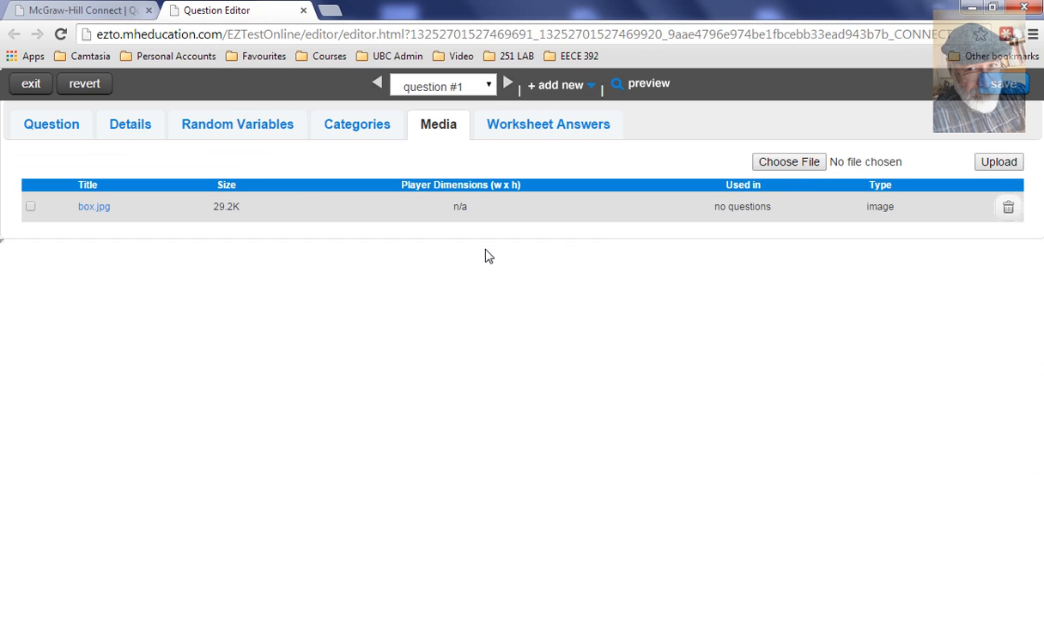
mouse_move(103, 222)
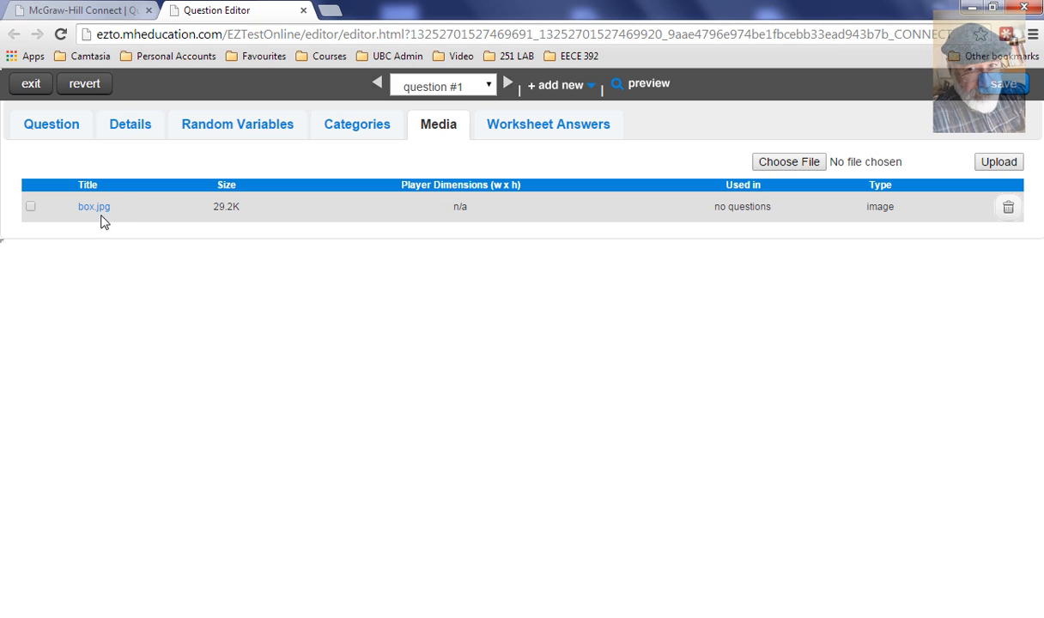
mouse_move(137, 218)
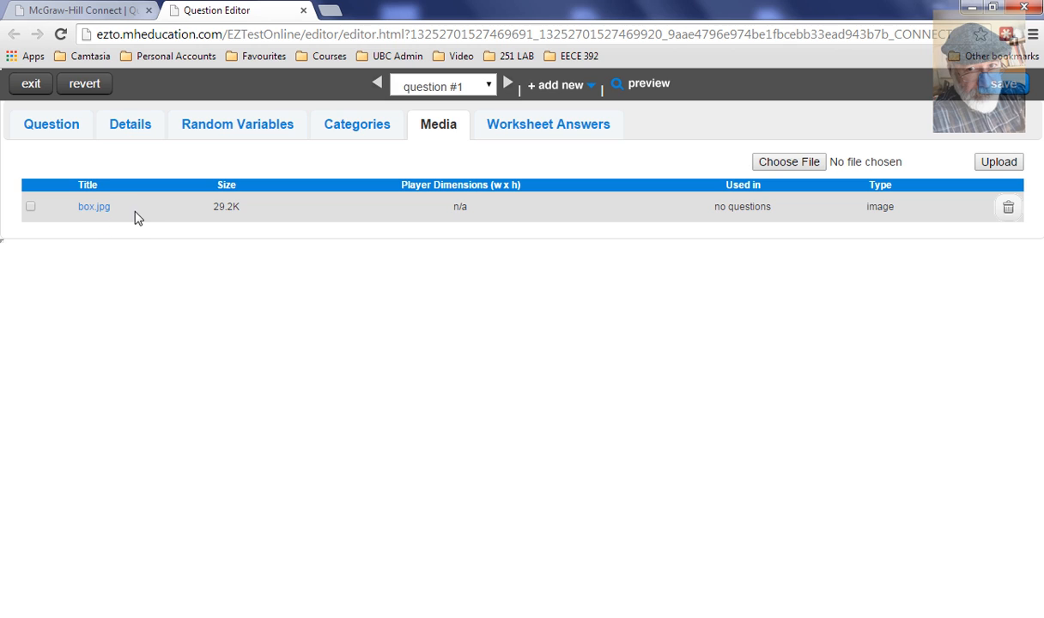
mouse_move(277, 228)
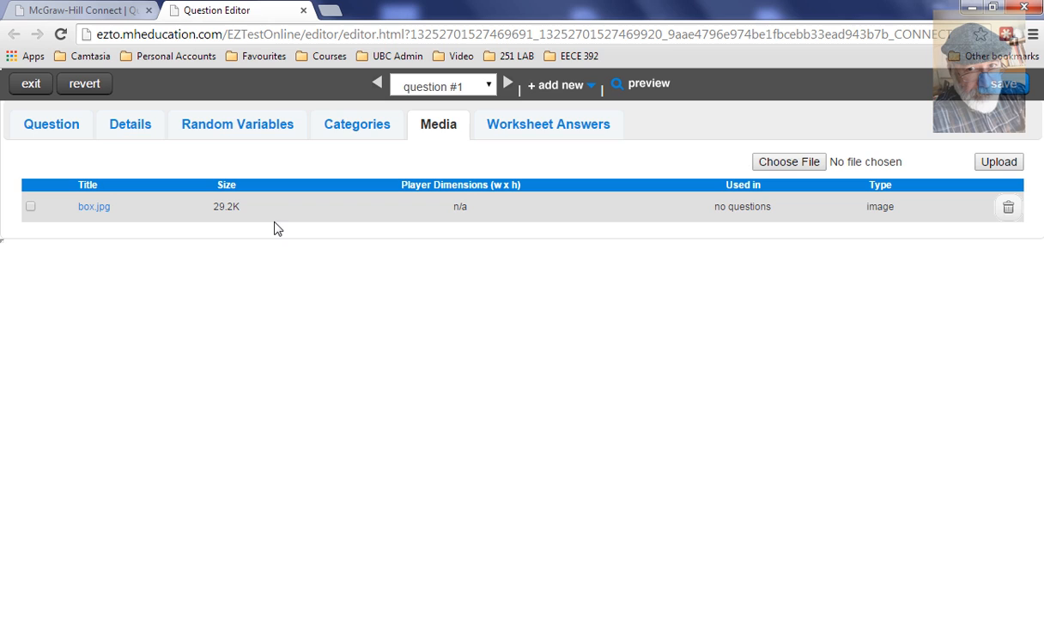
mouse_move(338, 229)
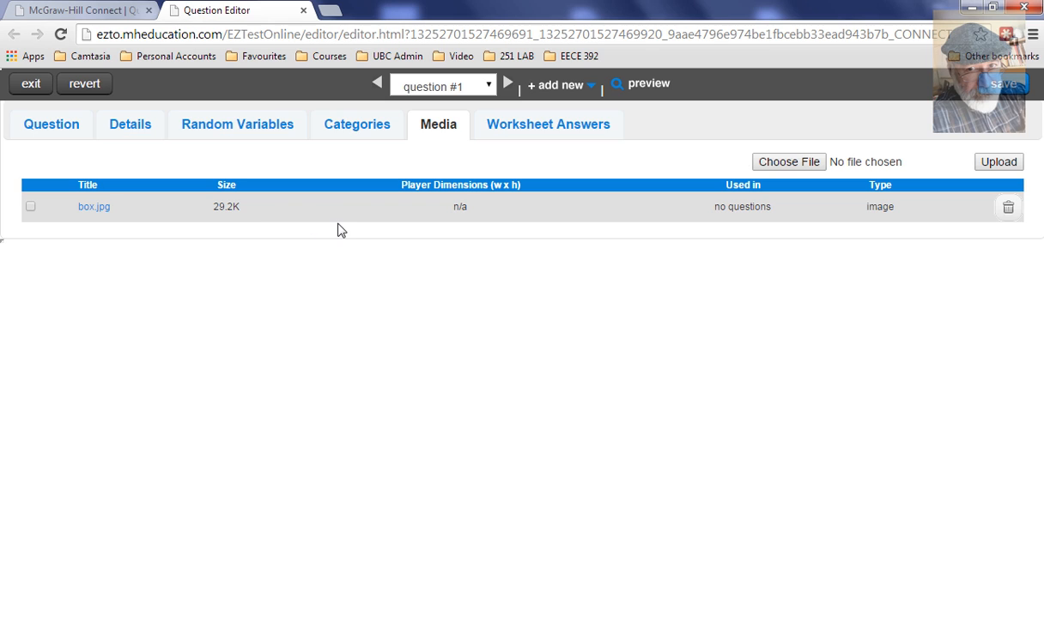
mouse_move(130, 125)
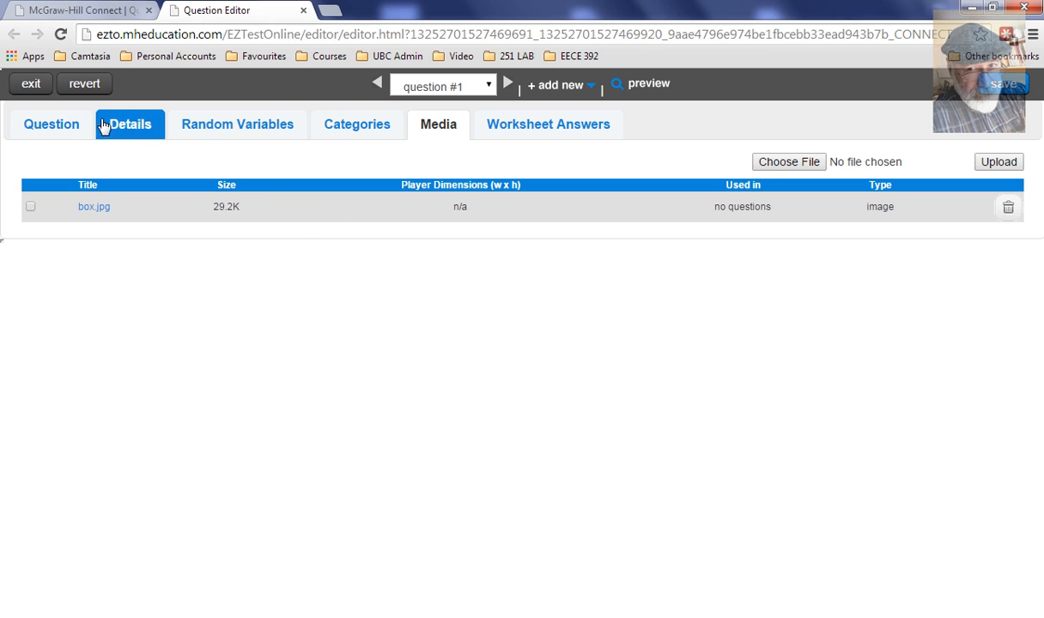
- Return to the Question tab and open the Insert Image library
click(50, 123)
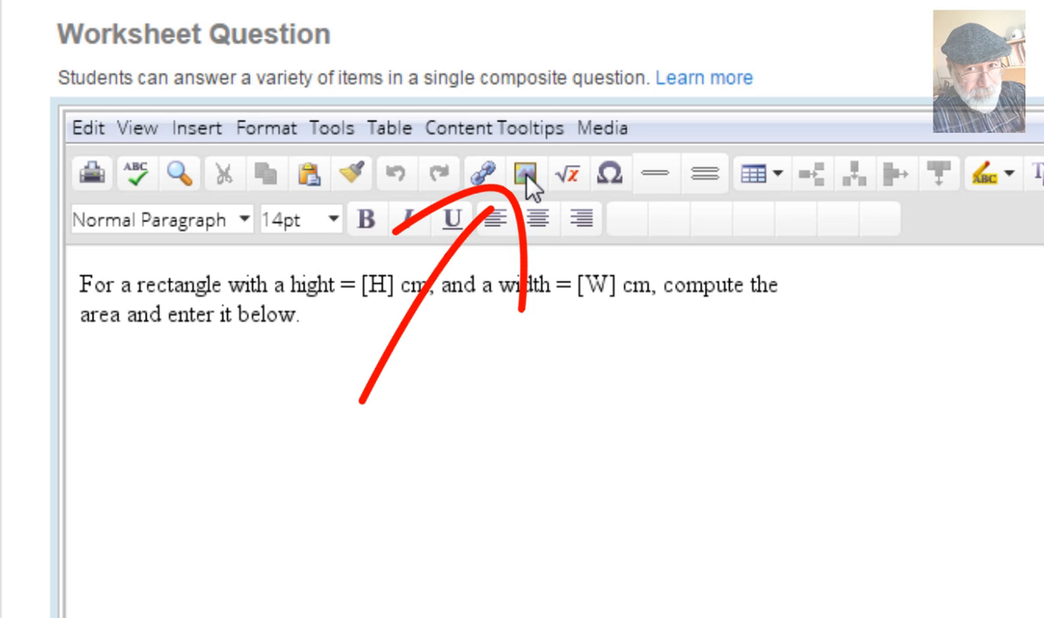
mouse_move(524, 173)
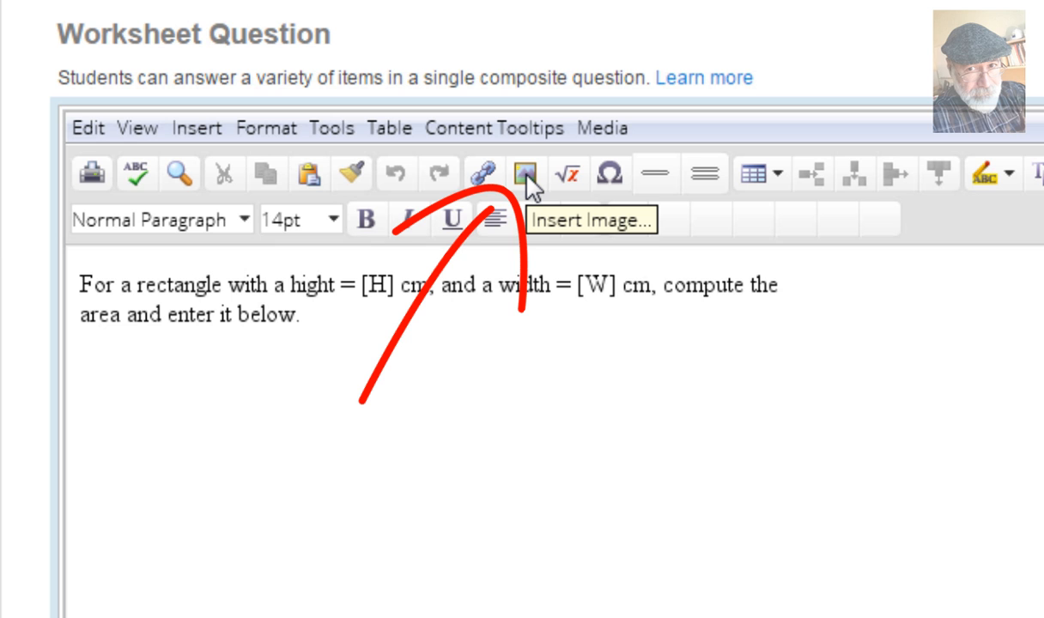
click(524, 173)
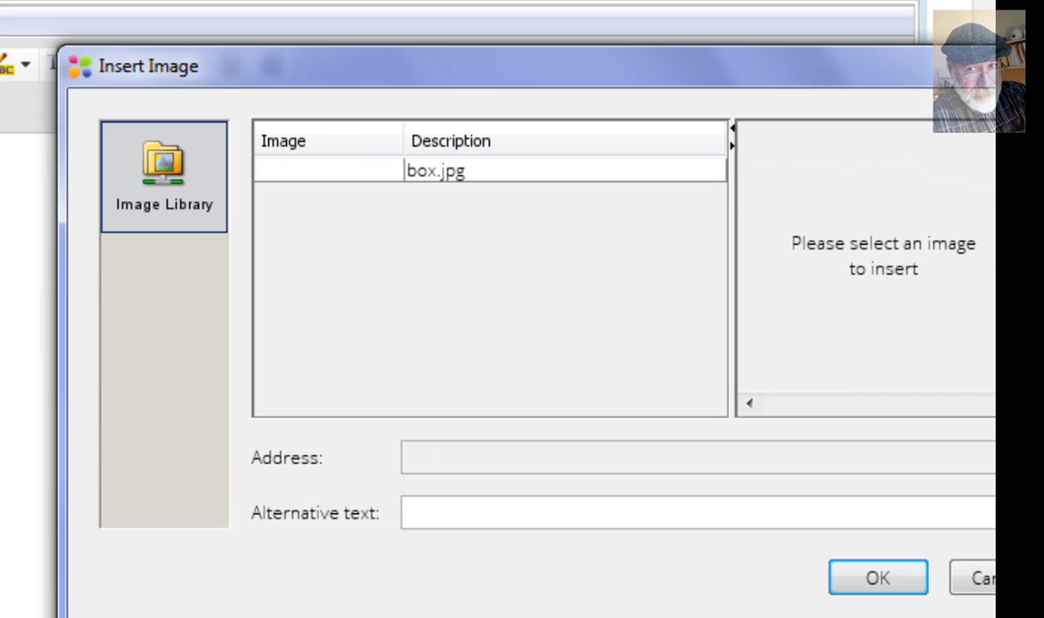
mouse_move(503, 176)
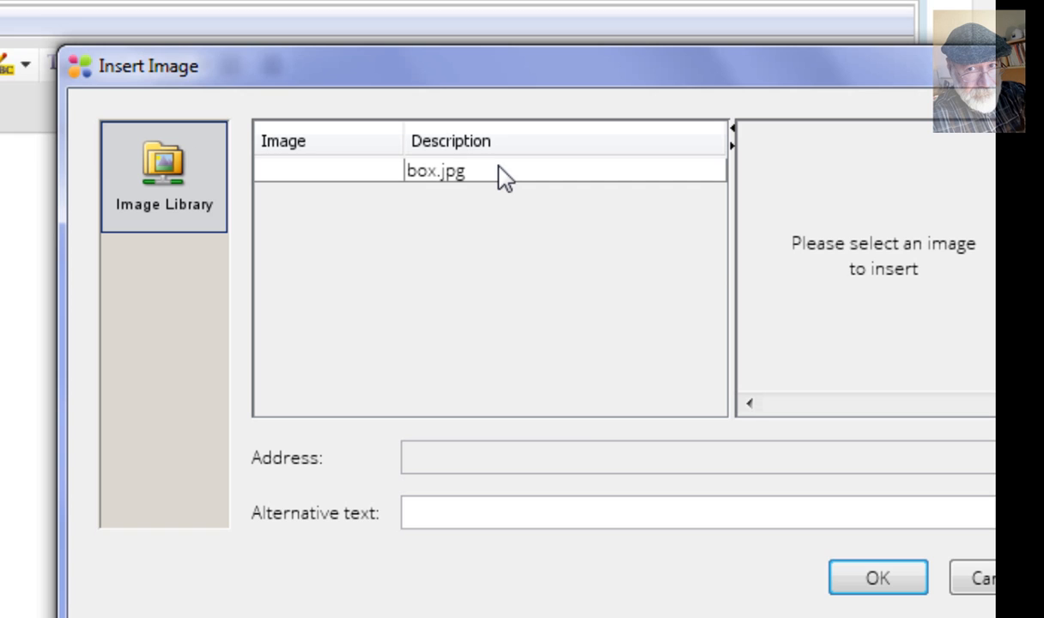
mouse_move(505, 185)
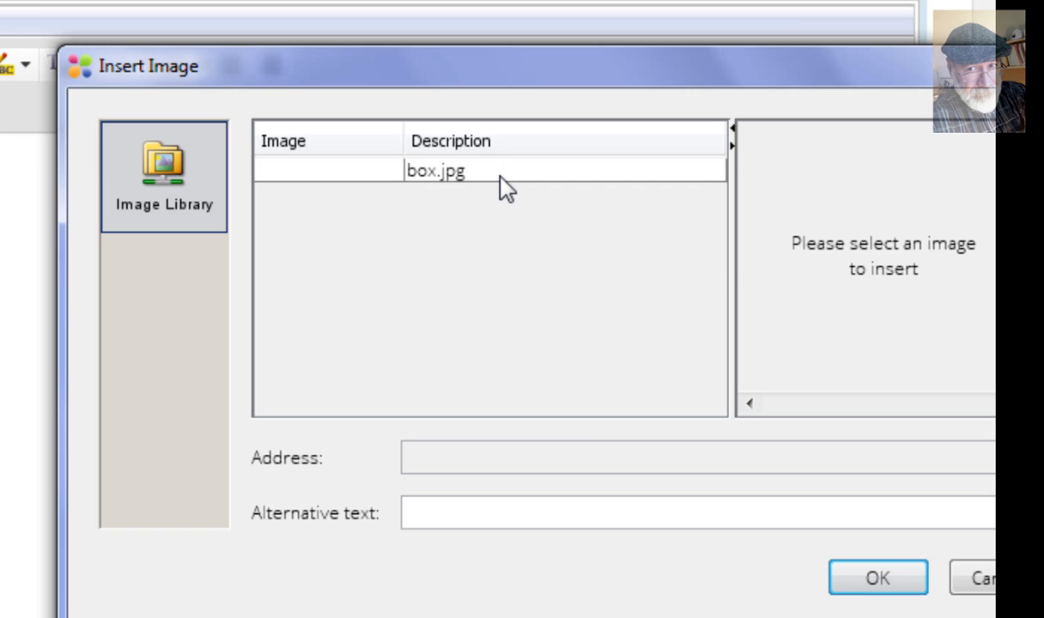
mouse_move(451, 196)
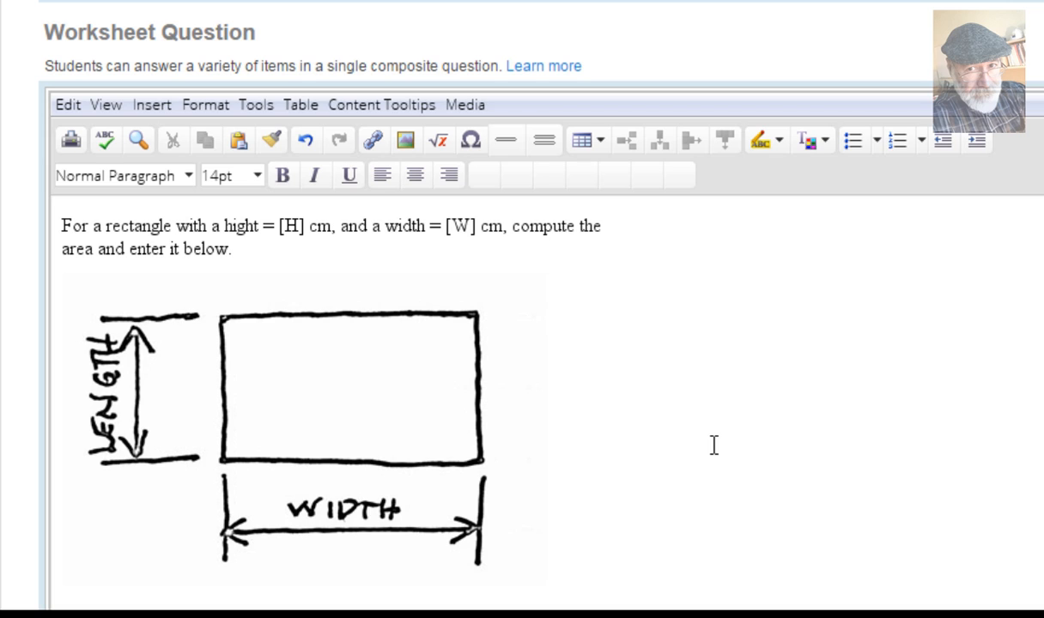
mouse_move(410, 428)
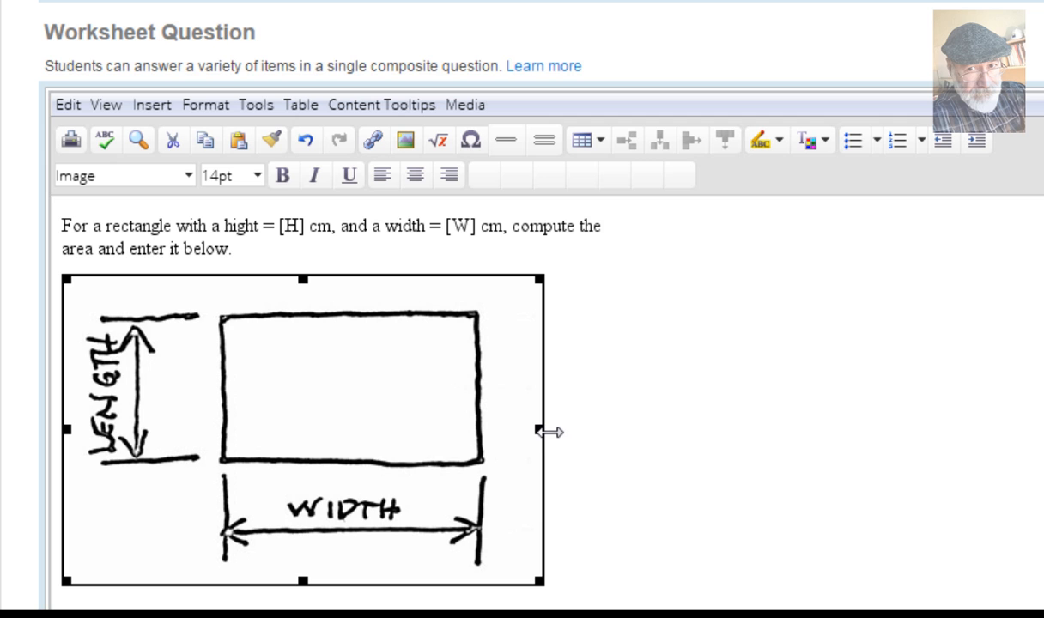
- Resize the inserted box.jpg sketch to about 400 pixels wide
drag(548, 430, 728, 463)
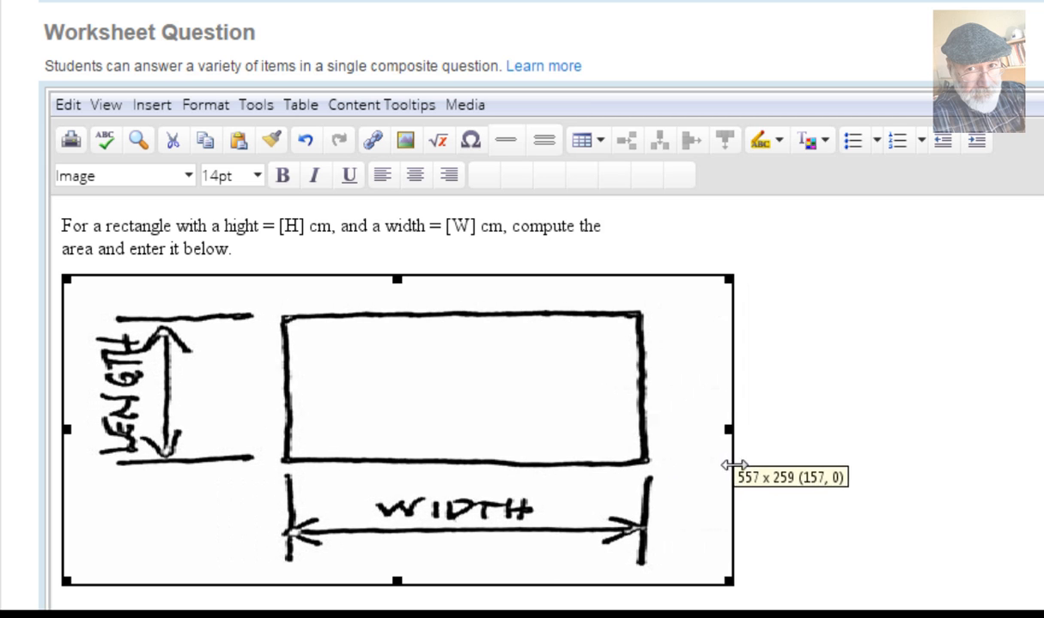
drag(730, 430, 601, 429)
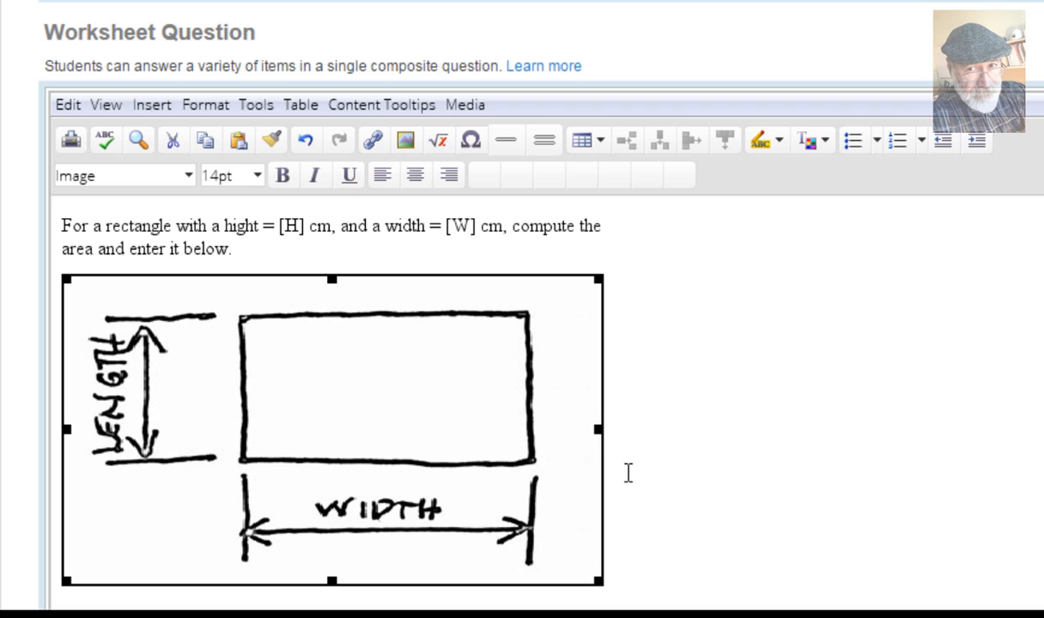
mouse_move(685, 445)
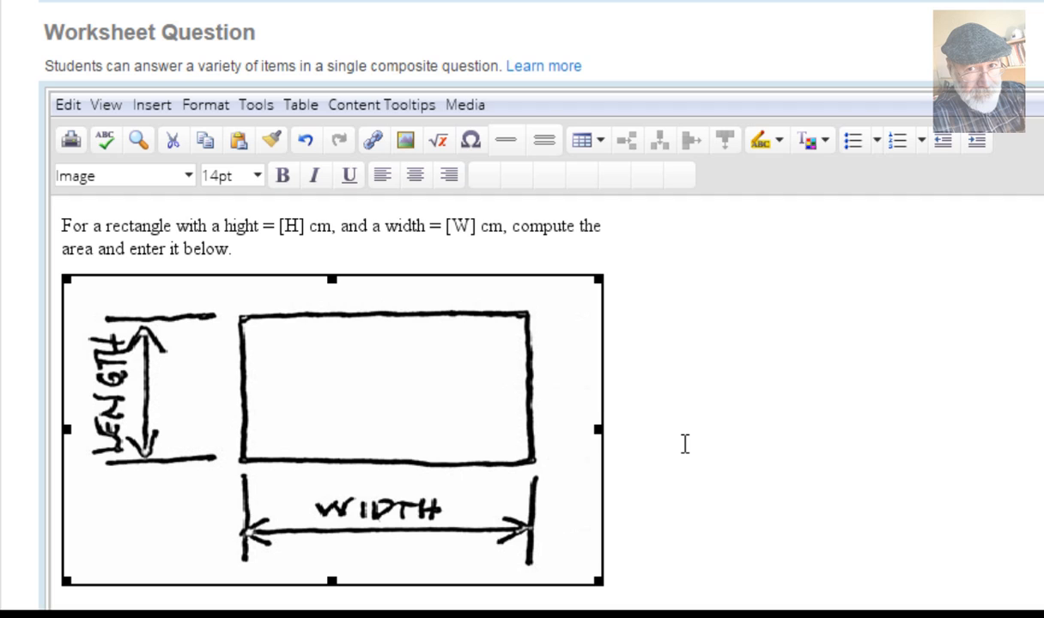
mouse_move(646, 420)
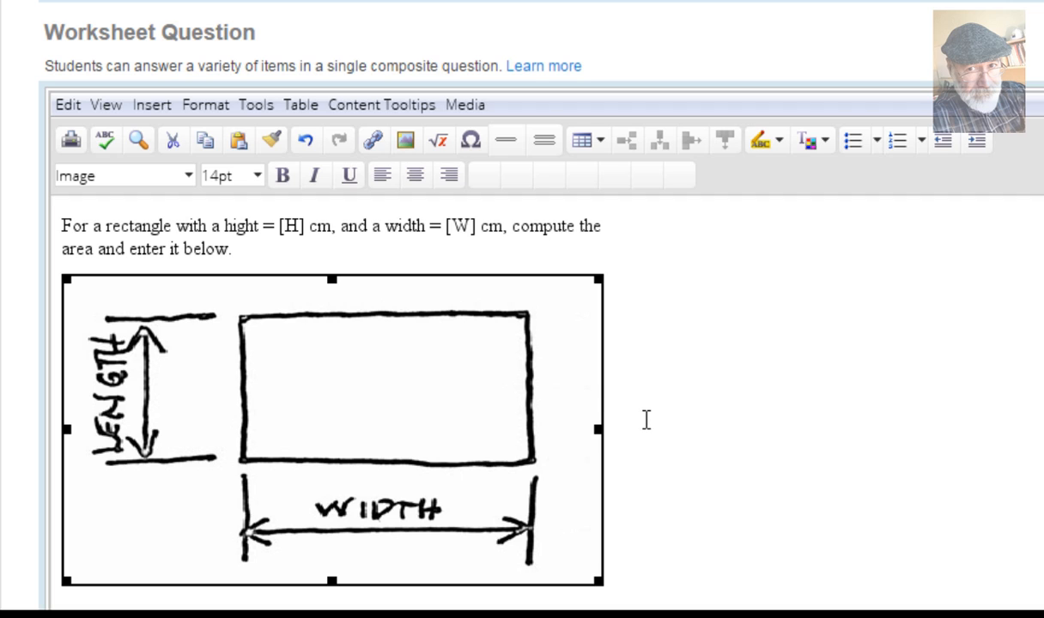
mouse_move(652, 416)
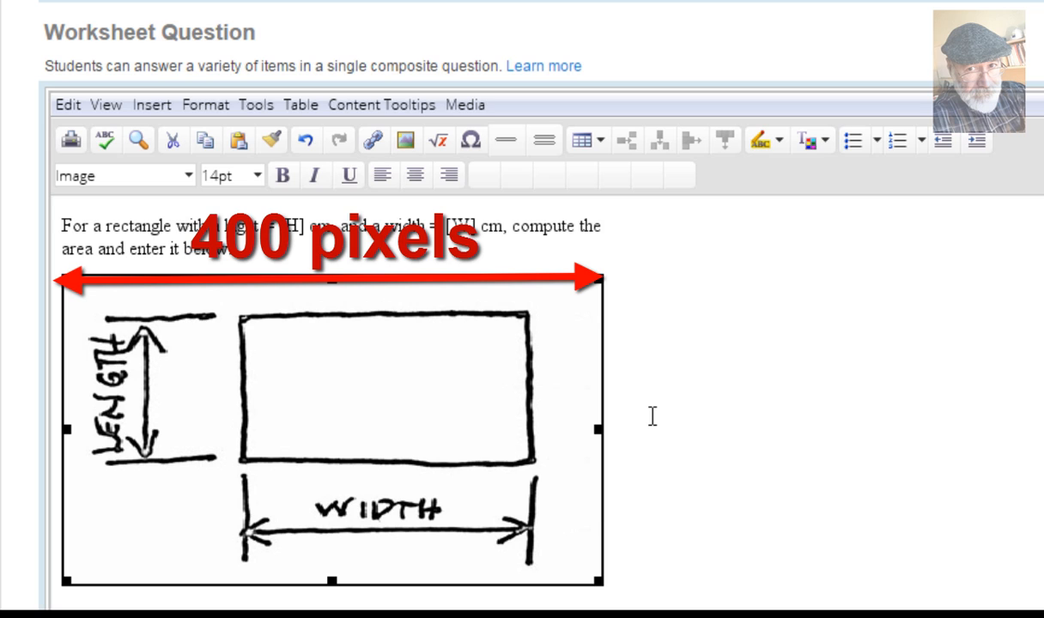
click(661, 462)
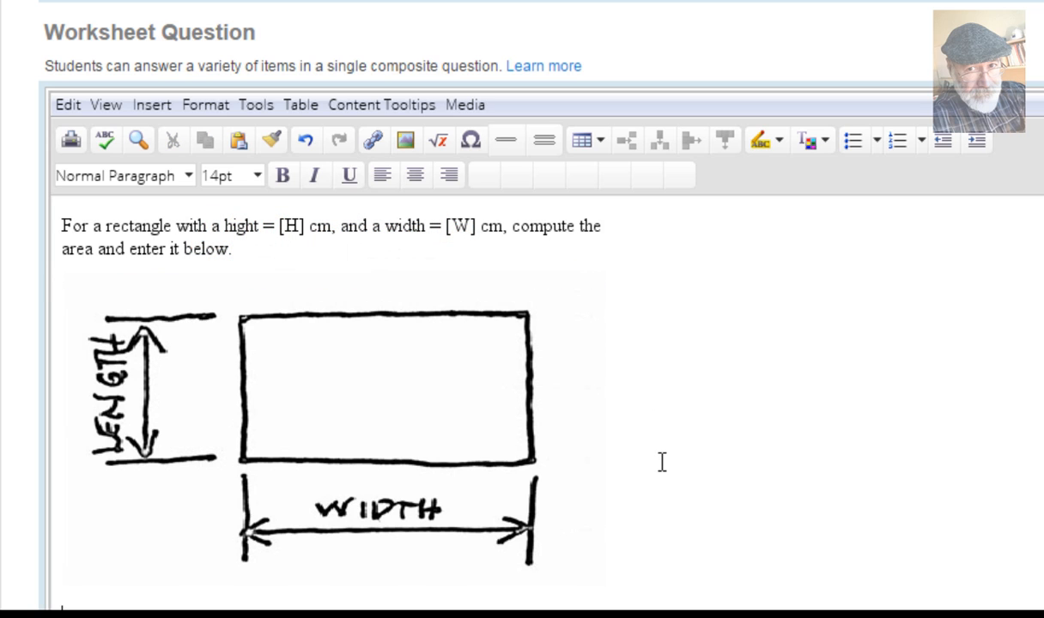
scroll(up, 3)
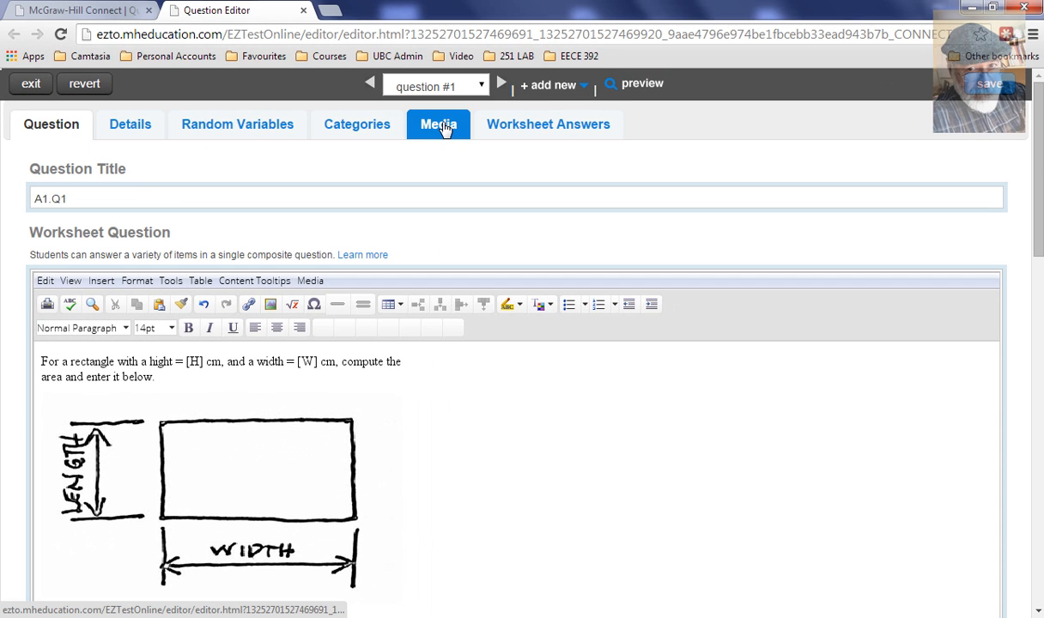
- Switch the question editor to the Random Variables tab
click(439, 123)
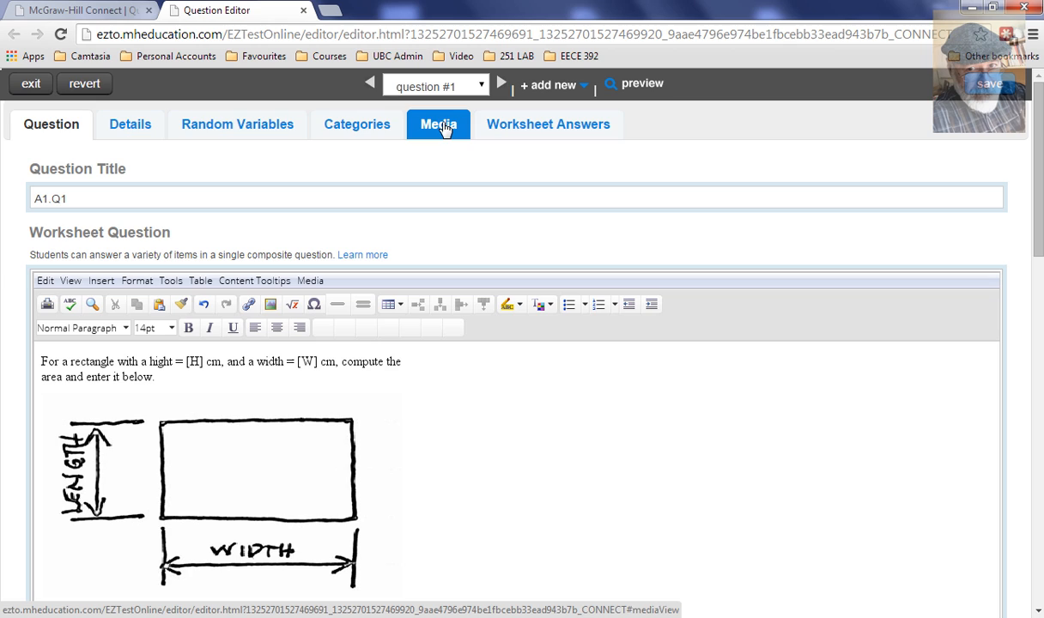
click(237, 124)
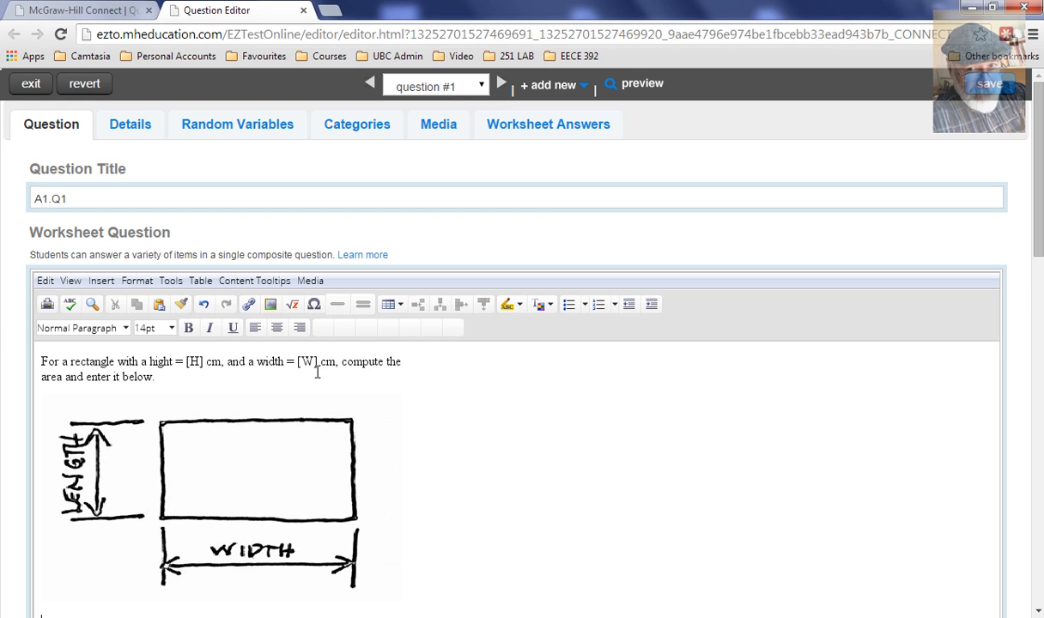
mouse_move(307, 330)
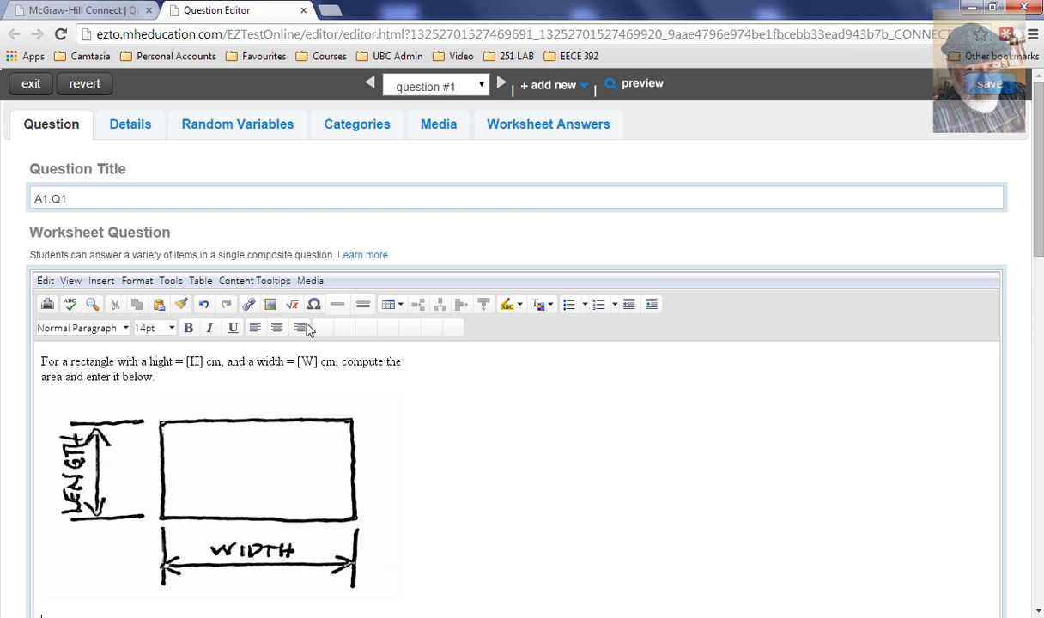
click(237, 124)
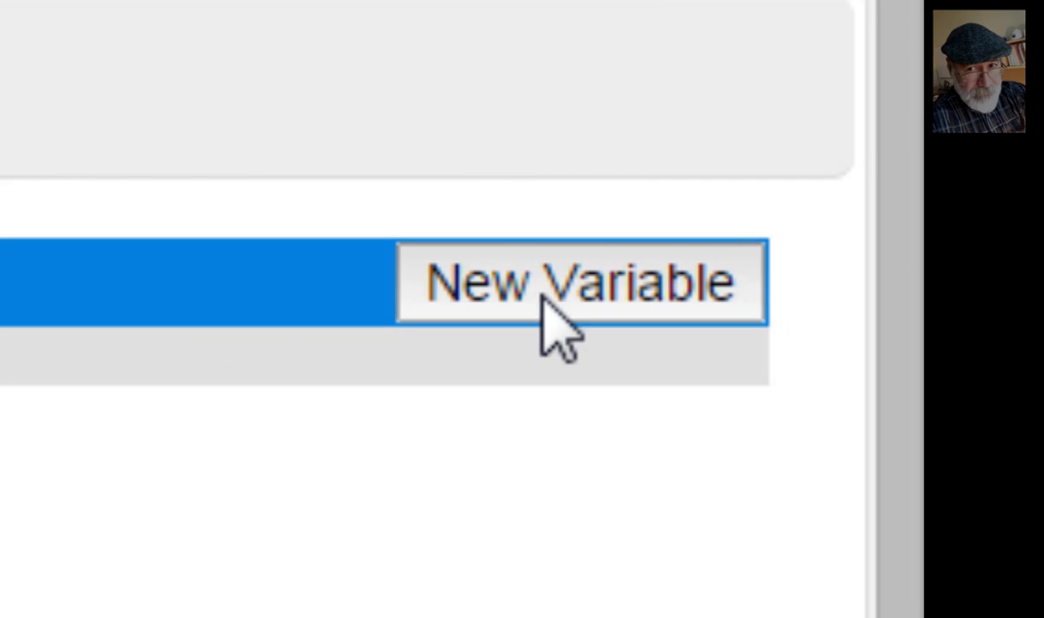
- Create local variable H, ranging from 5 to 25 in increments of 3
click(579, 282)
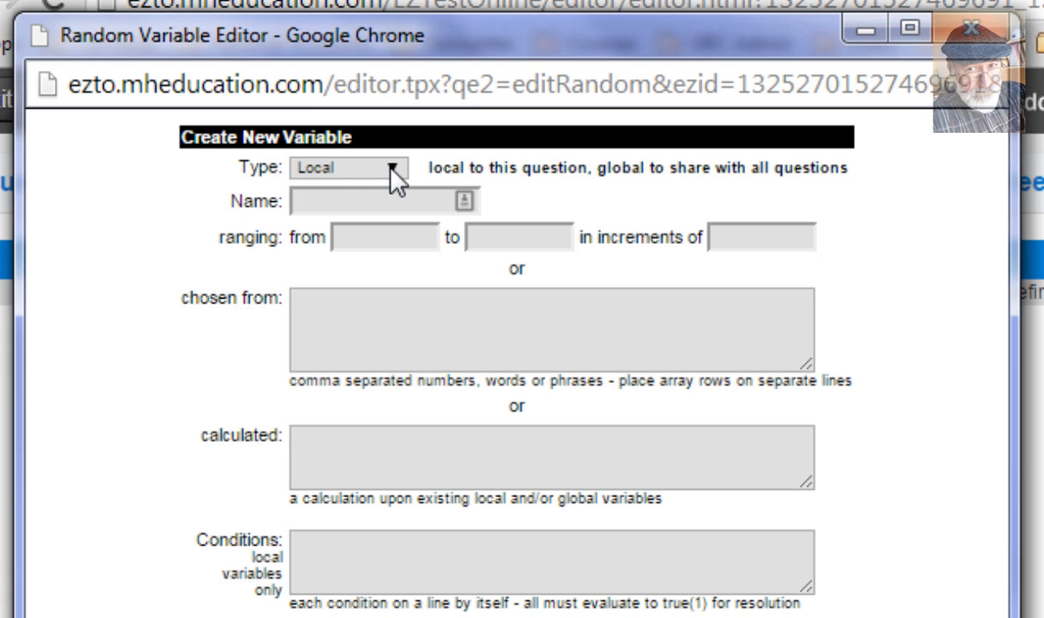
click(378, 167)
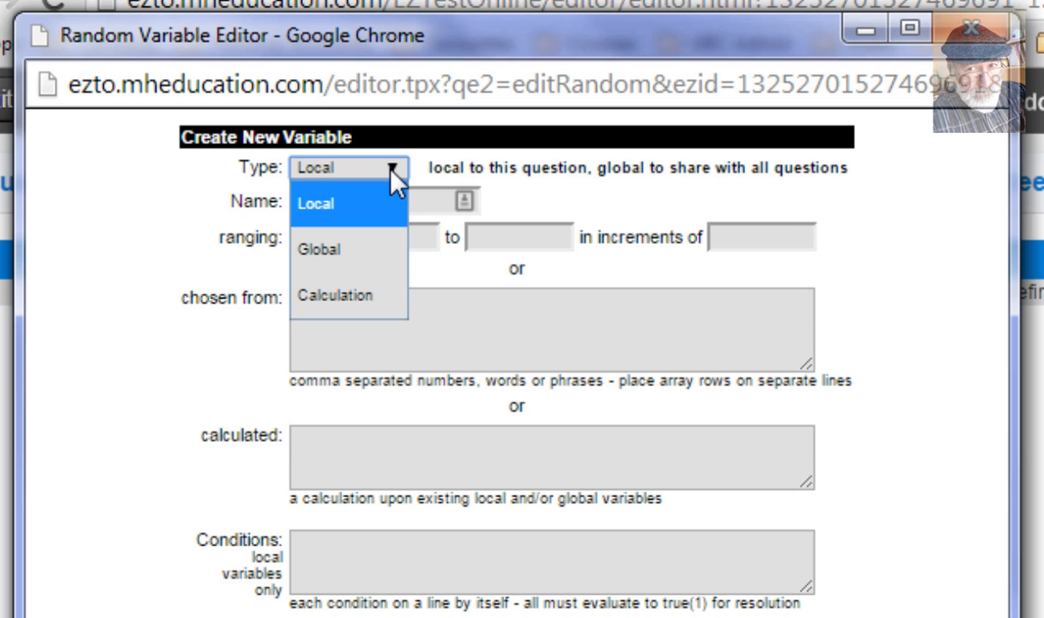
click(316, 204)
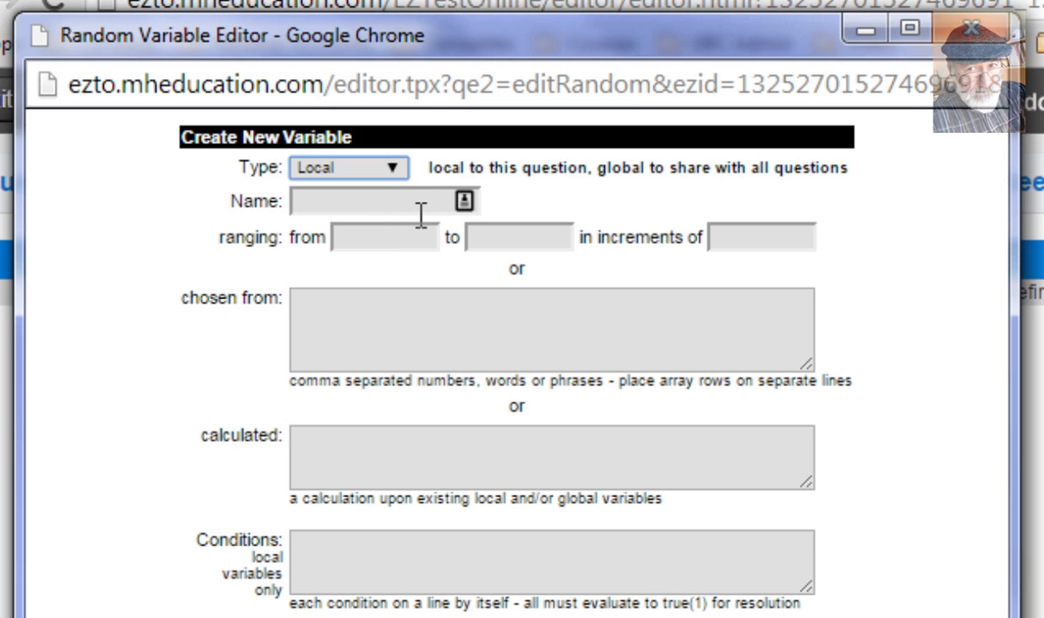
click(378, 201)
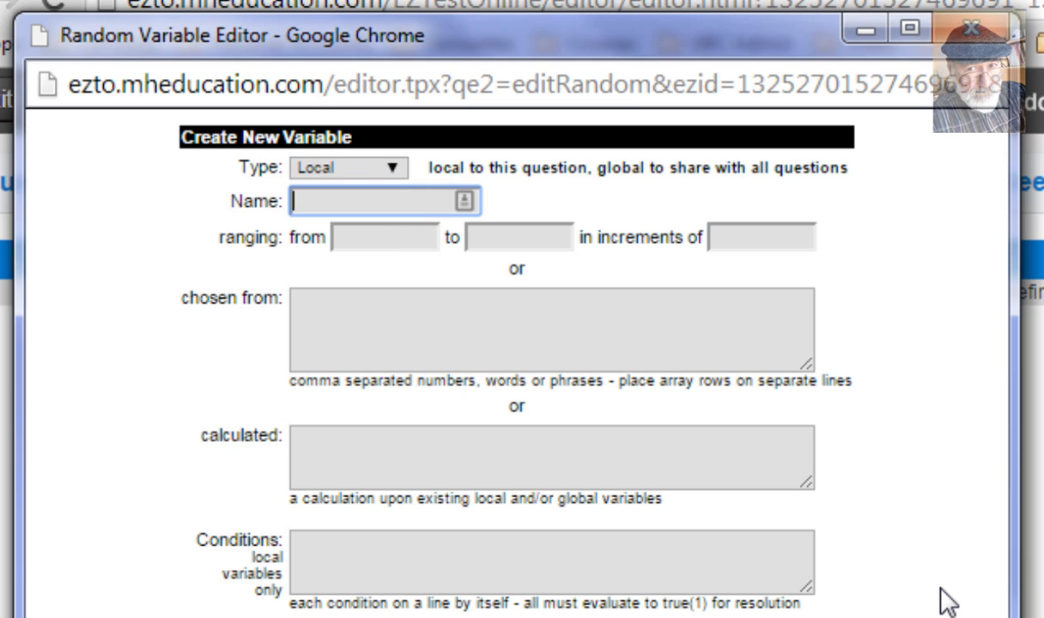
text(H)
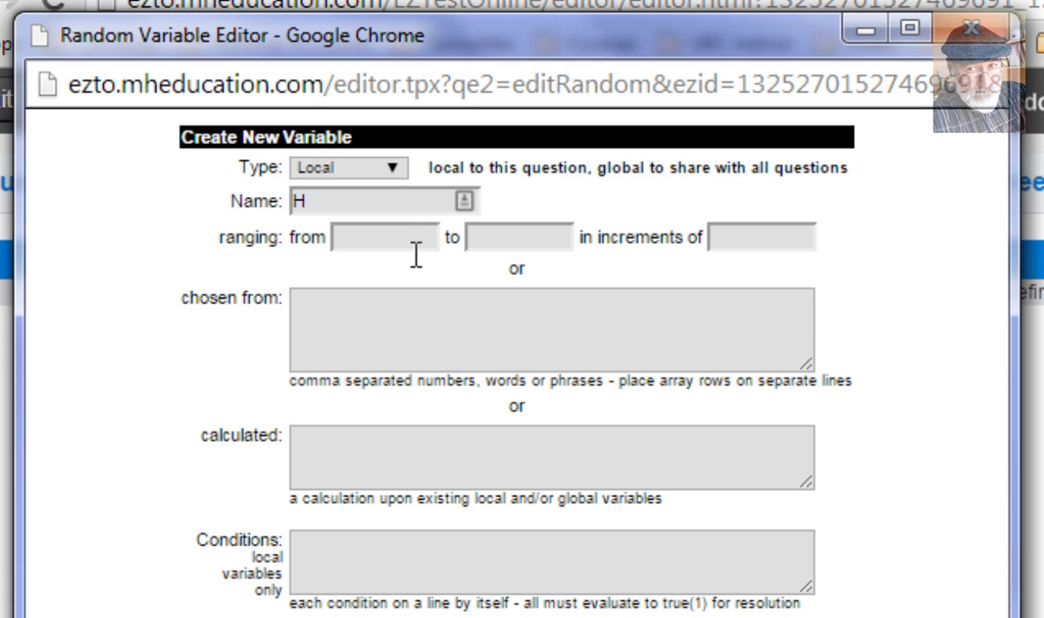
click(384, 237)
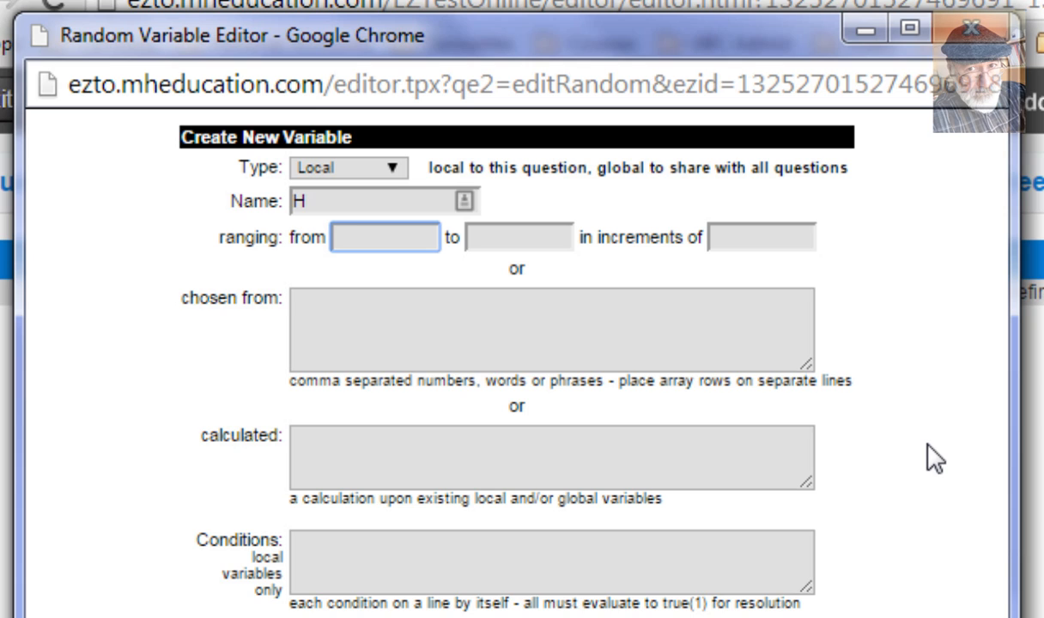
text(5)
click(519, 237)
text(25)
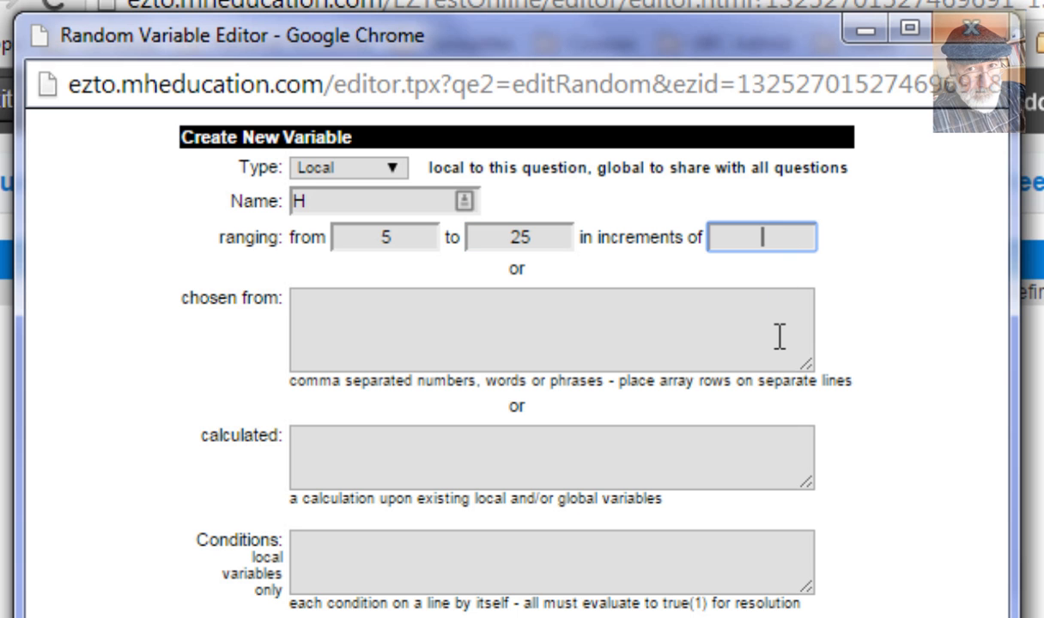
scroll(down, 3)
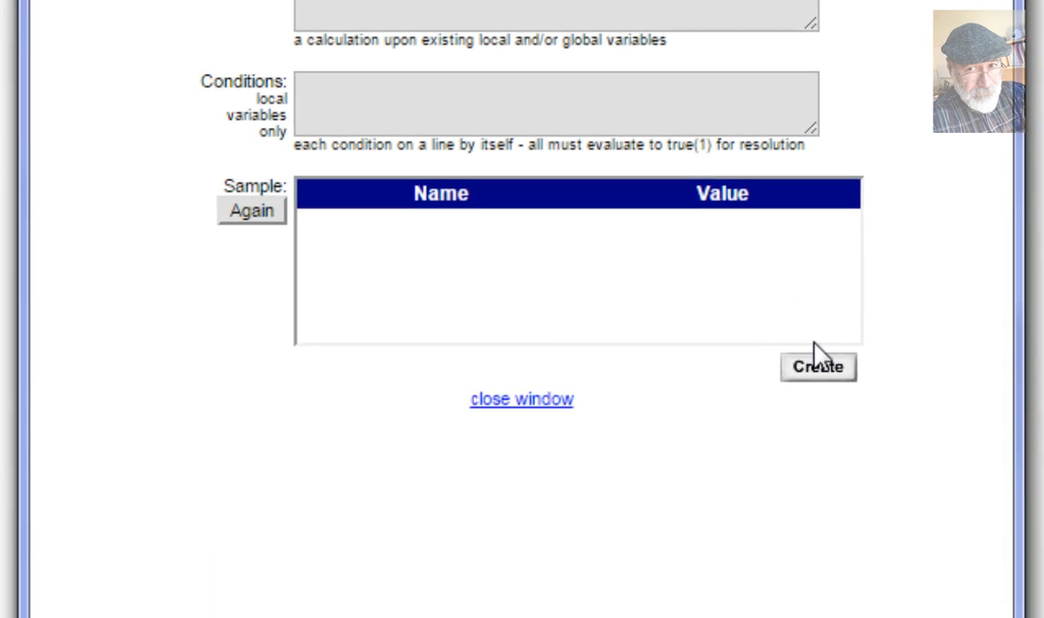
click(817, 366)
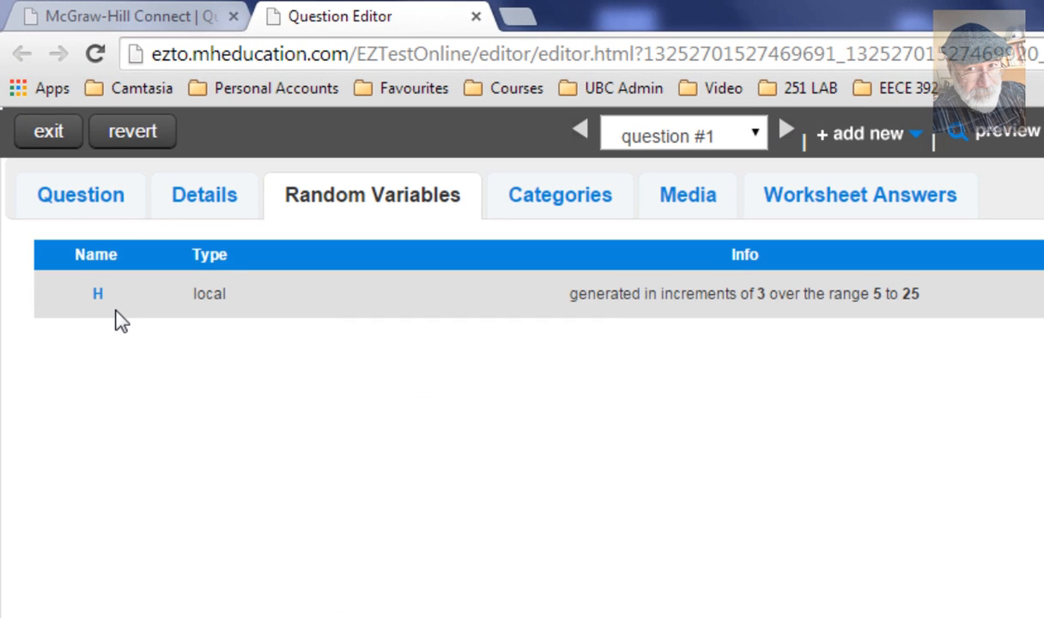
mouse_move(217, 318)
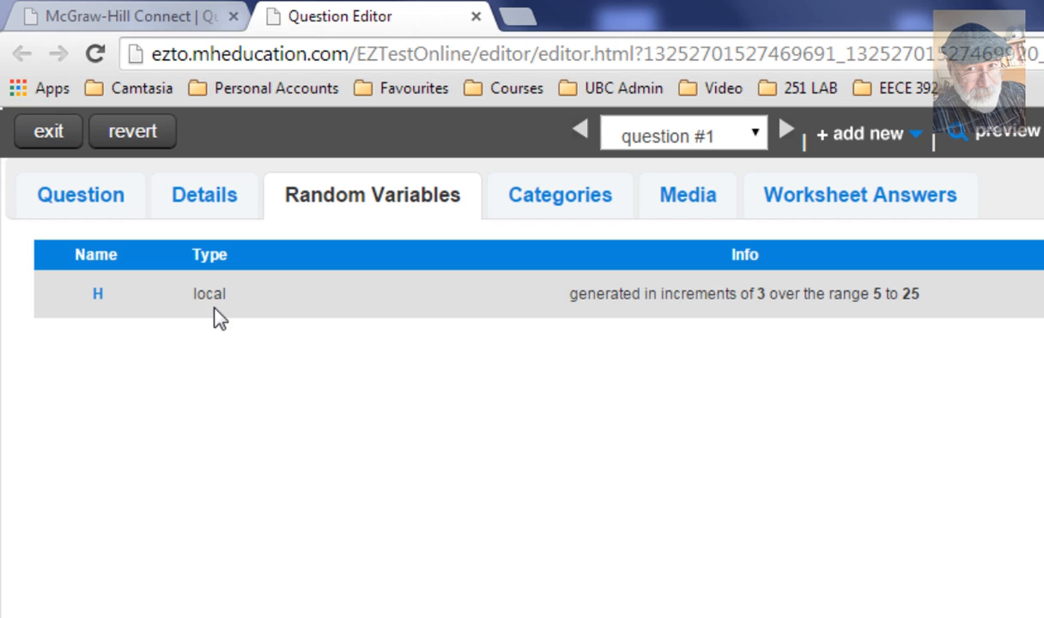
mouse_move(739, 326)
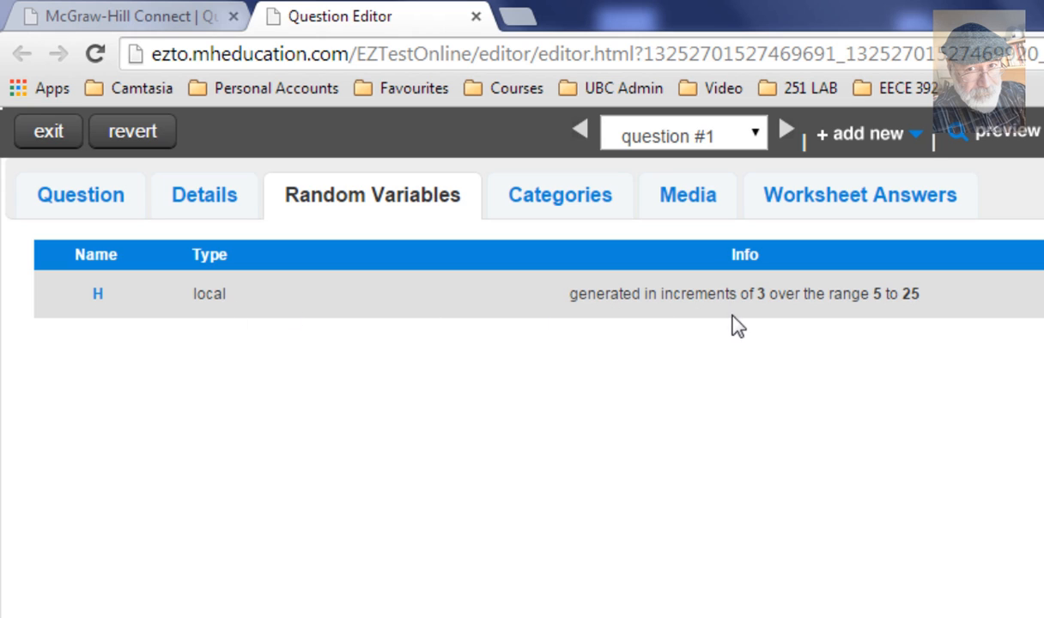
mouse_move(888, 315)
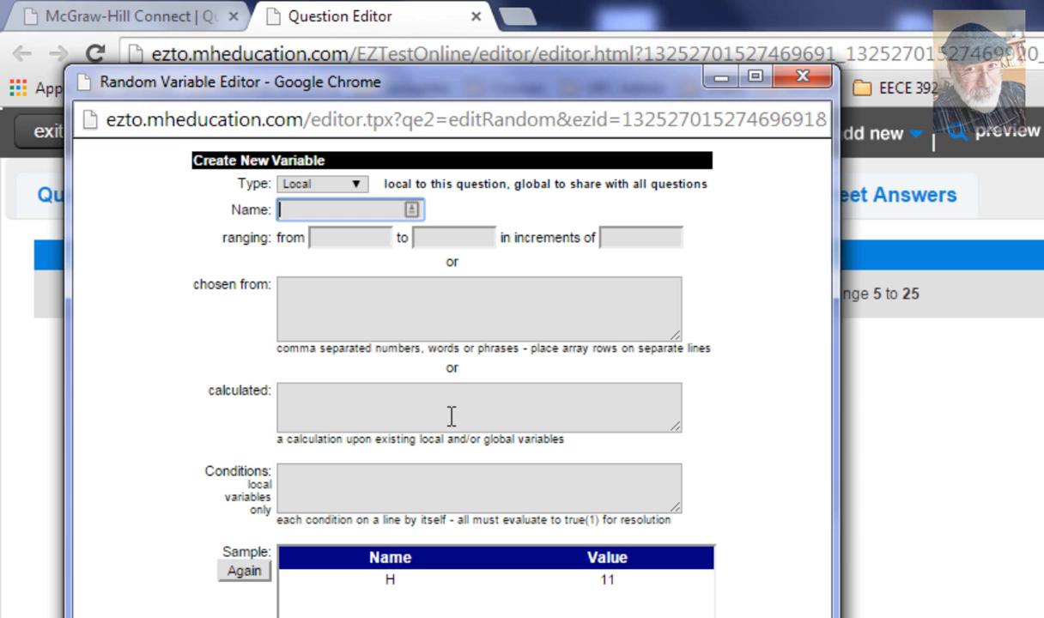
- Name the new variable W and enter the values 10, 17, 21, 17, 33
text(W)
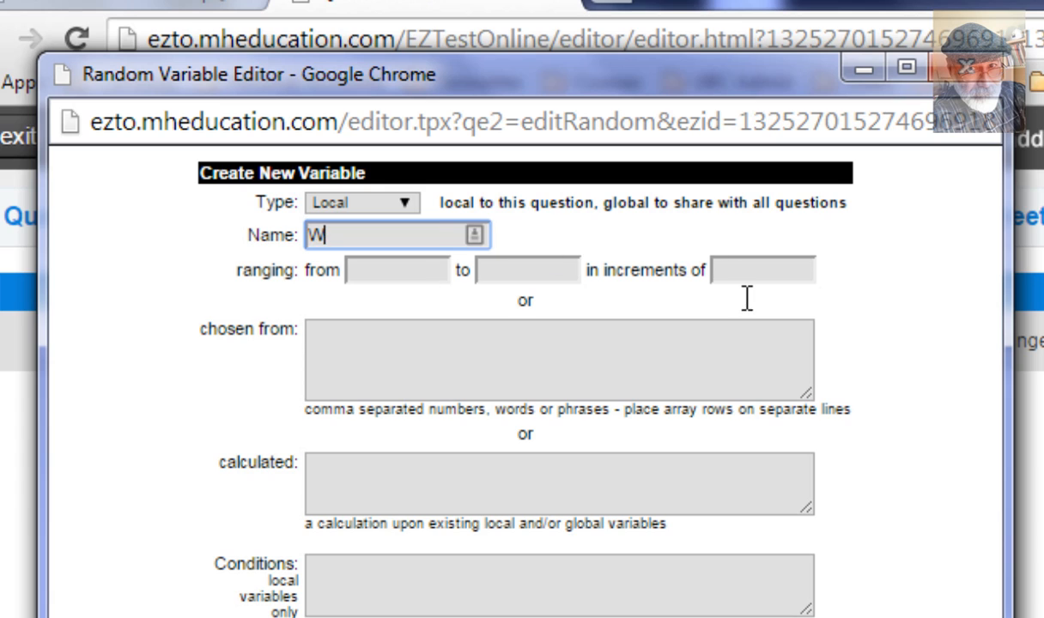
click(558, 359)
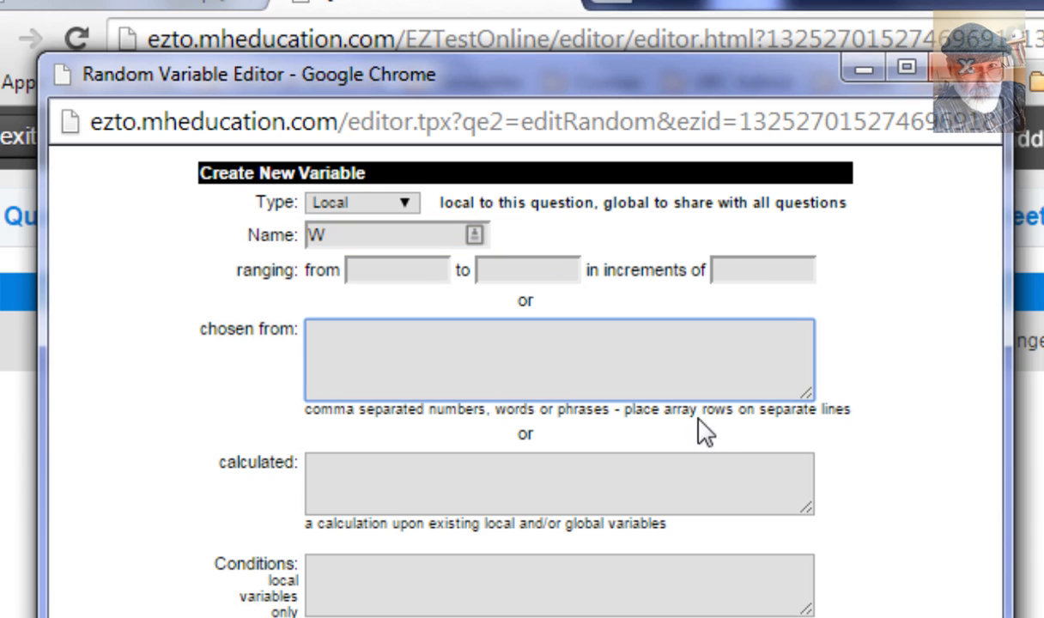
mouse_move(910, 451)
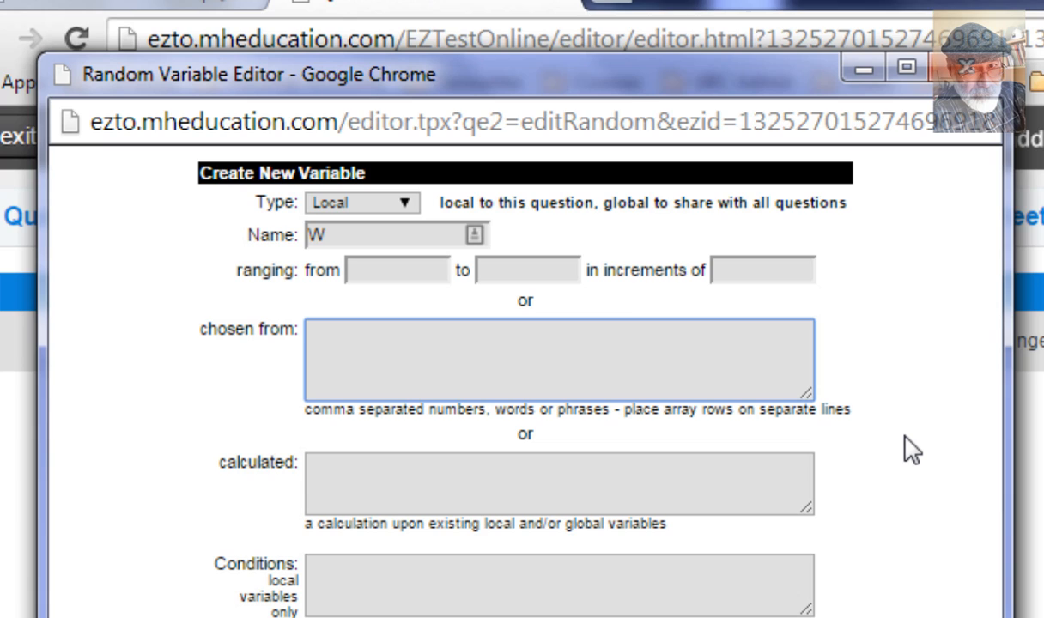
click(558, 359)
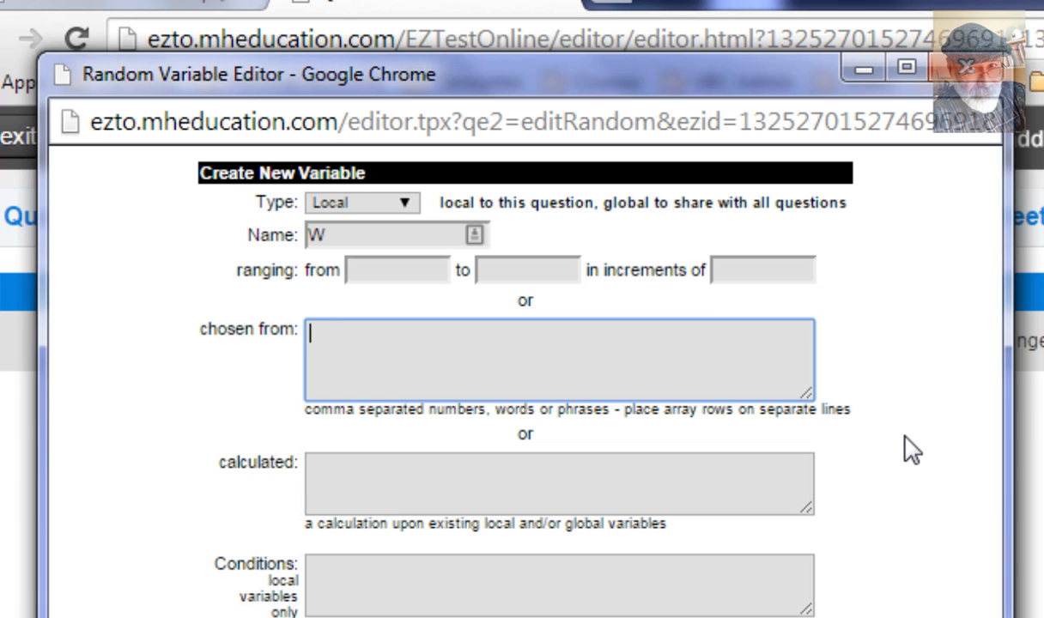
text(10,)
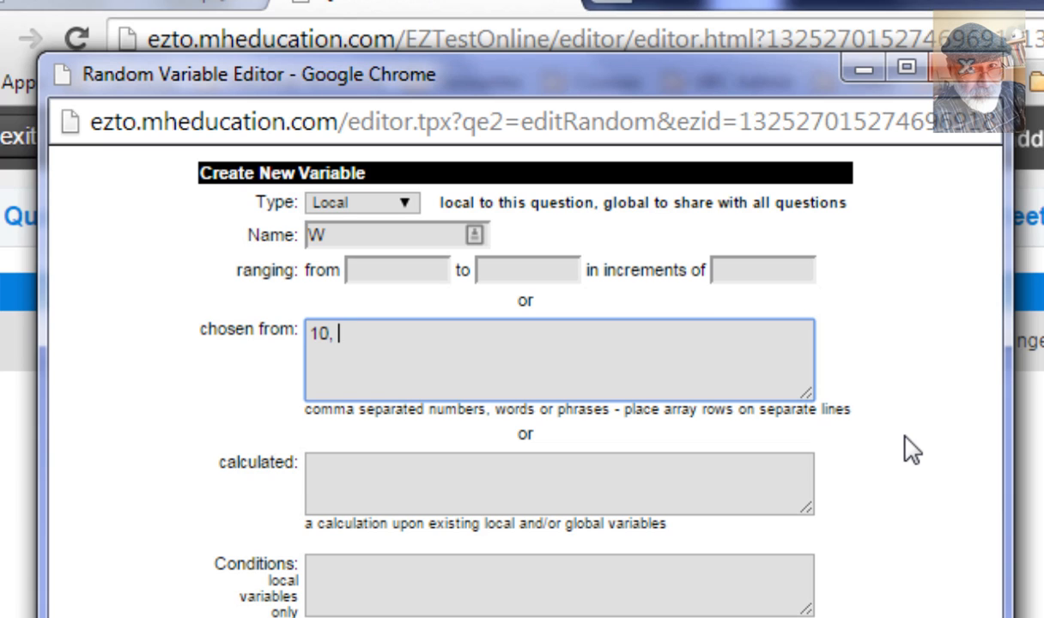
text(17)
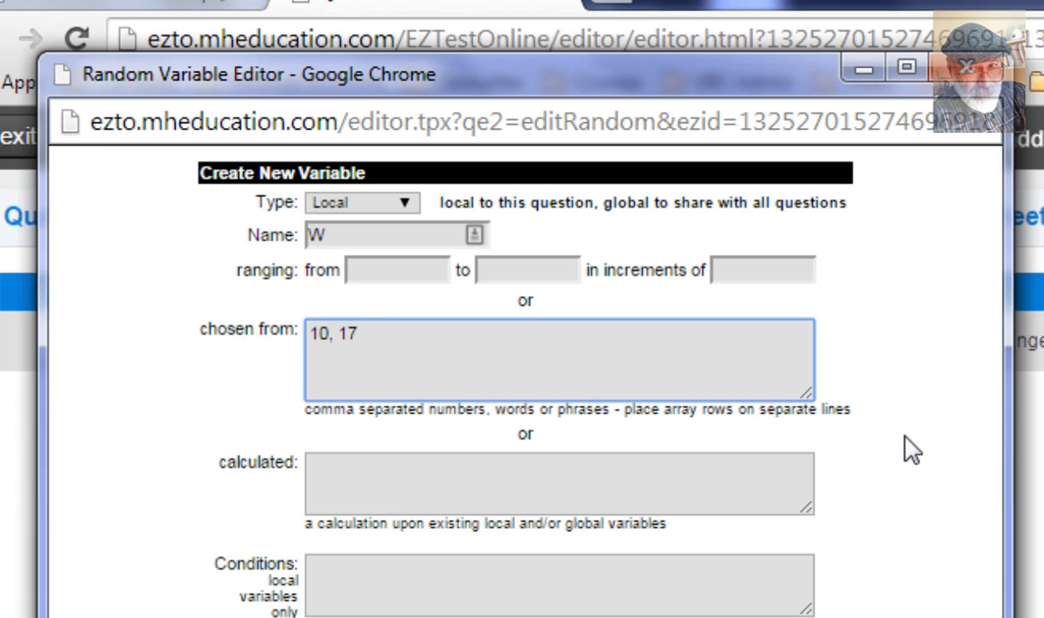
text(,)
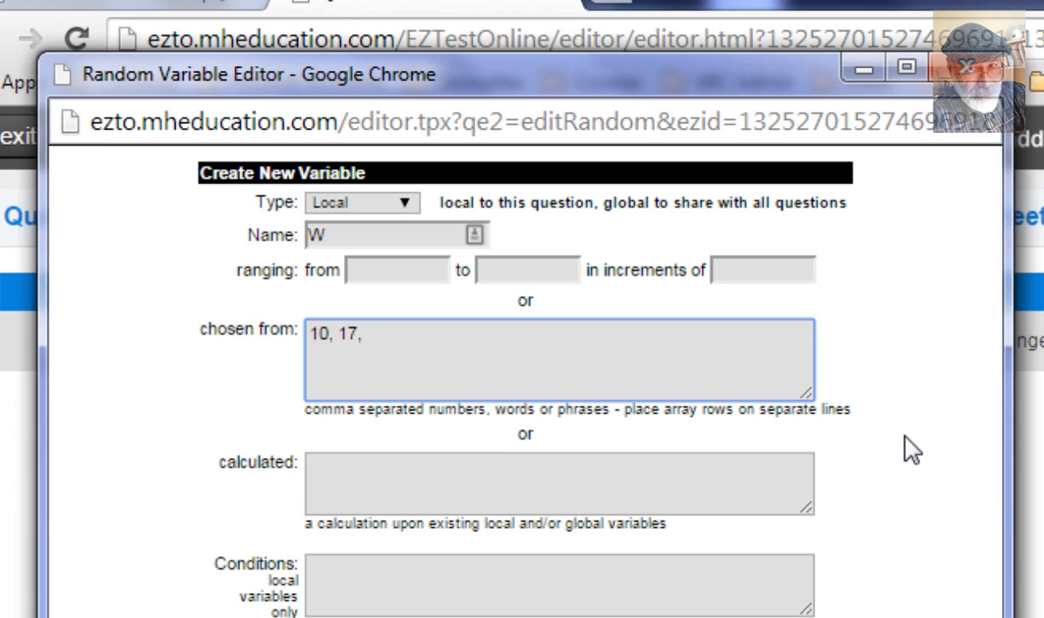
text(21,)
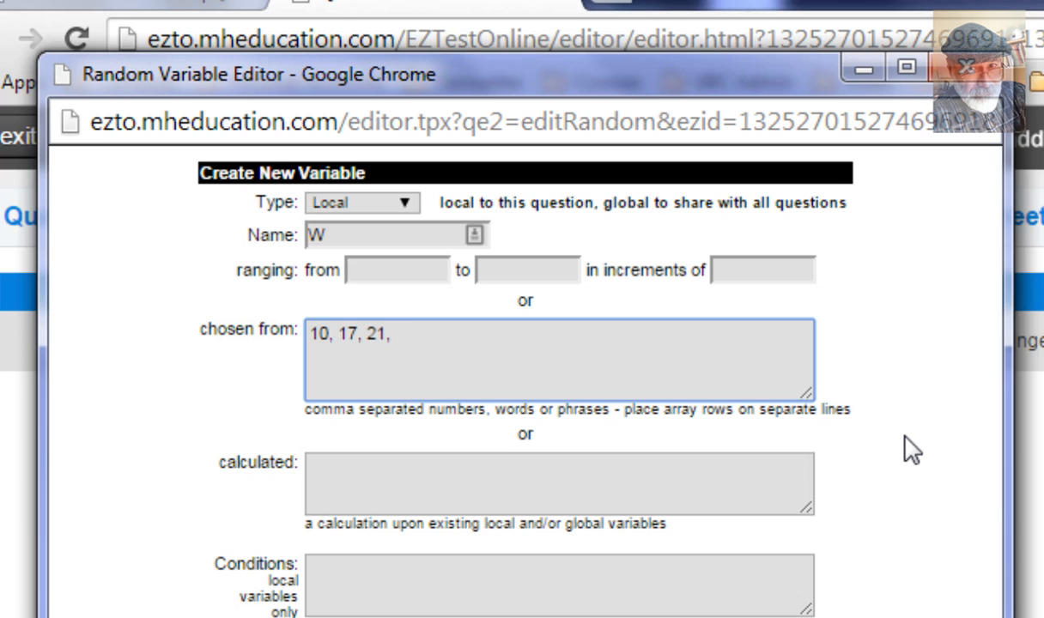
text(17,)
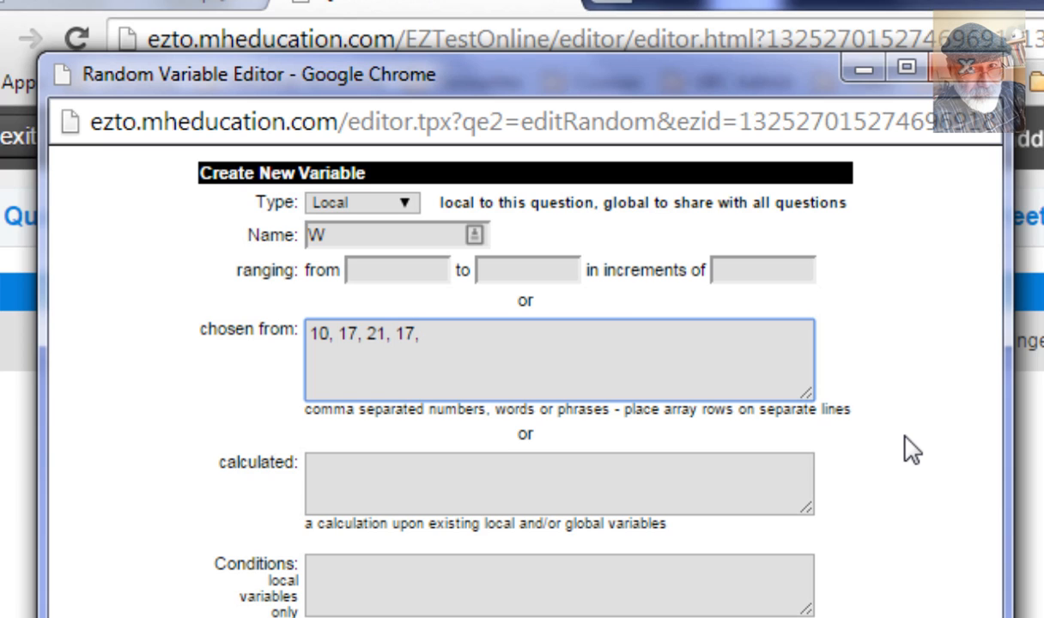
text(33)
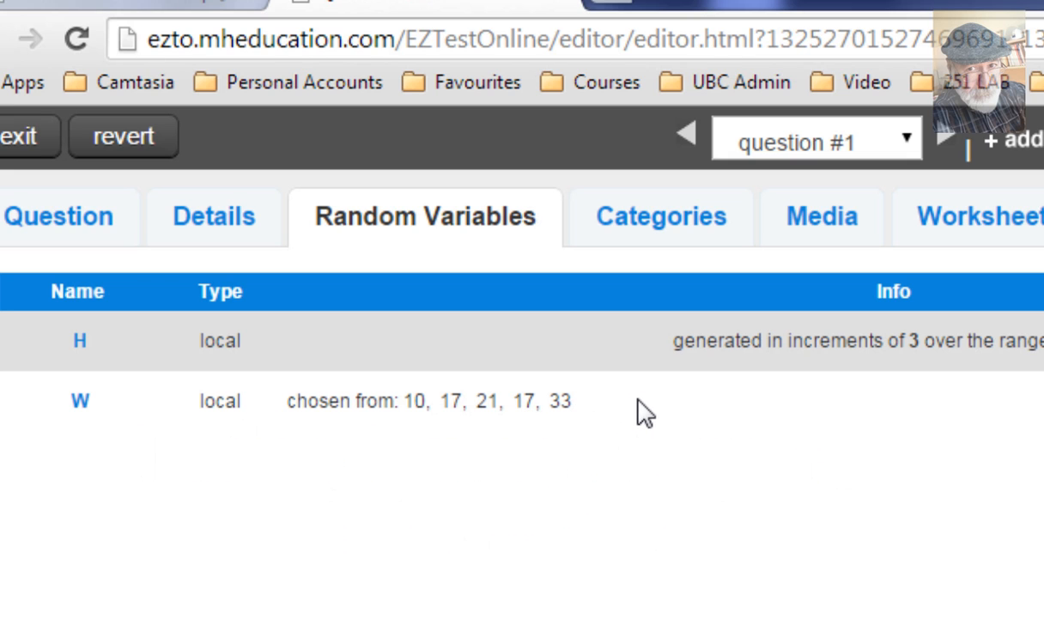
mouse_move(109, 255)
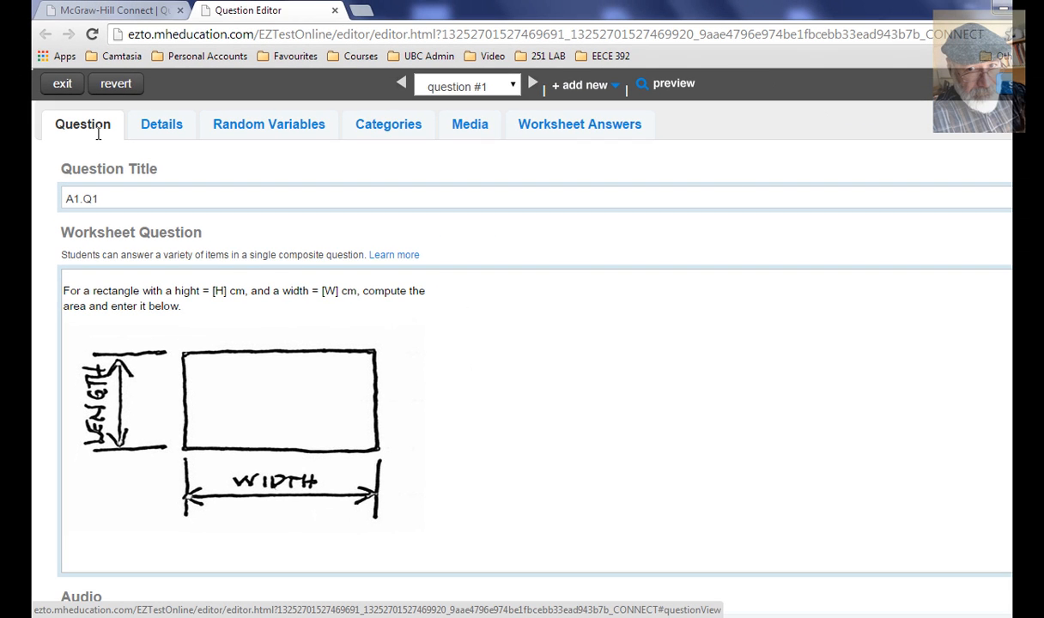
click(268, 124)
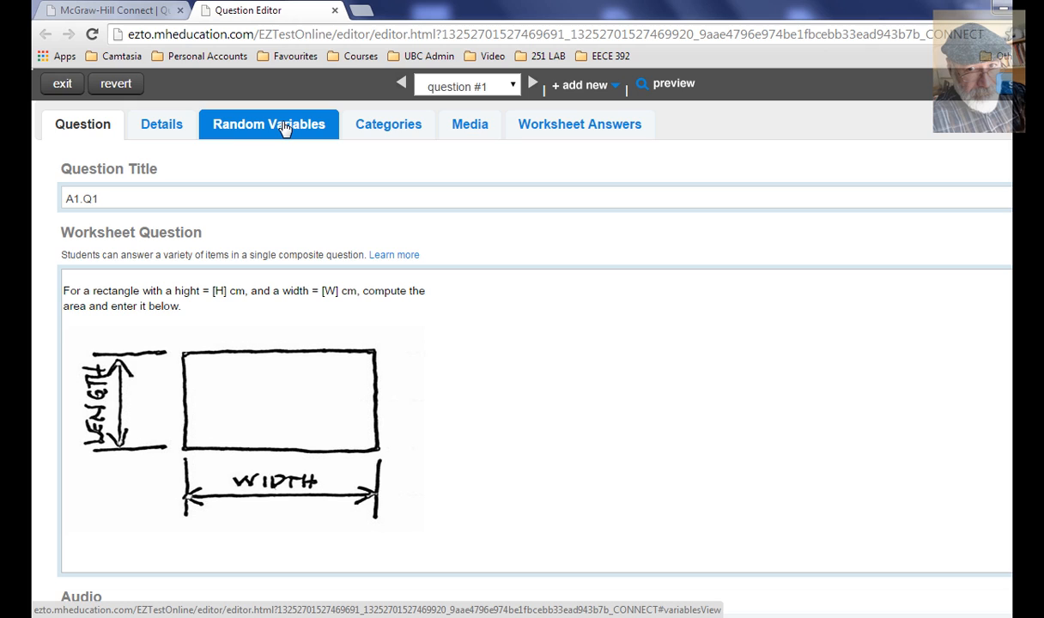
click(268, 123)
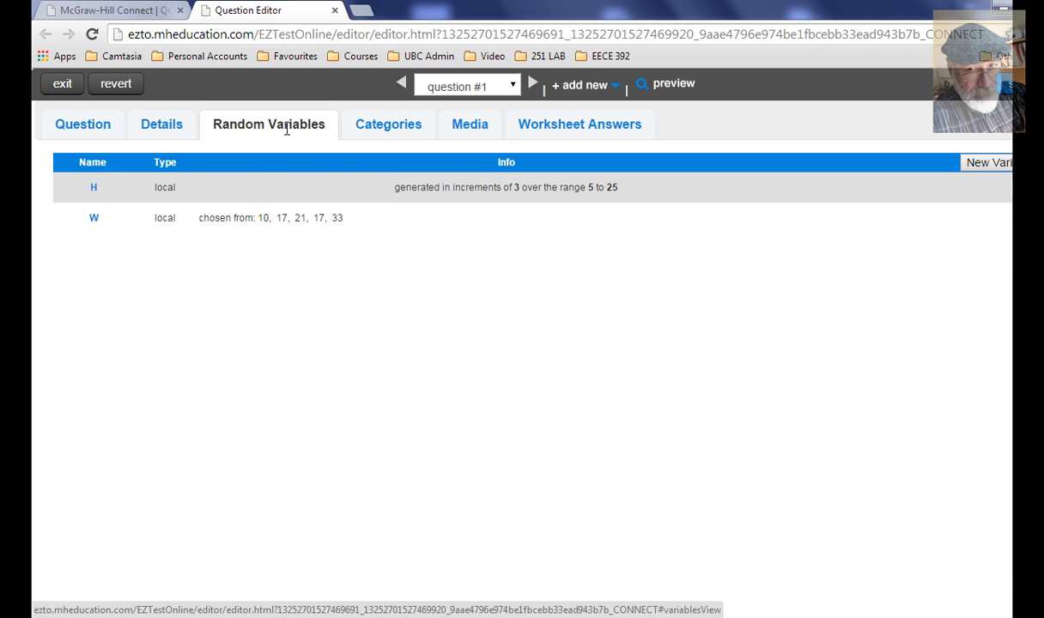
click(470, 123)
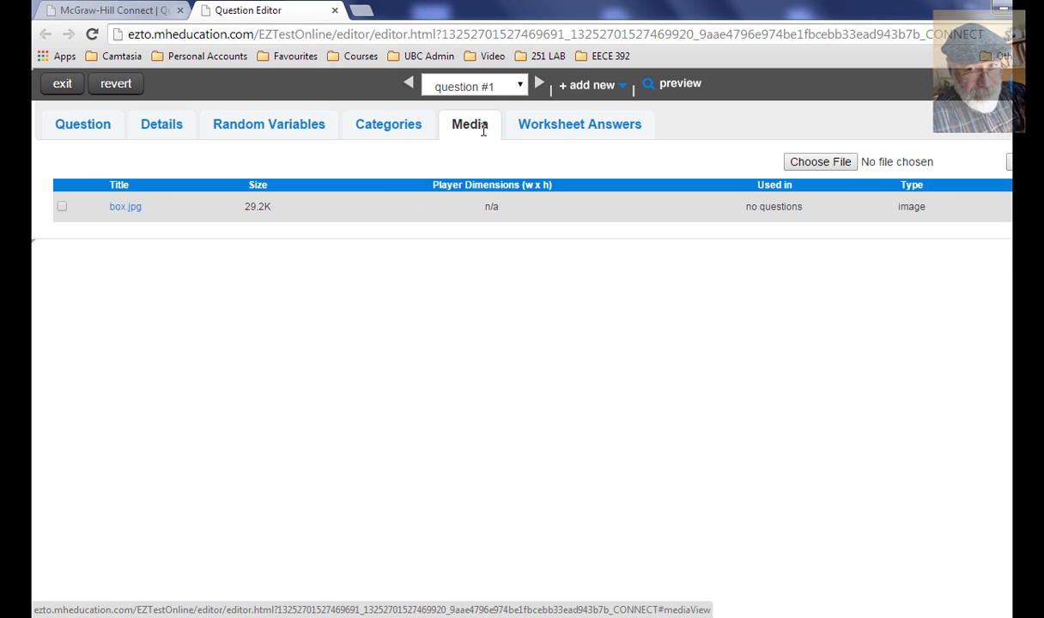
mouse_move(153, 166)
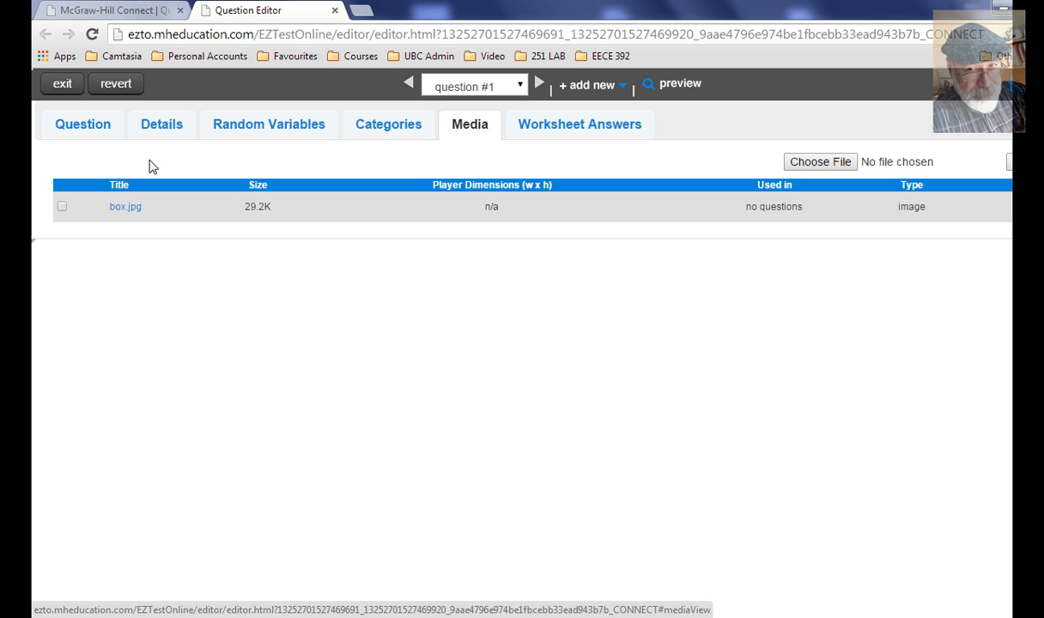
click(82, 124)
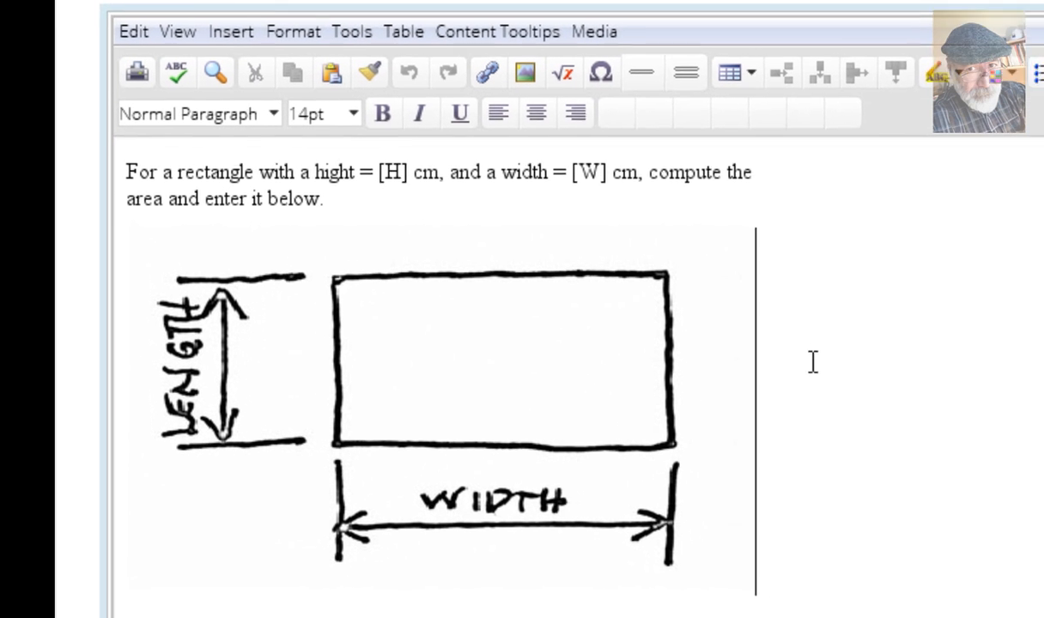
- Add the answer line 'Area = __AREA__' below the rectangle diagram
scroll(down, 3)
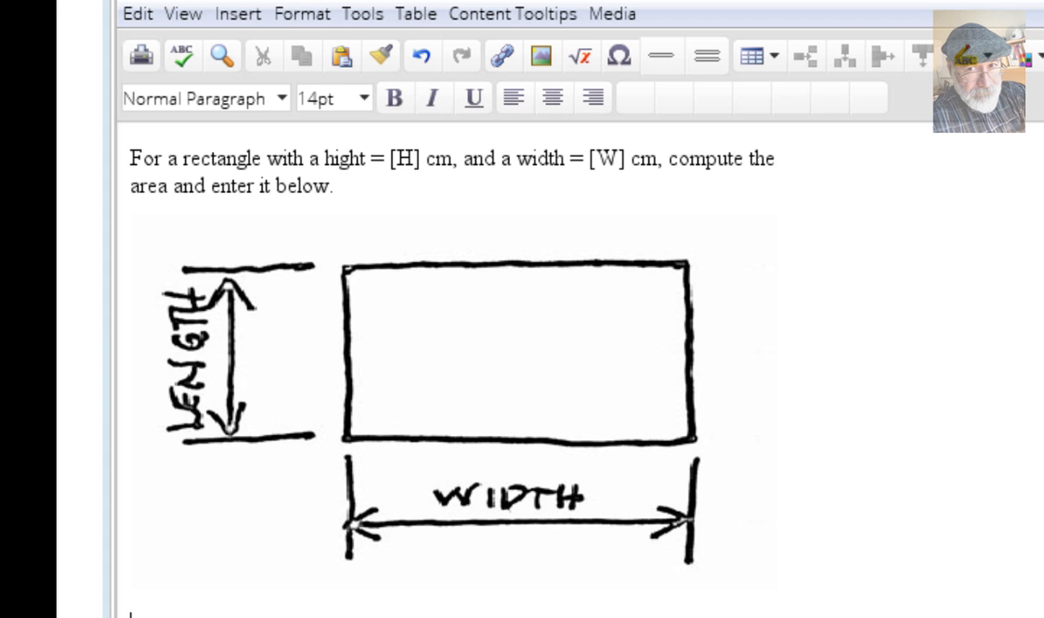
scroll(down, 3)
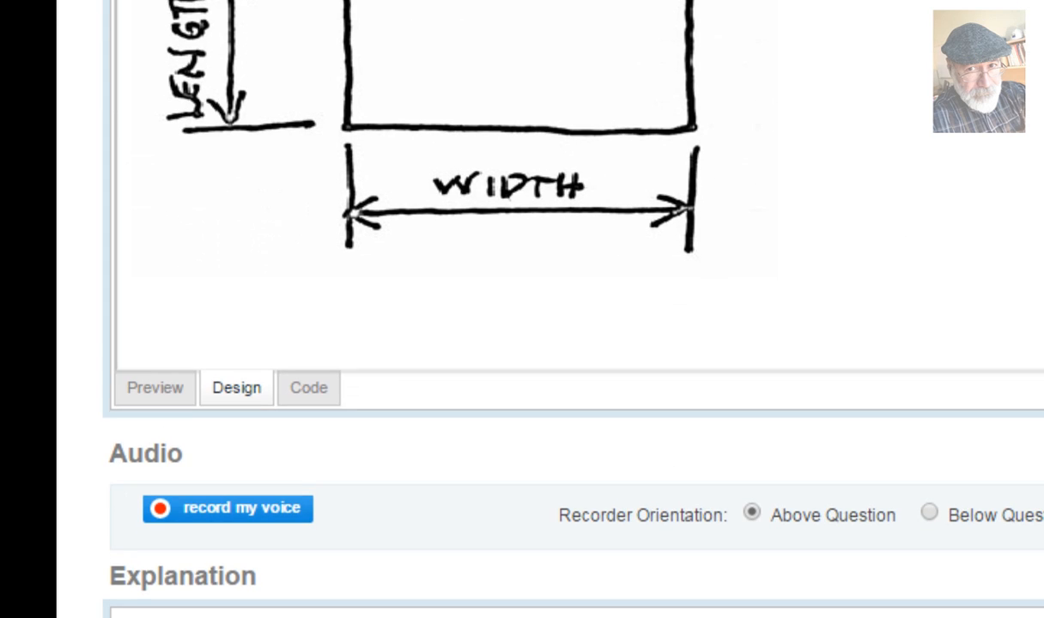
click(434, 334)
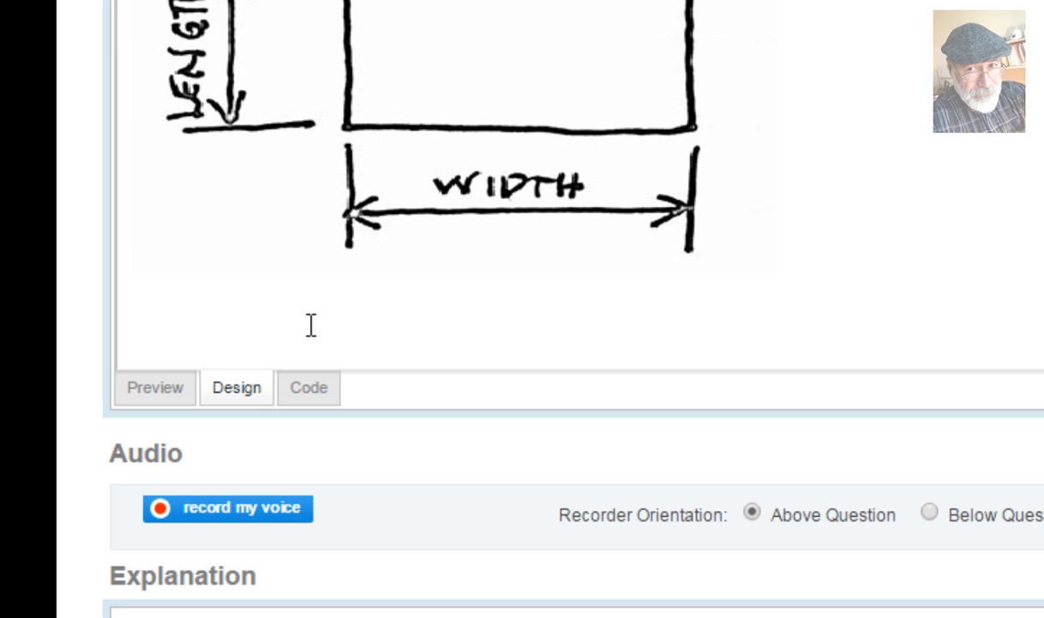
text(Area =)
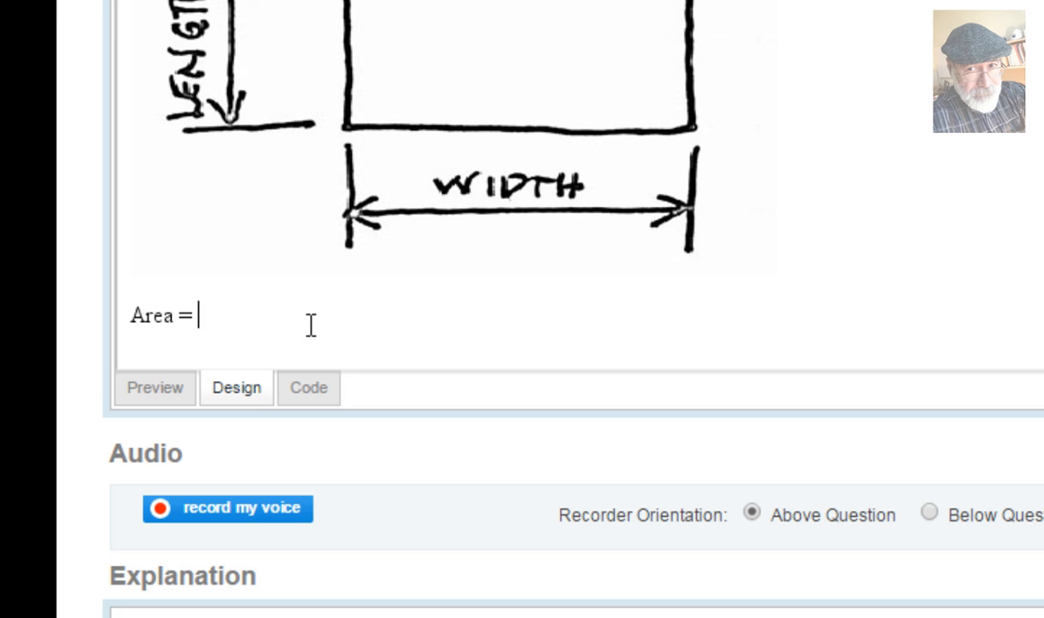
text(RE)
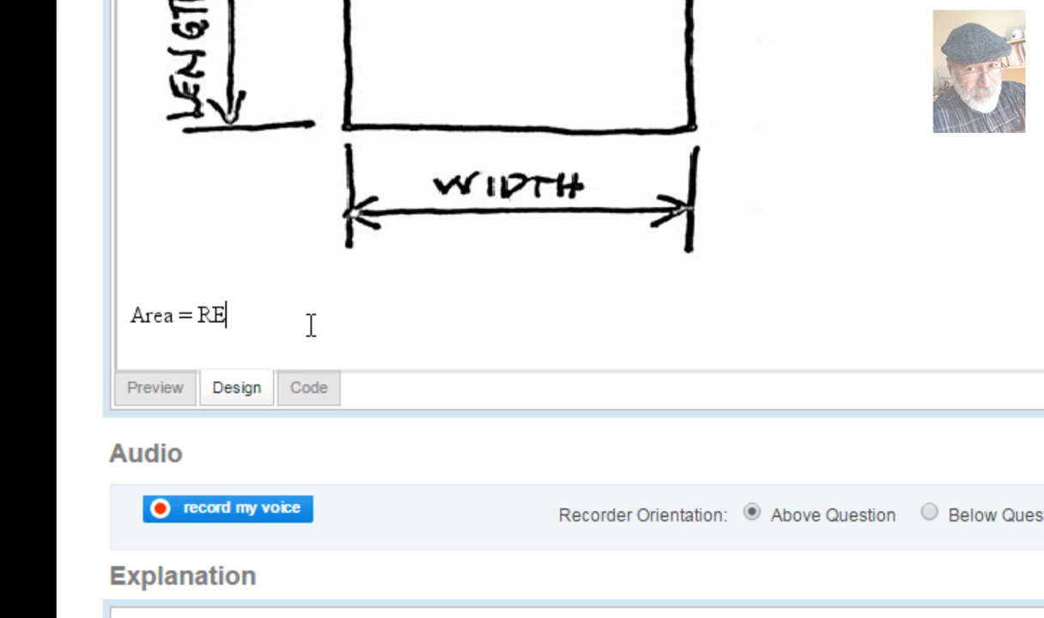
text(A)
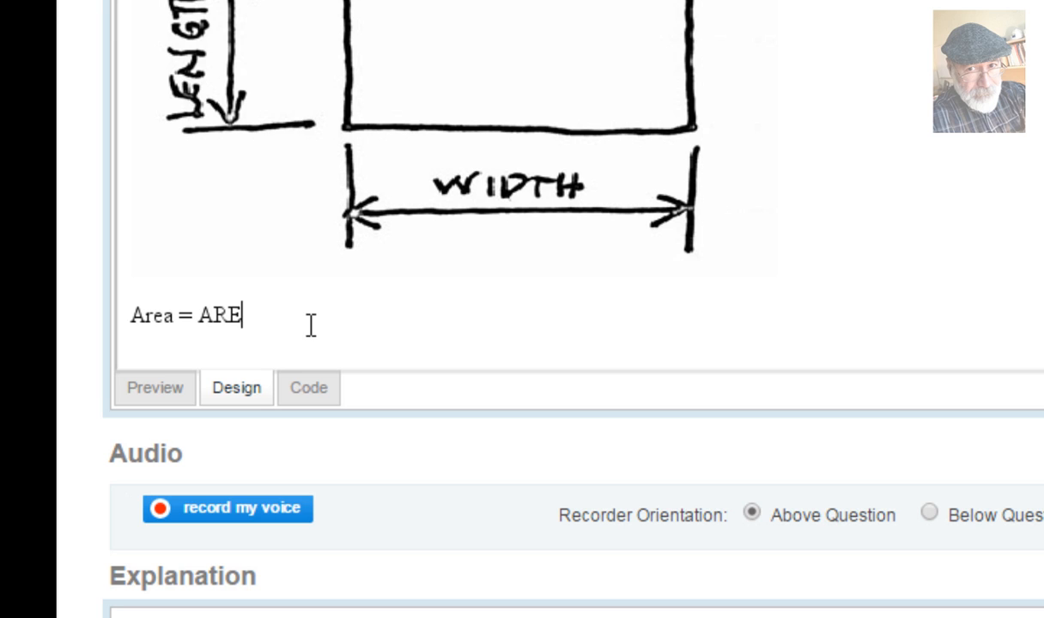
text(A)
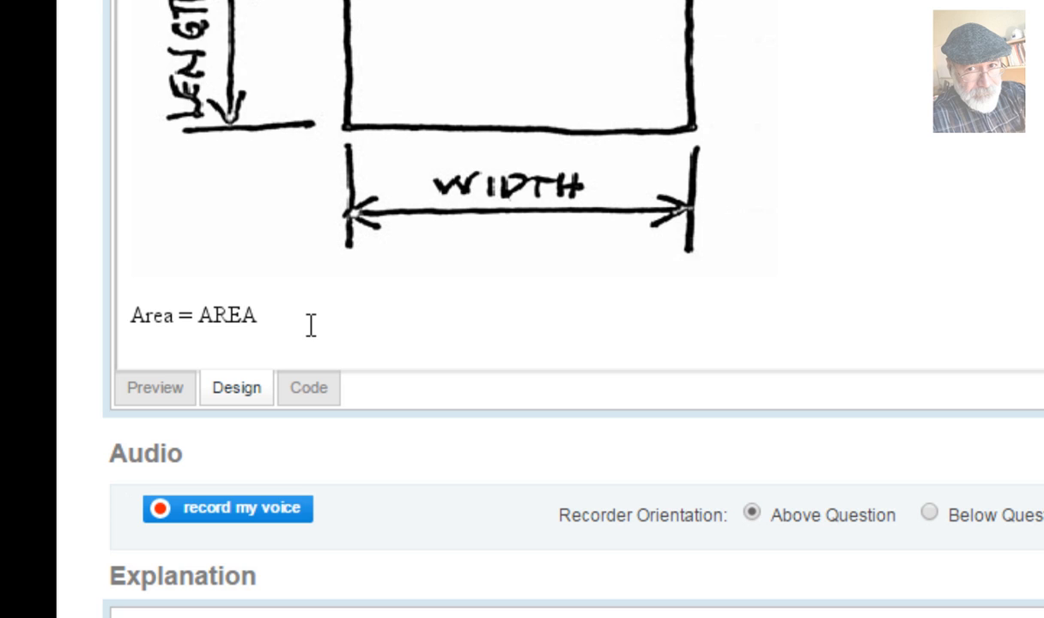
text(__)
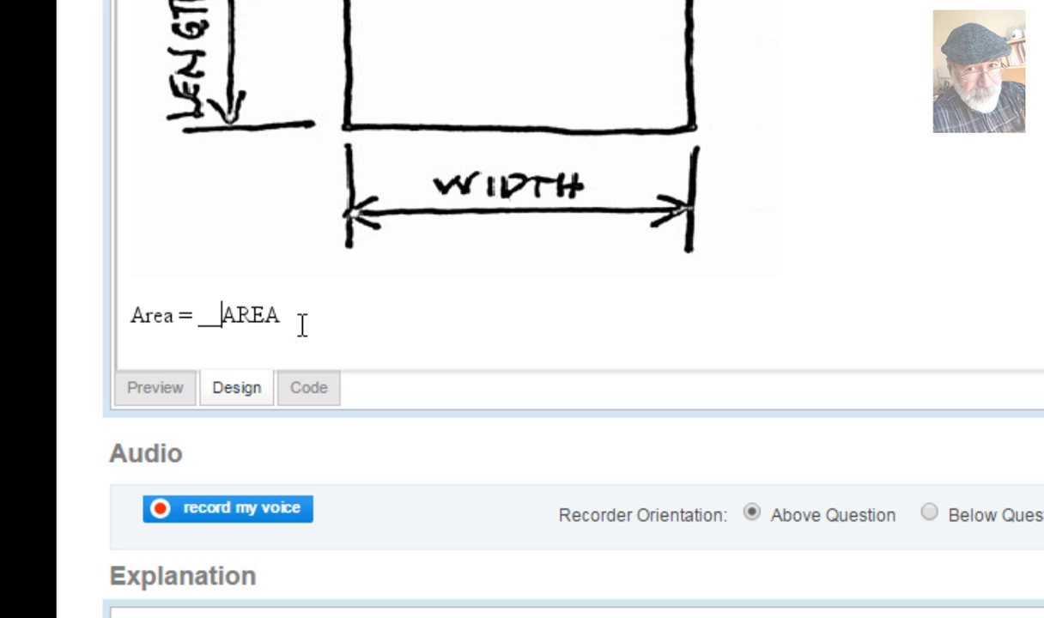
mouse_move(391, 554)
text(__)
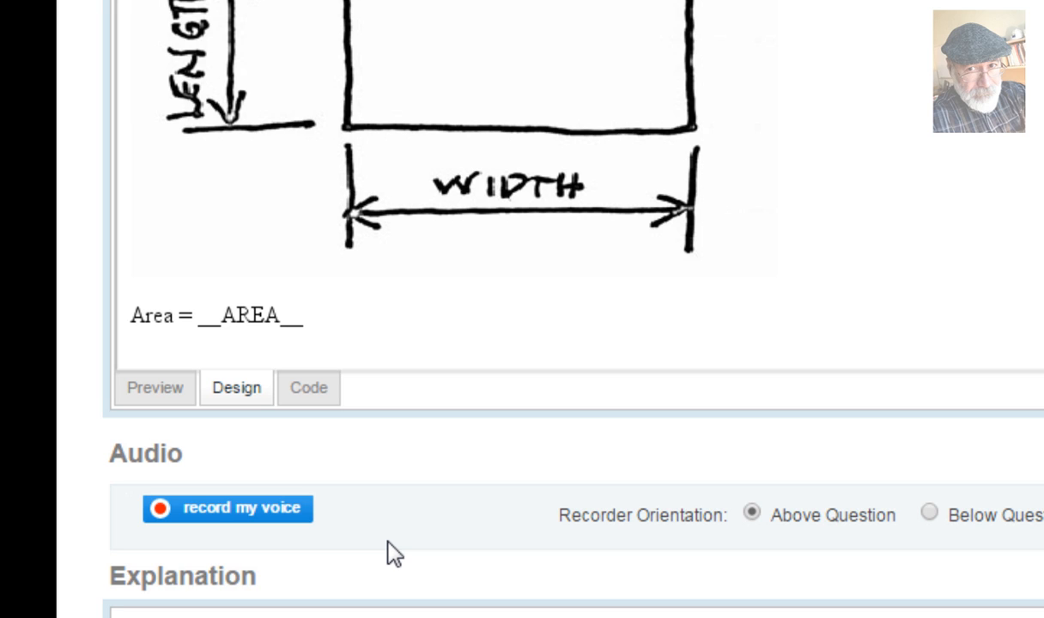
- Type the unit cm^2 after the blank, backspacing and retyping it
text(cm)
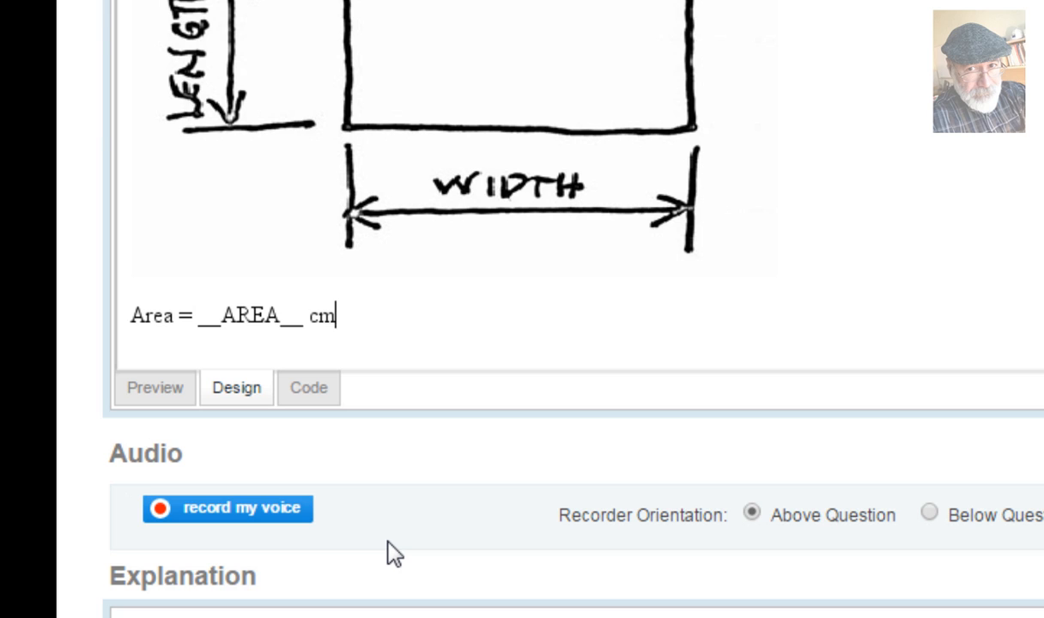
text(^2)
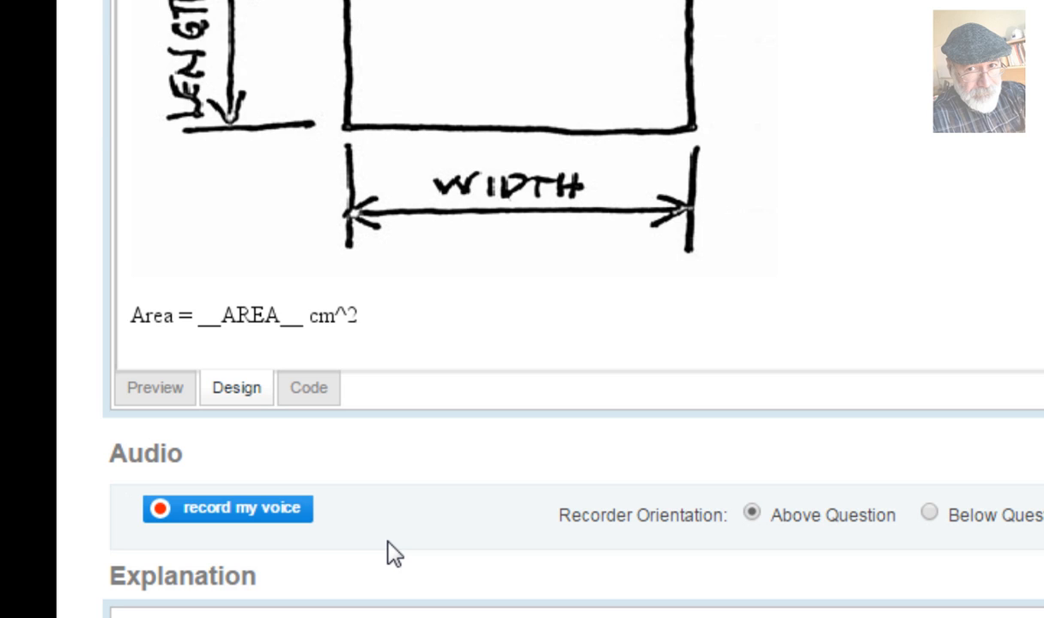
key(BackSpace)
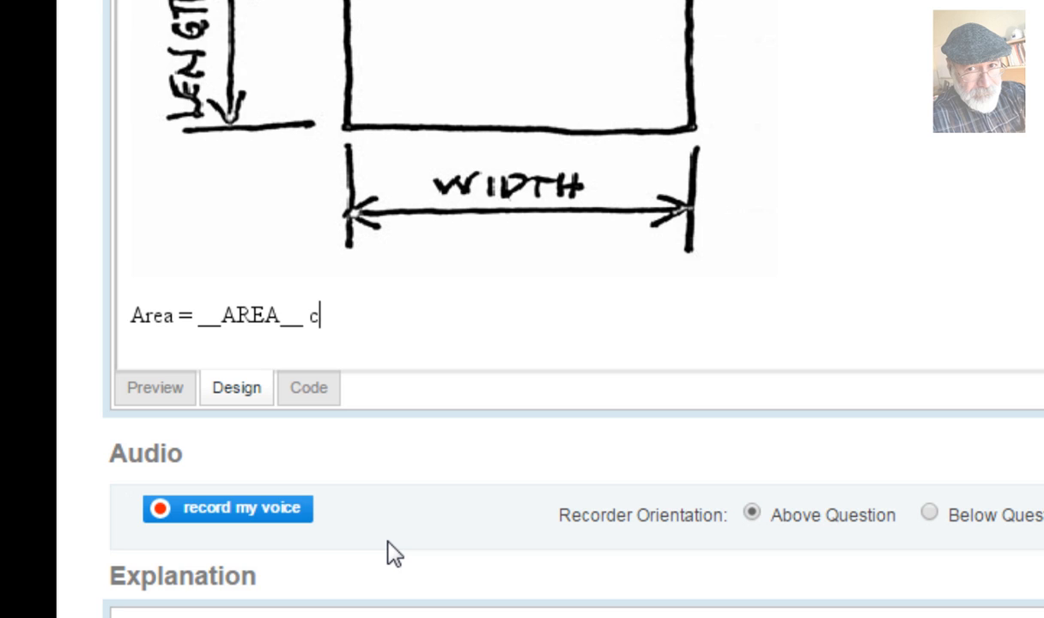
key(Backspace)
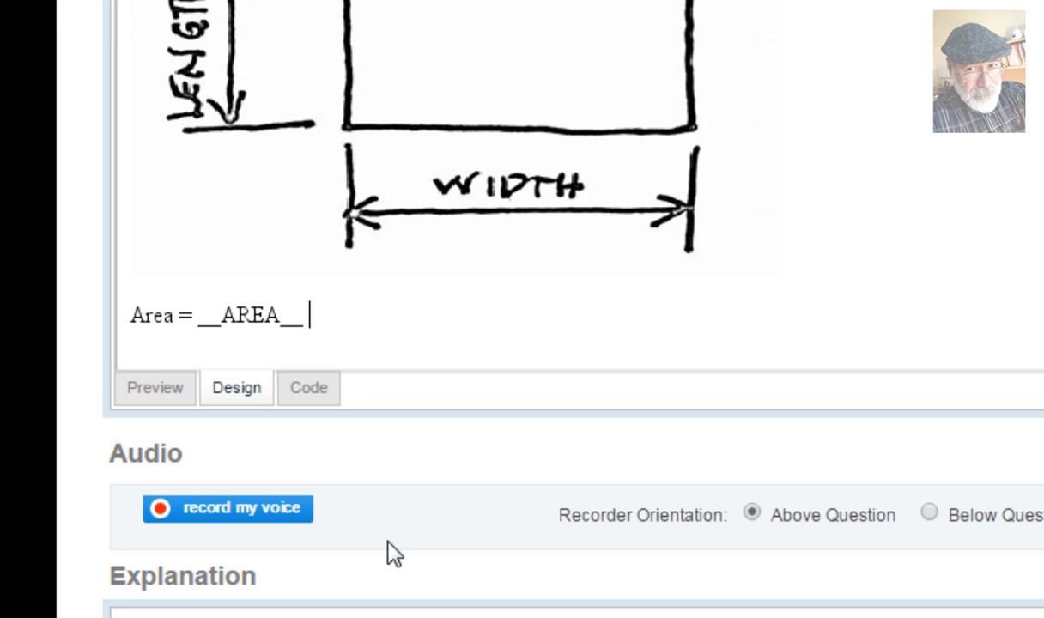
text(cm^2)
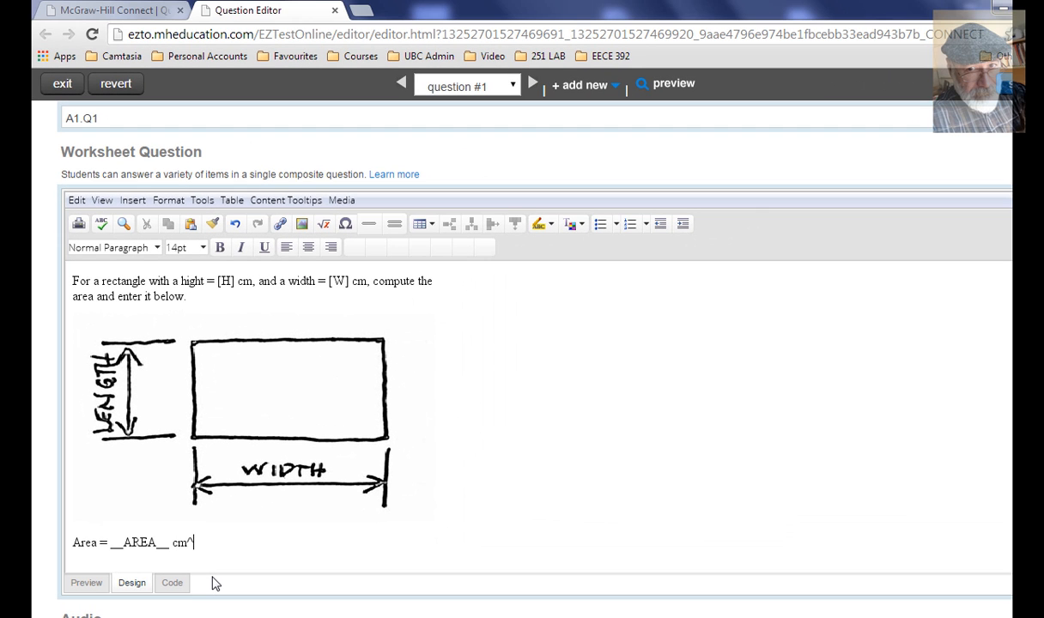
- Finish the 'cm^2' unit text and bring up the Equation Editor
text(2)
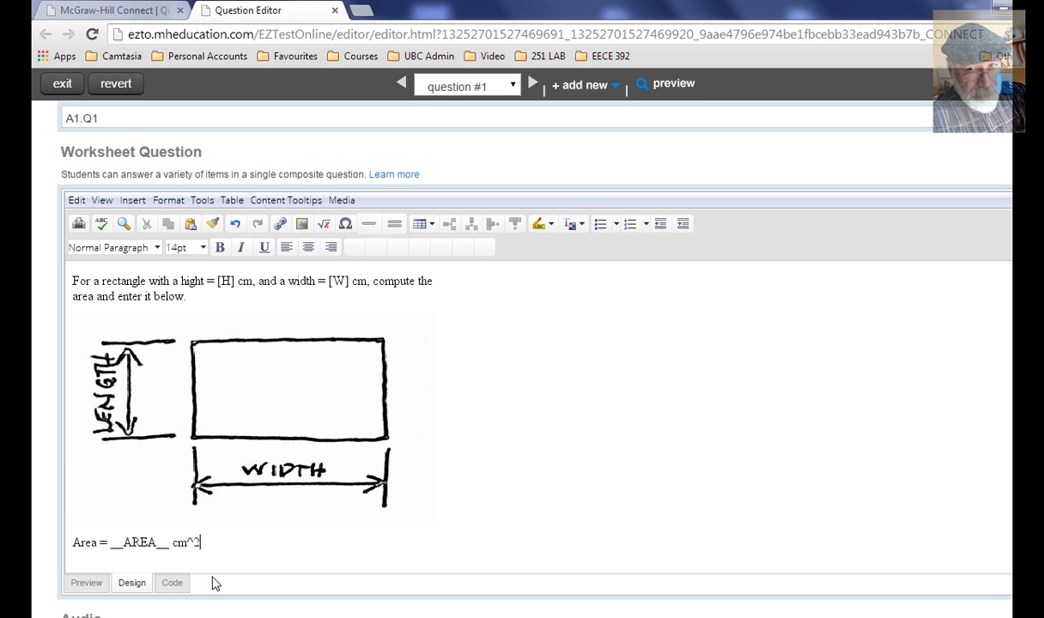
key(Backspace)
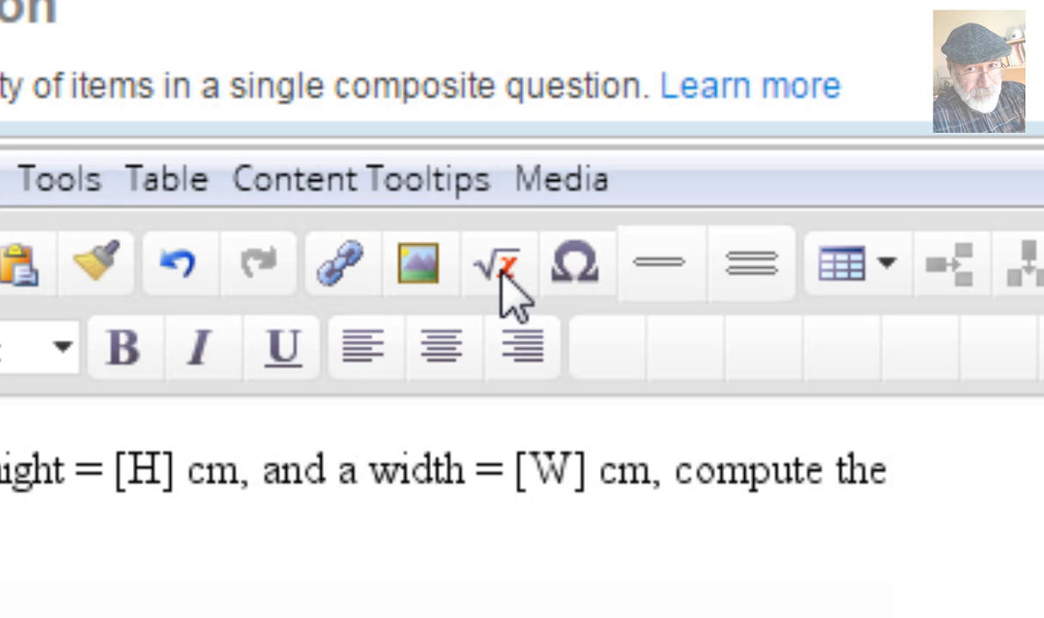
mouse_move(506, 296)
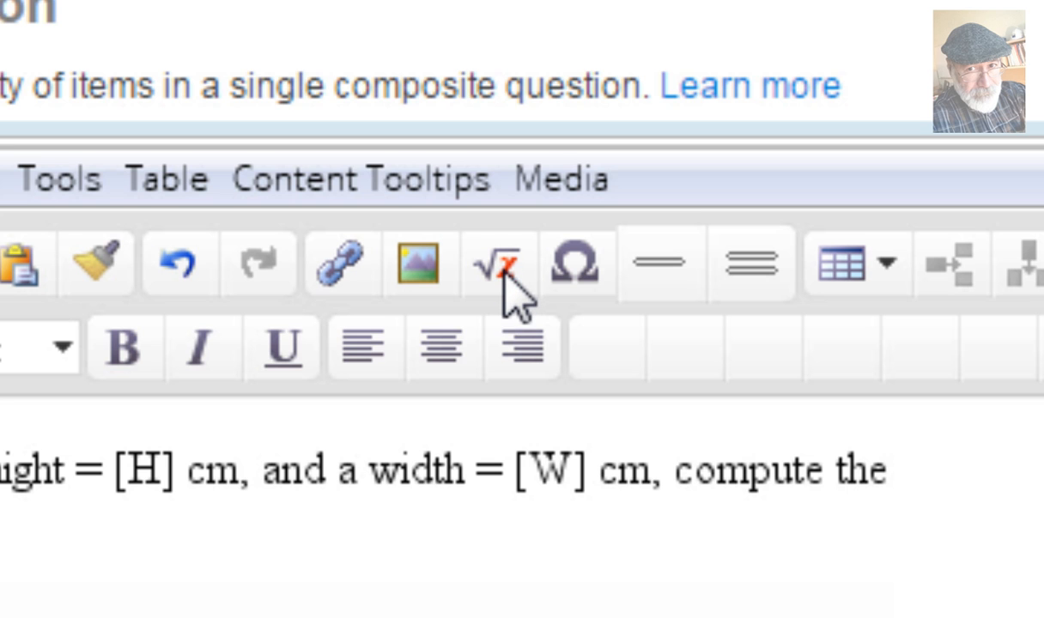
click(497, 262)
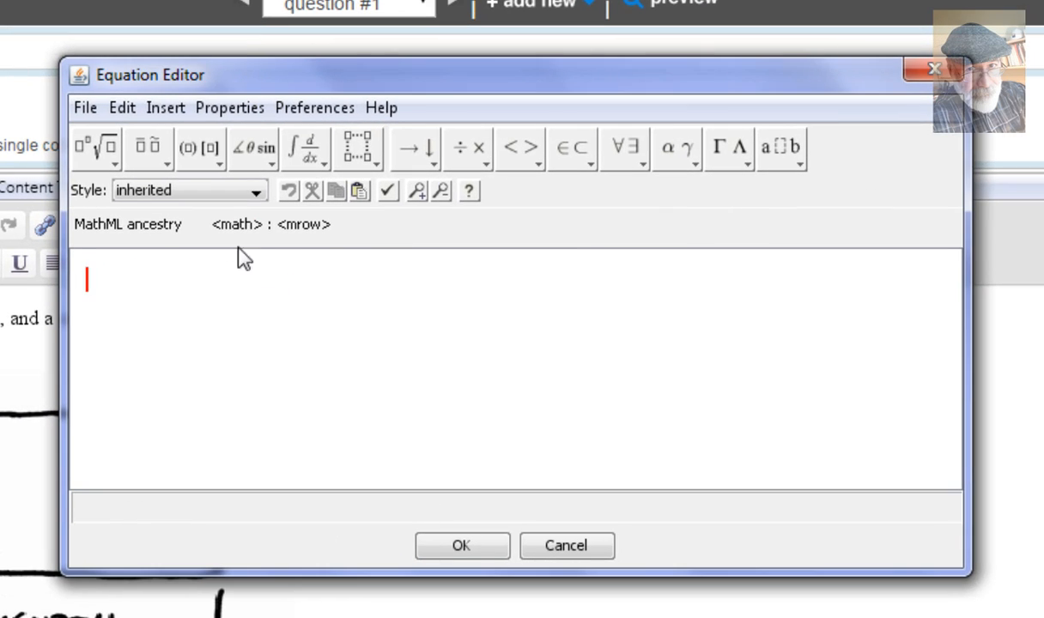
- Start entering cm with a superscript 2 in the Equation Editor
click(96, 148)
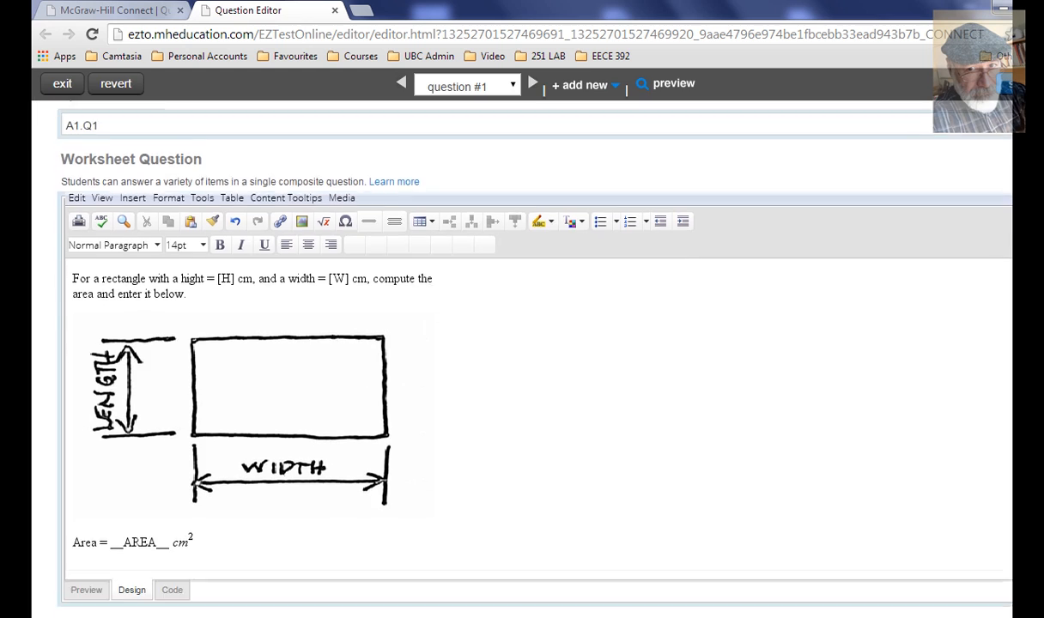
scroll(down, 3)
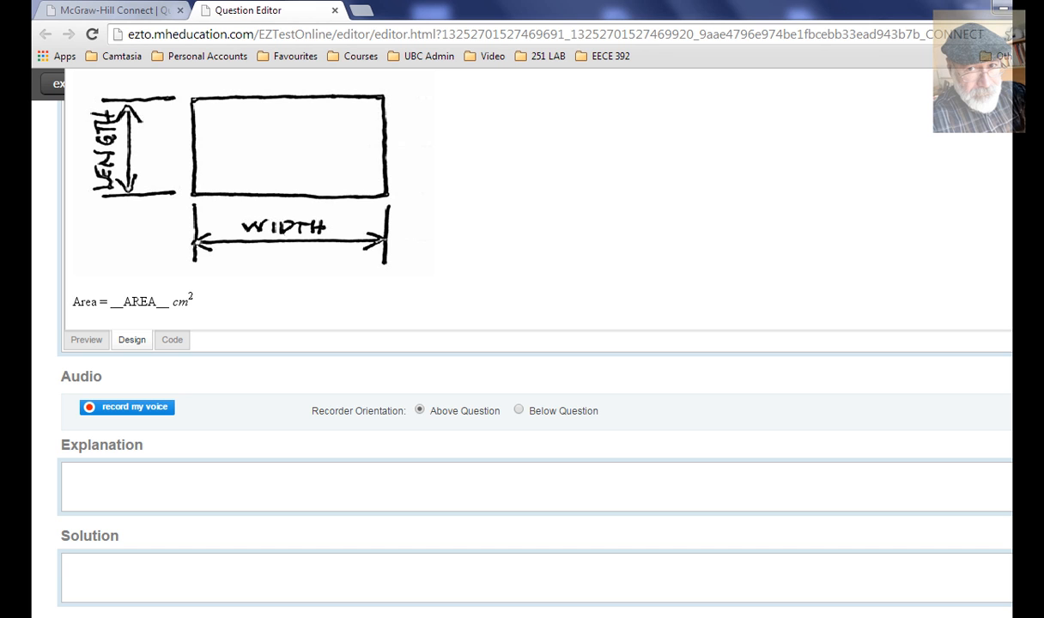
scroll(up, 3)
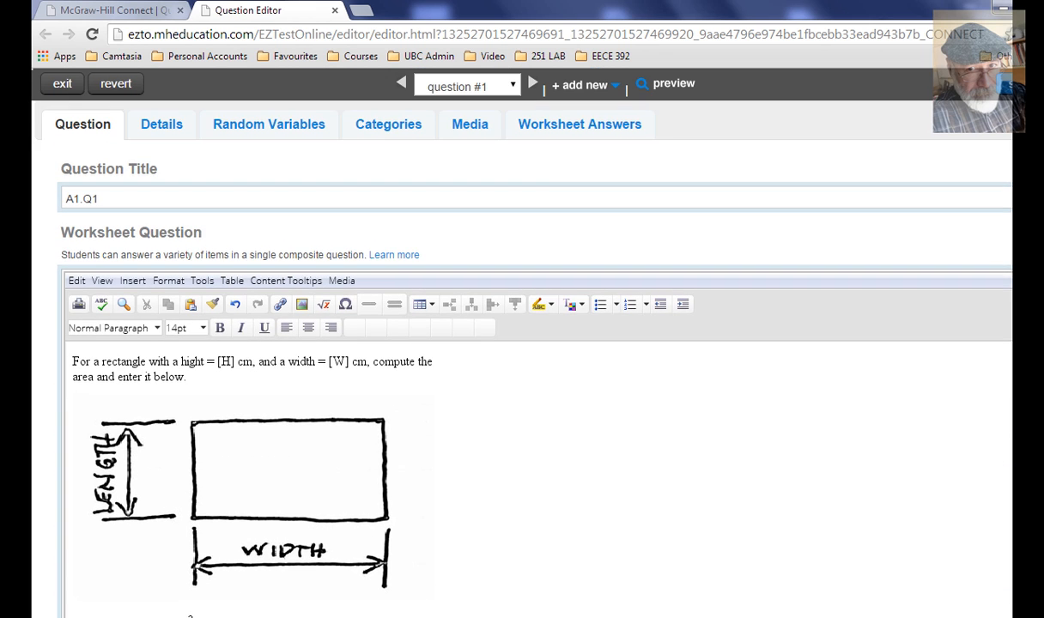
mouse_move(396, 159)
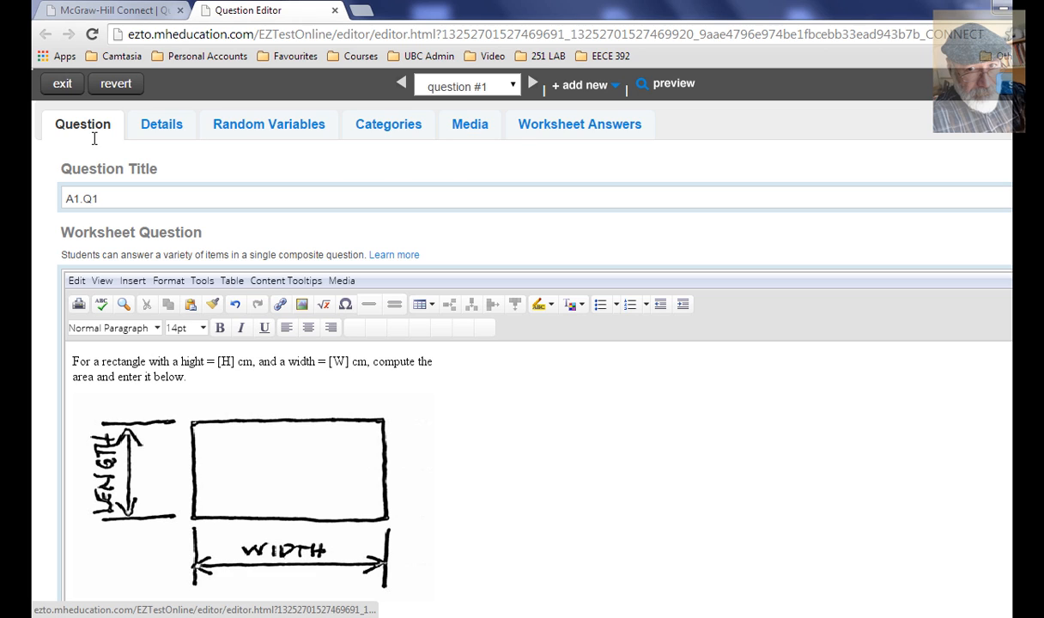
click(269, 123)
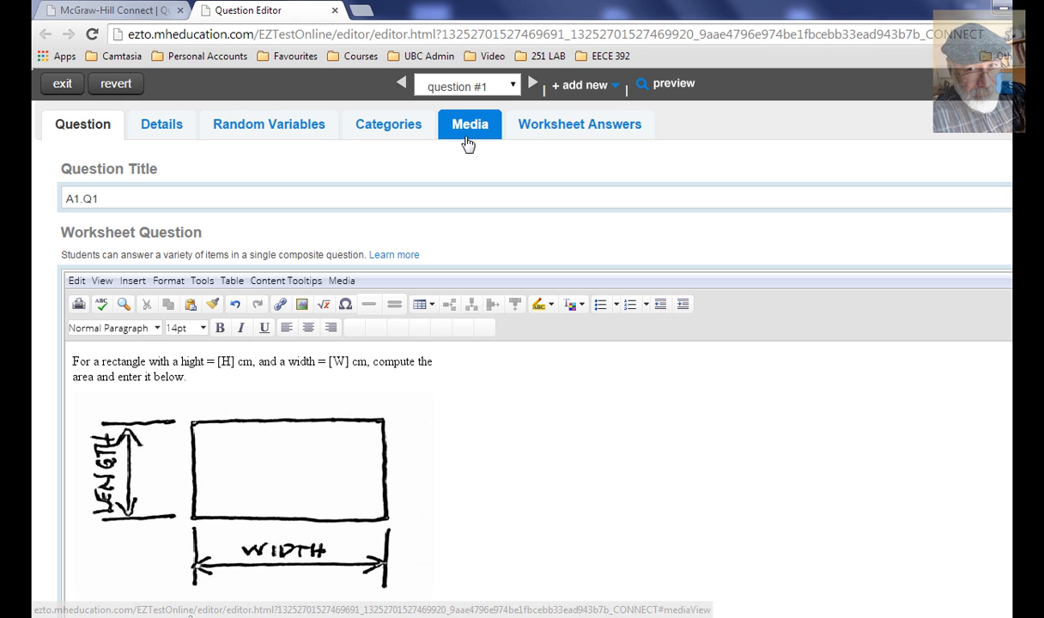
mouse_move(485, 138)
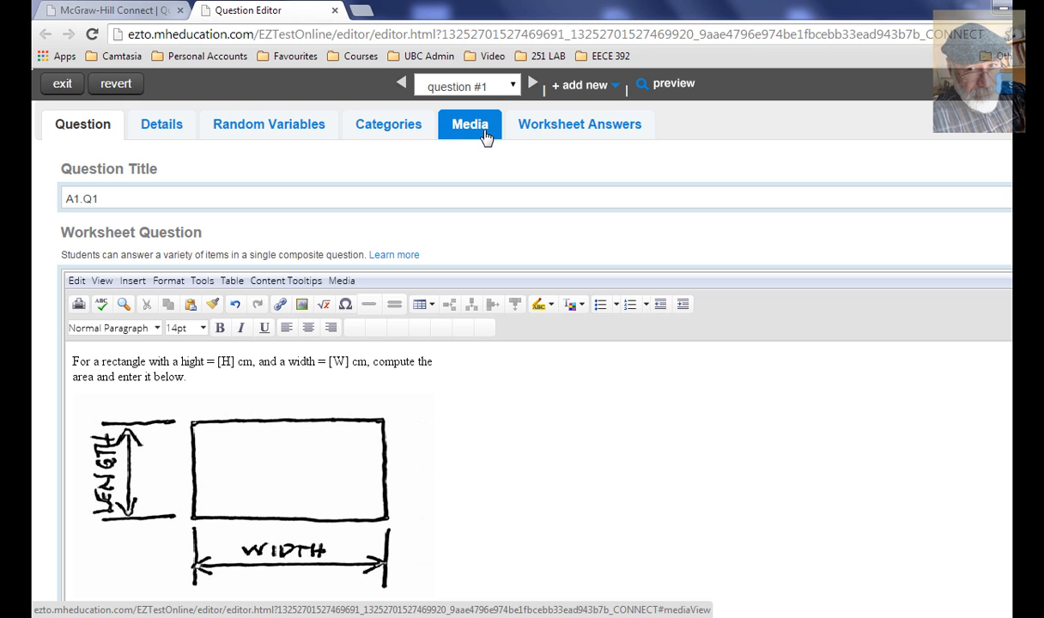
click(580, 125)
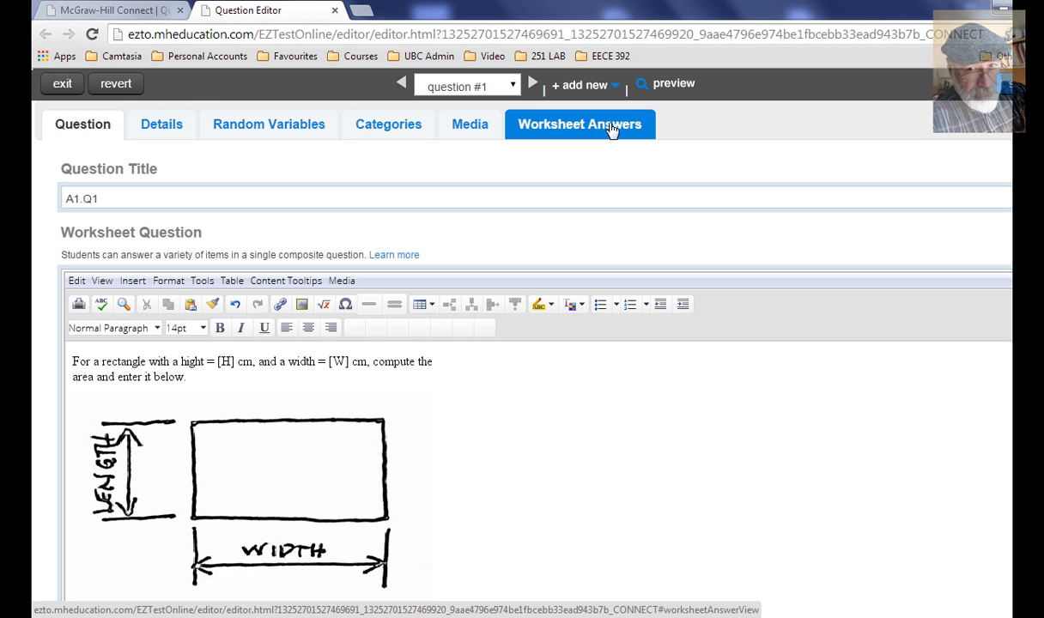
- Create a Numeric Response worksheet answer named AREA, weighted 100
click(579, 124)
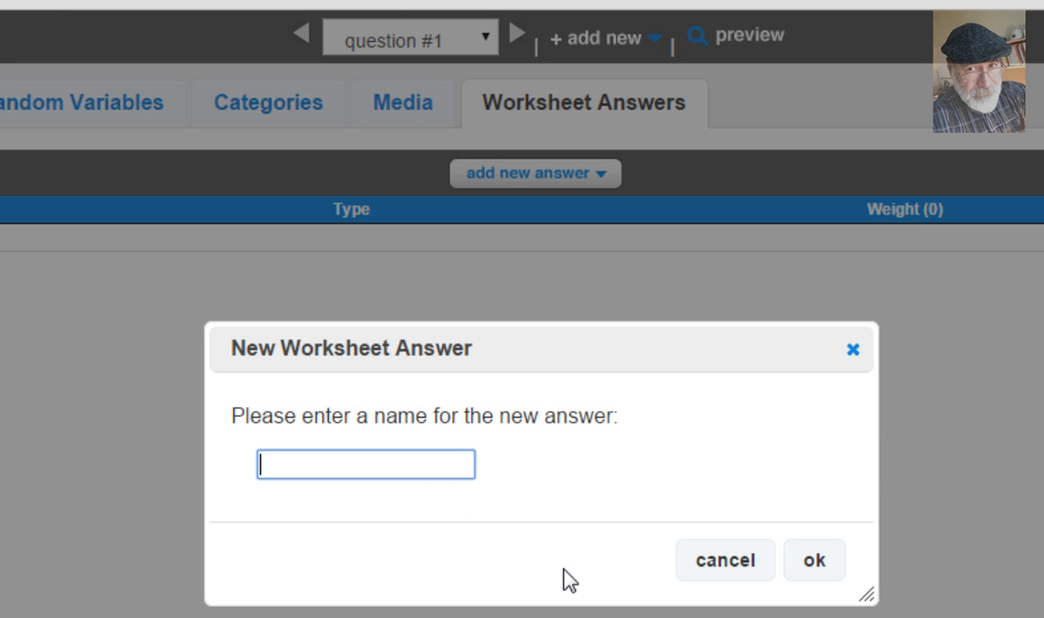
text(AREA)
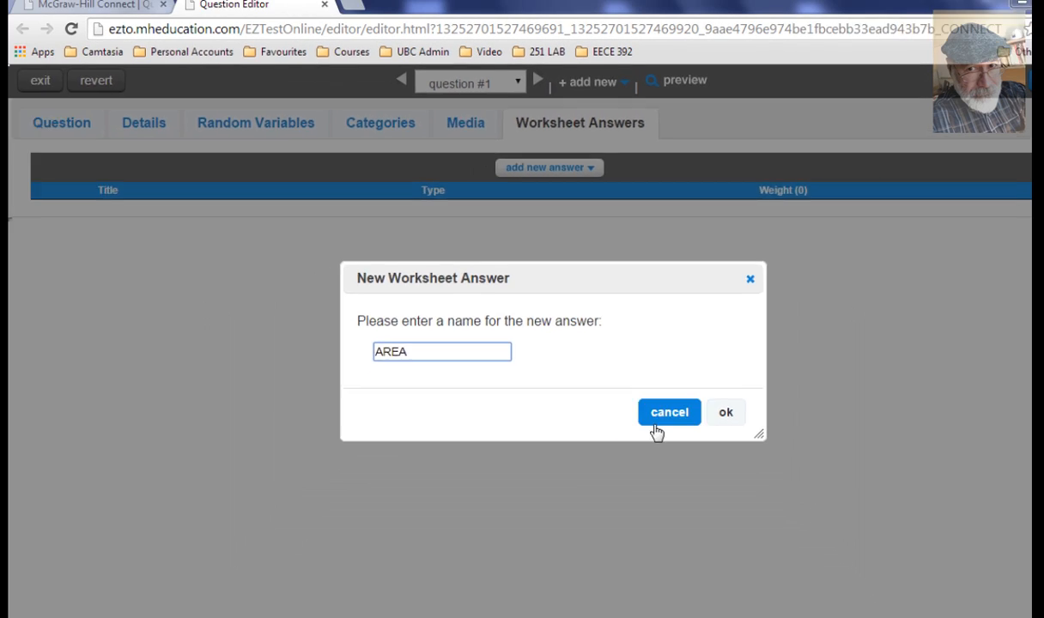
click(726, 412)
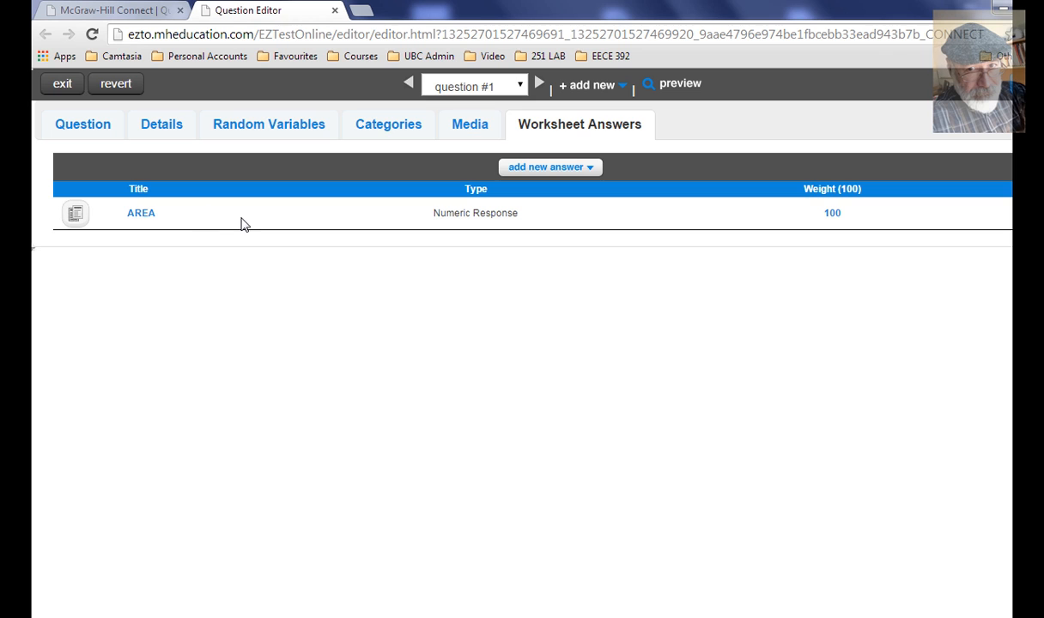
mouse_move(142, 215)
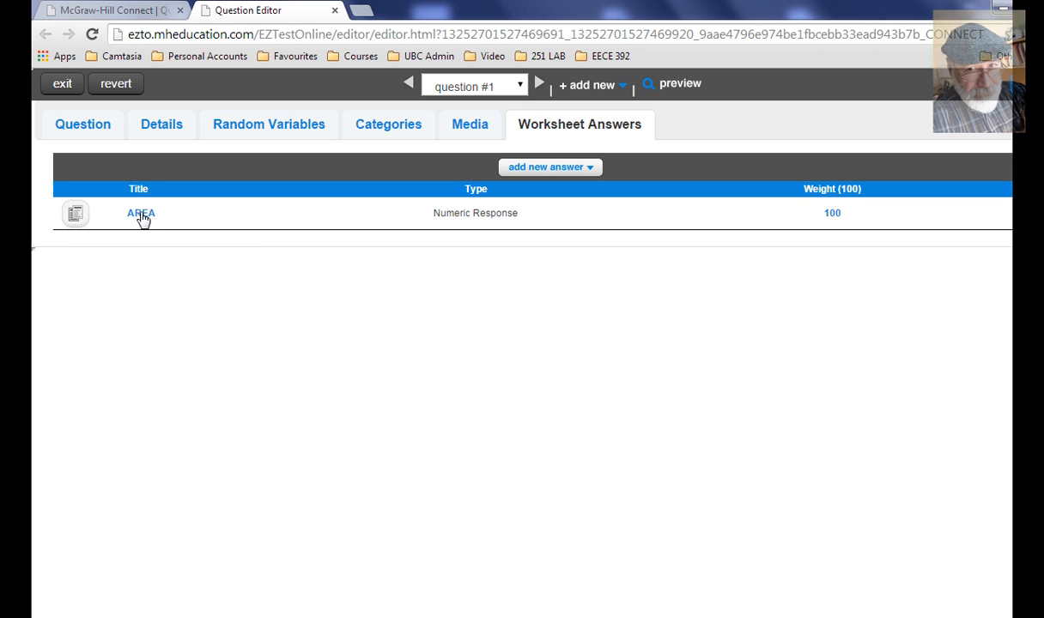
- Set AREA's correct answer to [W]*[H] with exact precision tolerance
click(141, 213)
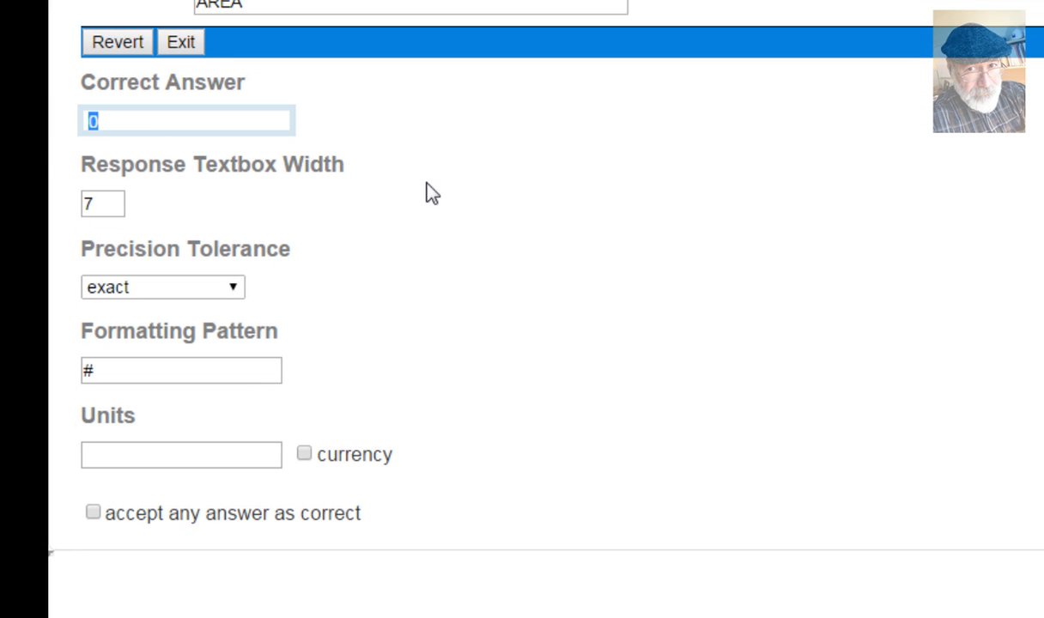
mouse_move(466, 202)
text(()
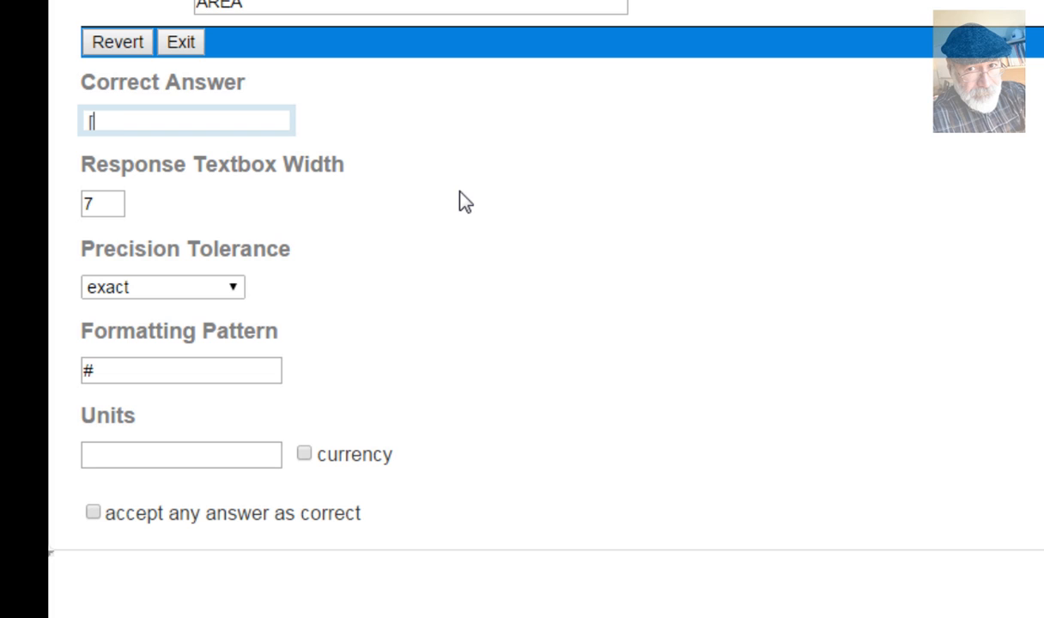
text([W])
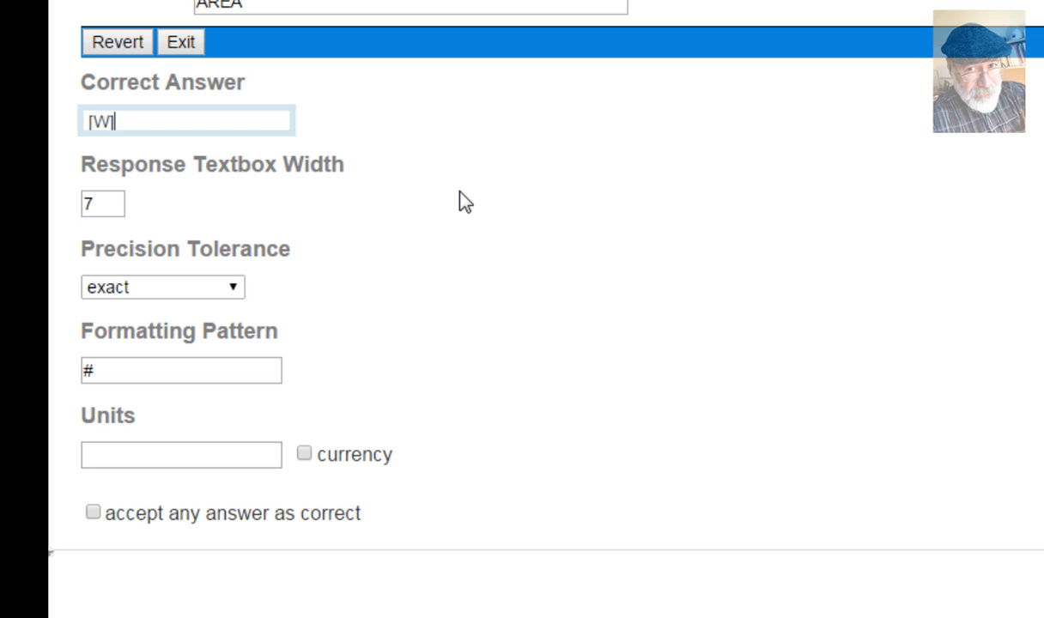
text(*)
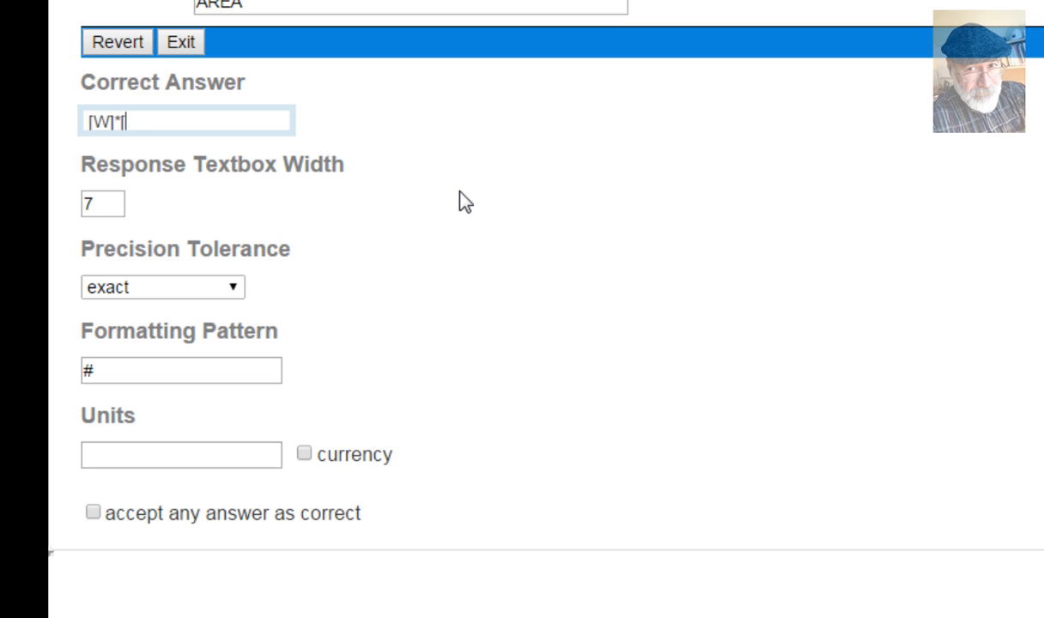
text(H])
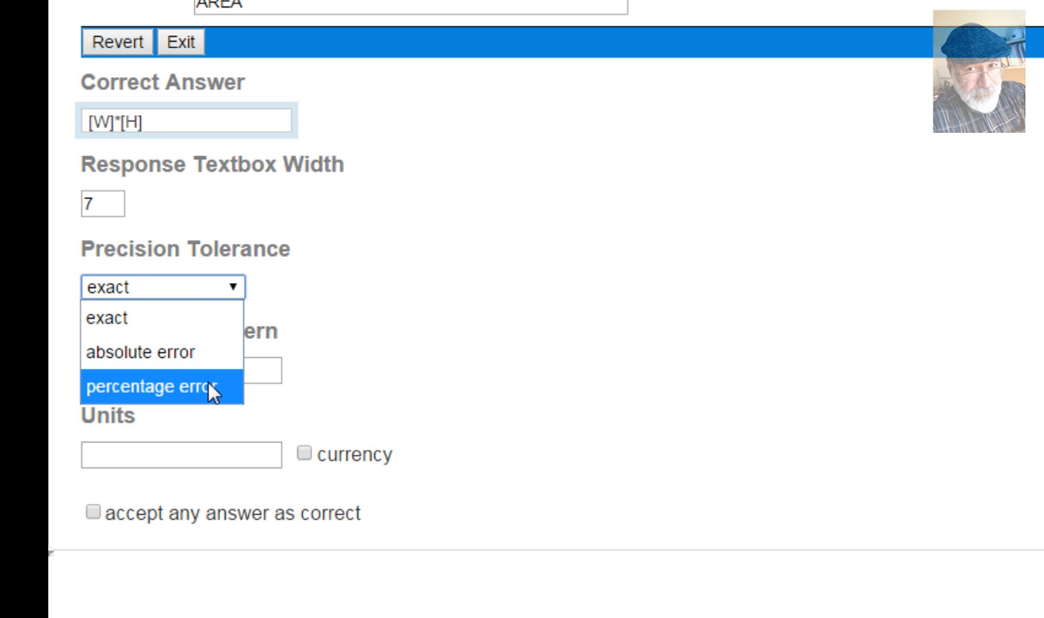
click(152, 387)
text(2)
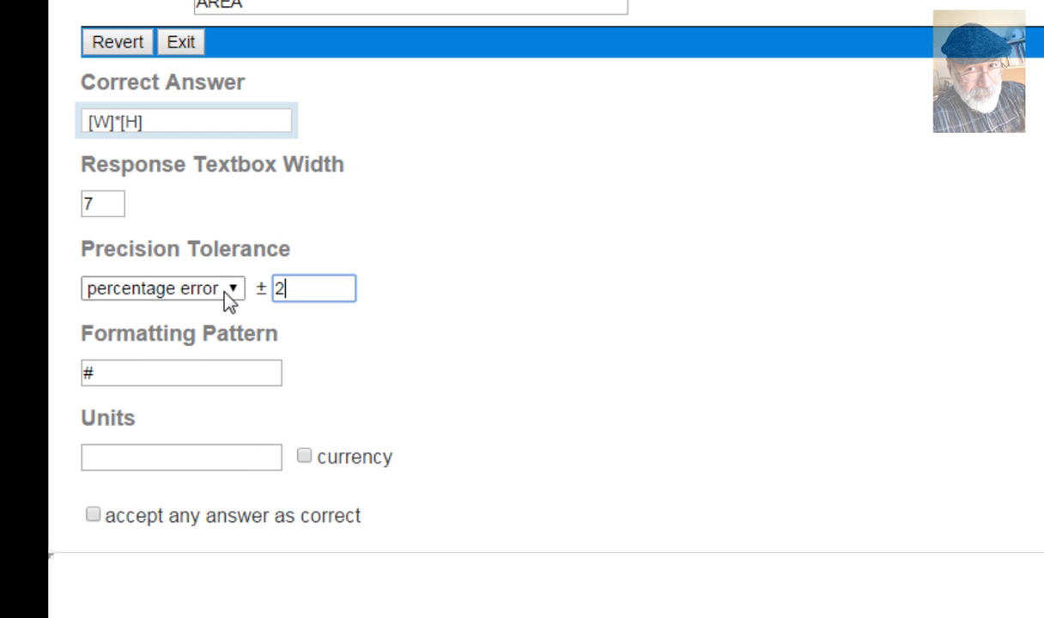
mouse_move(232, 297)
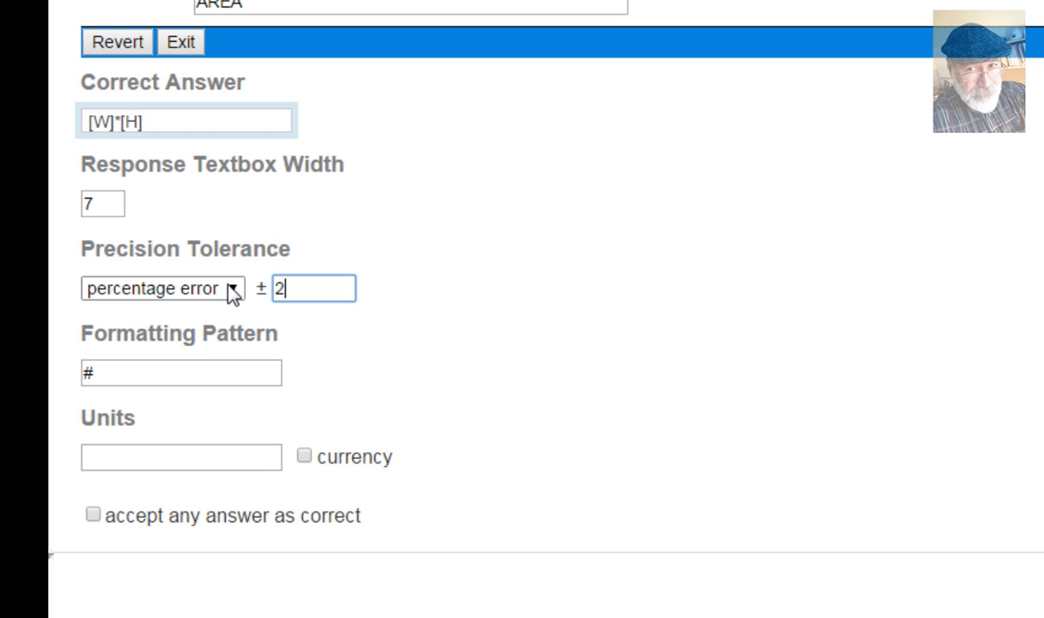
click(163, 287)
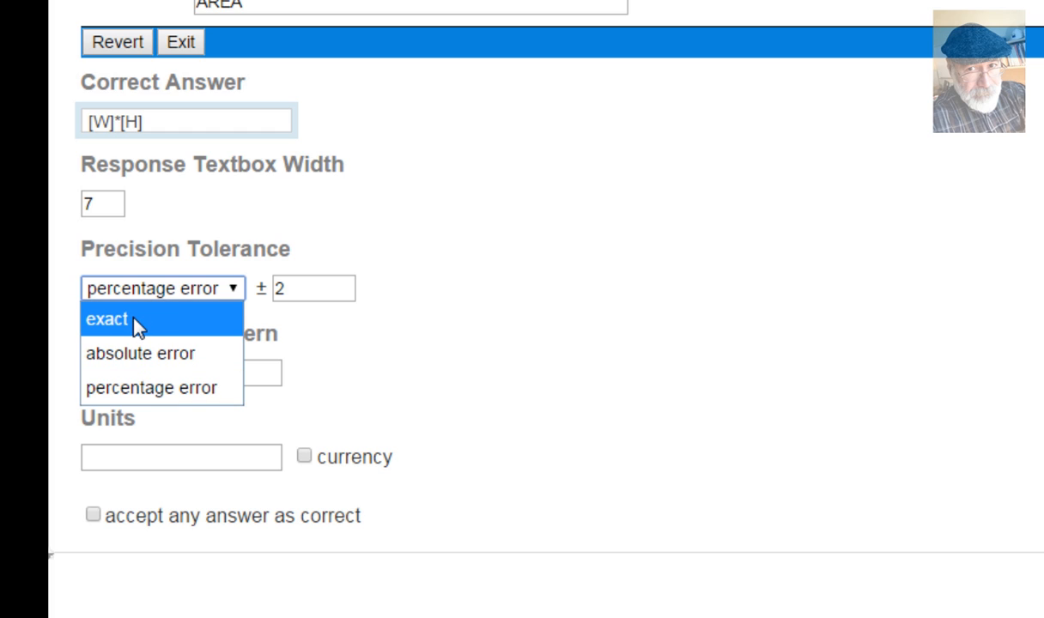
mouse_move(144, 315)
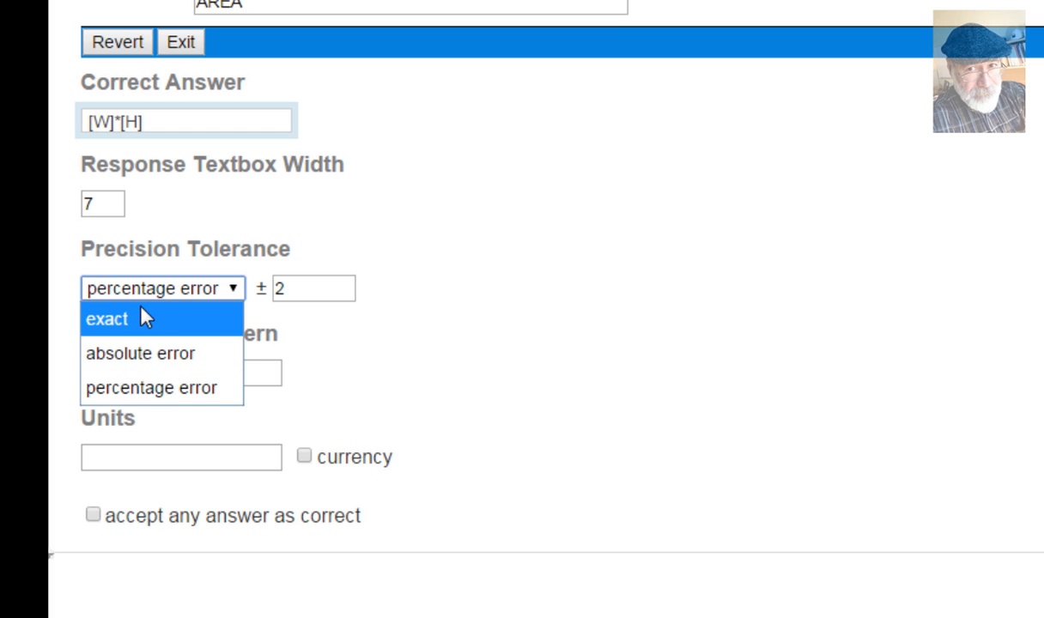
mouse_move(144, 324)
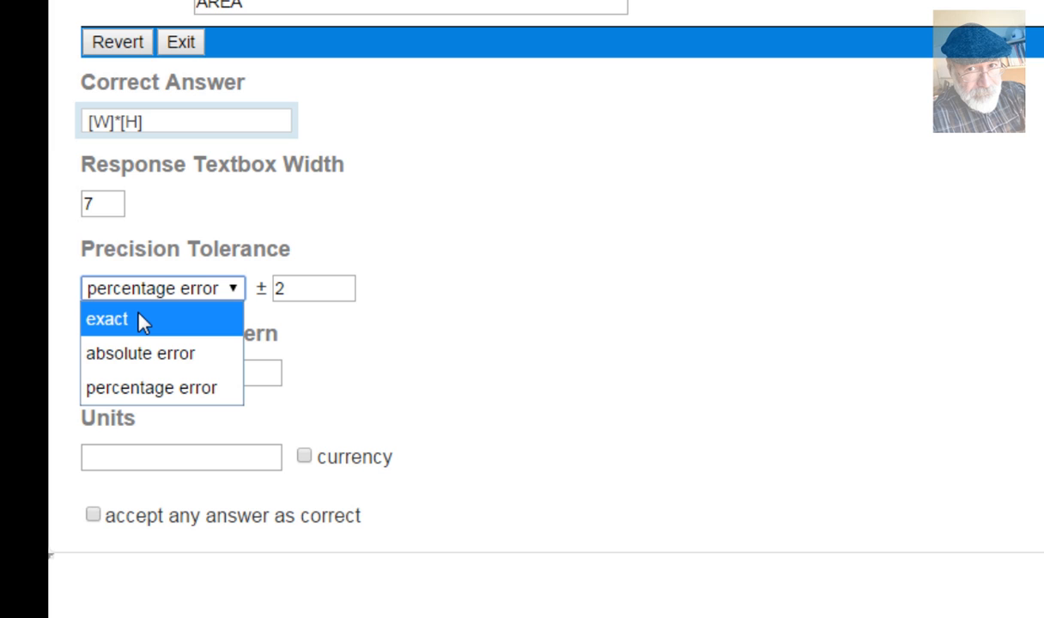
click(107, 319)
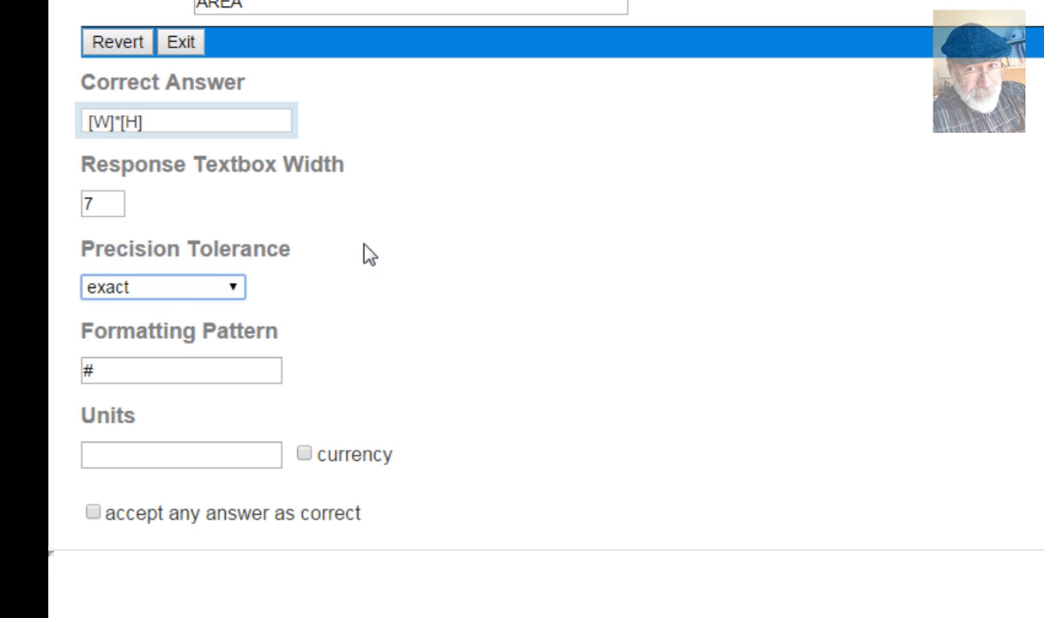
mouse_move(716, 107)
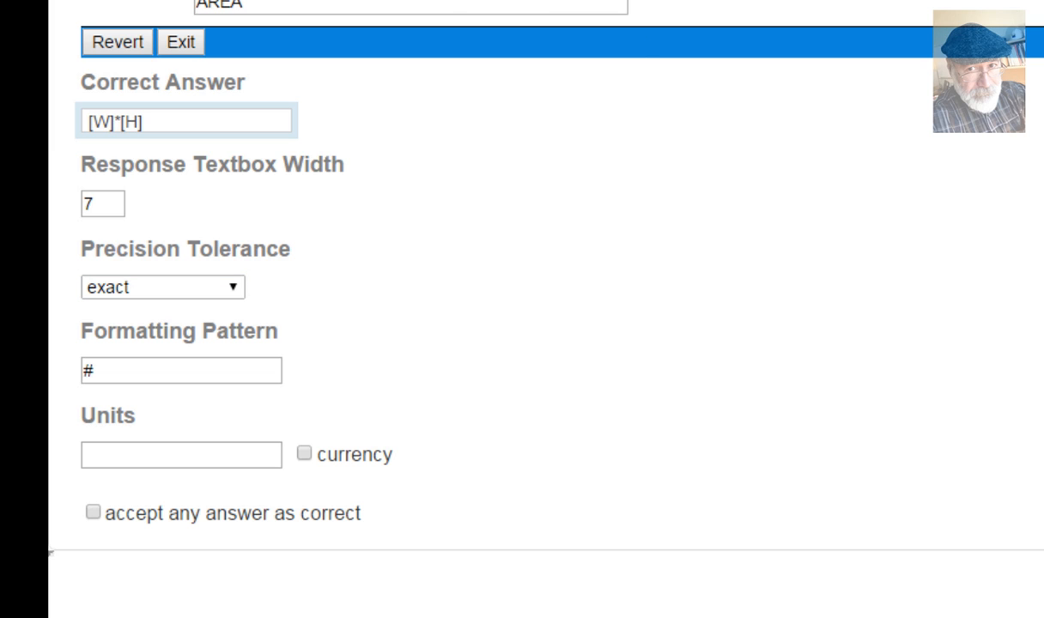
- Check variables H and W and the box.jpg image, then reopen the question text
click(181, 42)
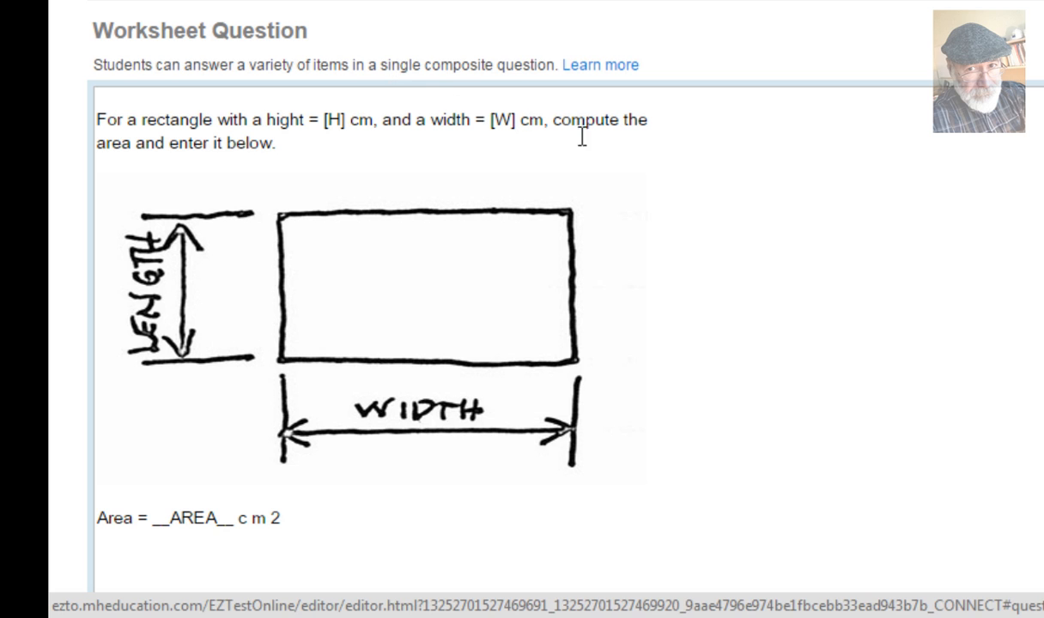
scroll(down, 3)
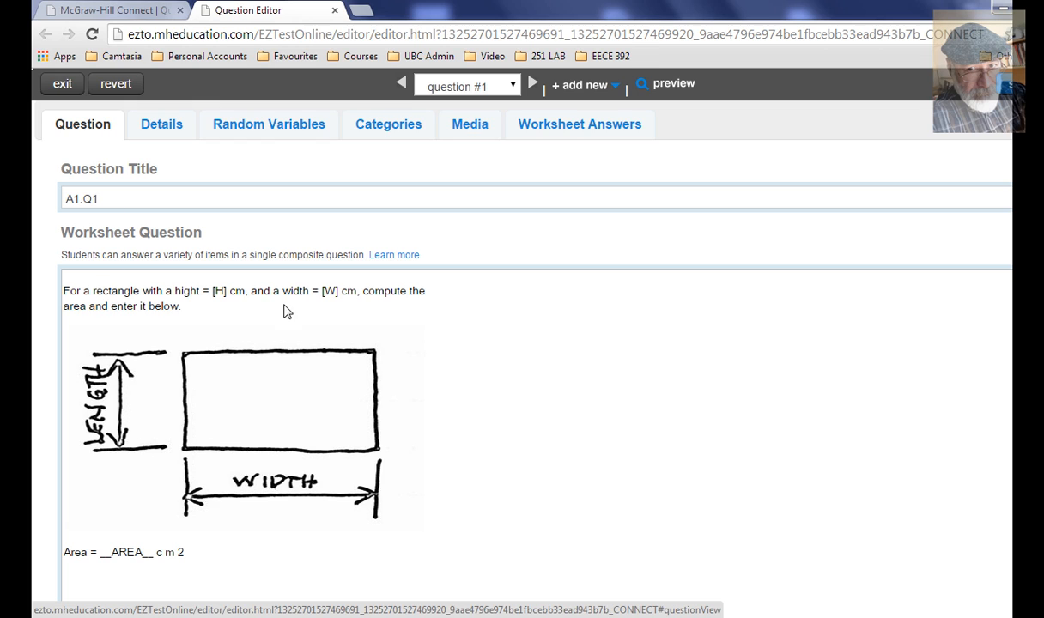
click(268, 124)
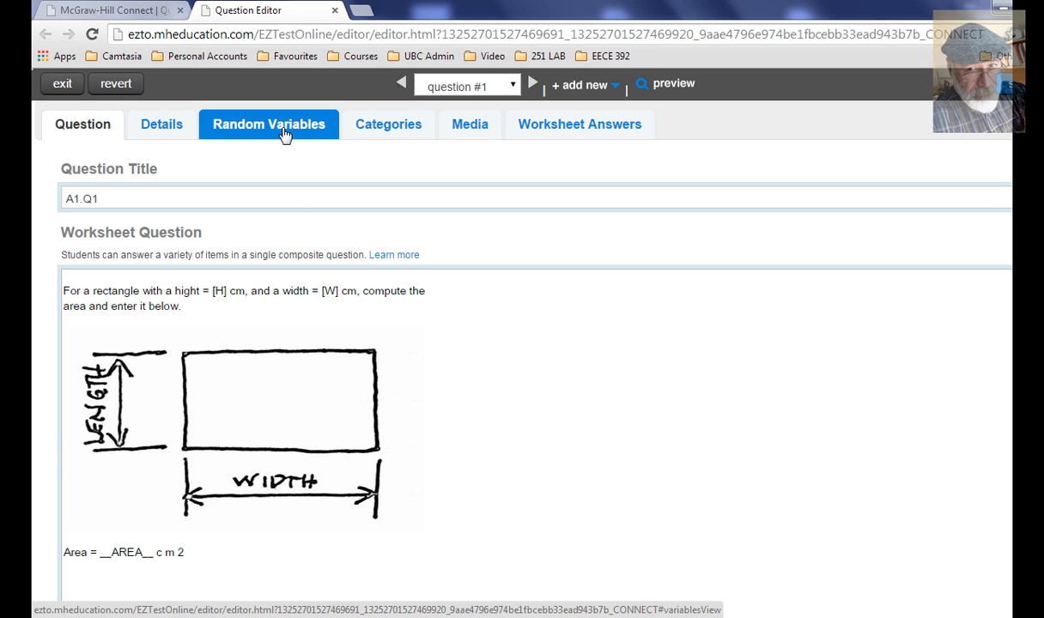
click(268, 124)
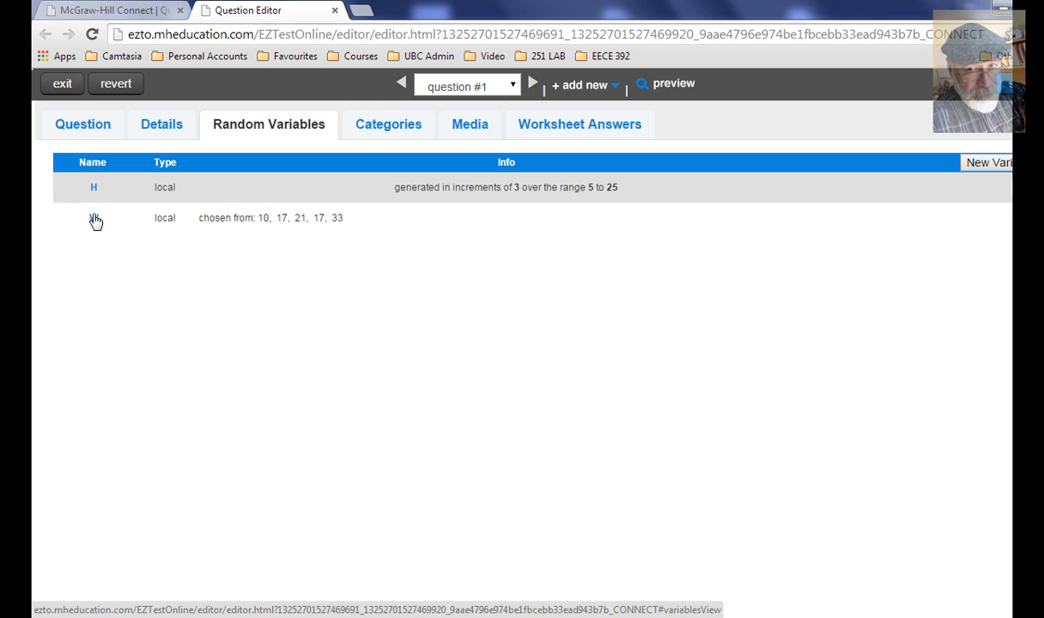
click(470, 124)
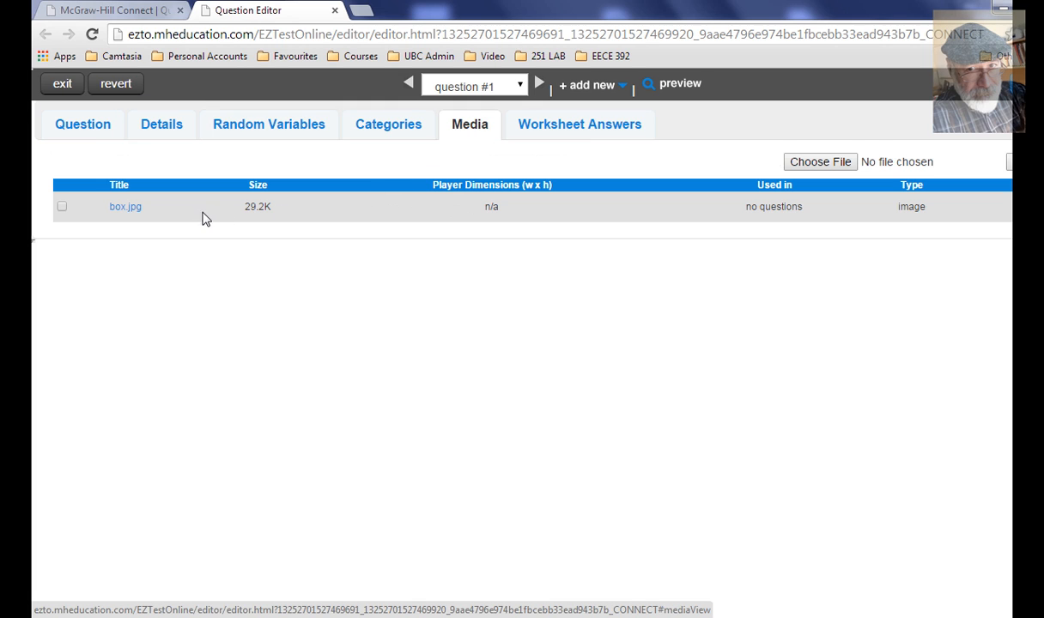
mouse_move(290, 184)
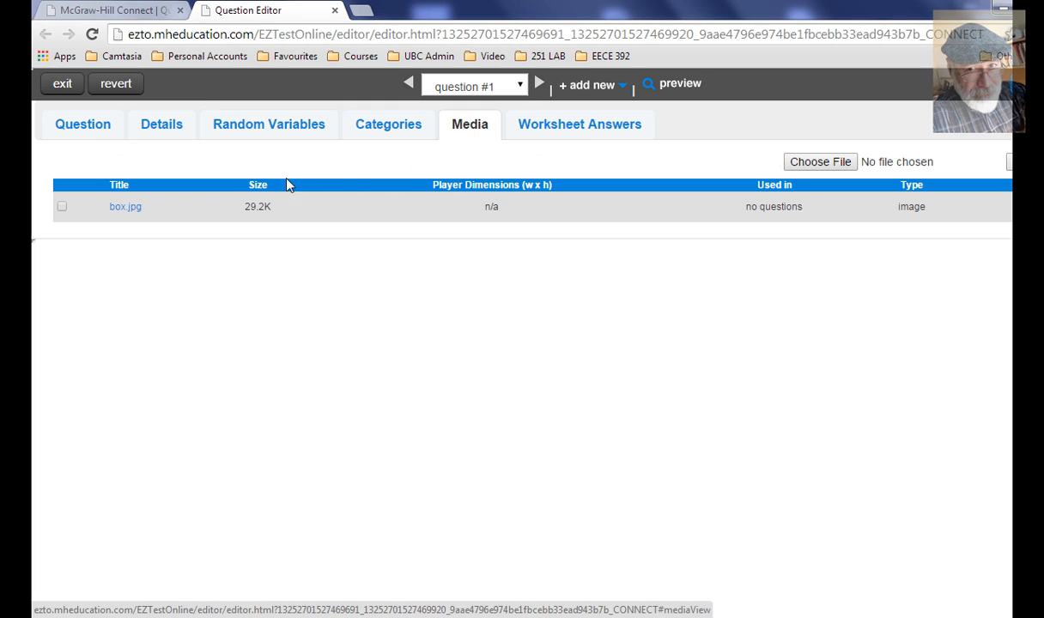
mouse_move(639, 207)
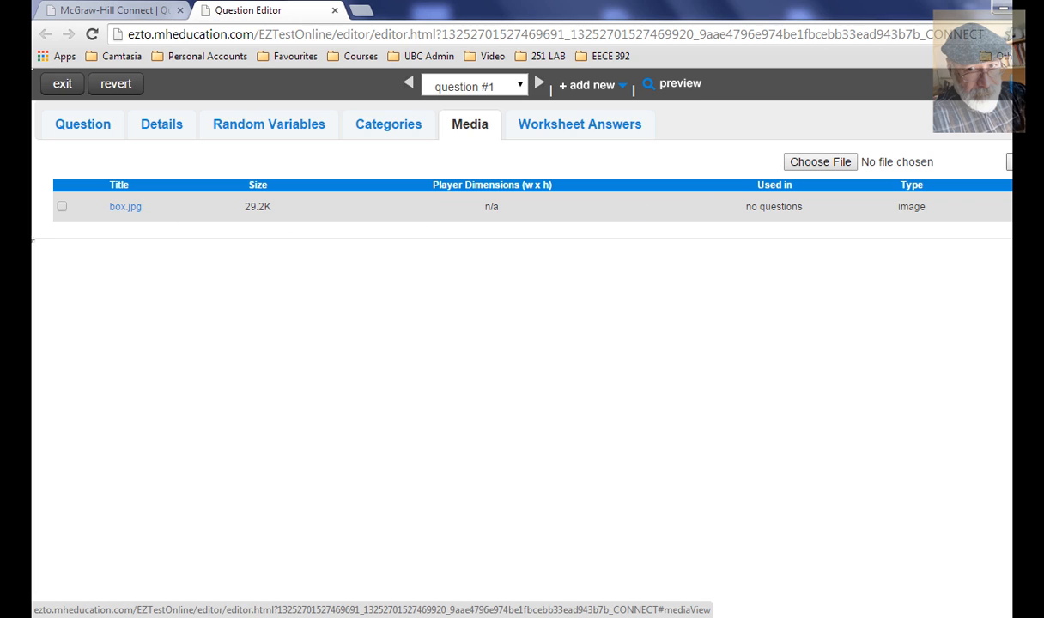
mouse_move(486, 269)
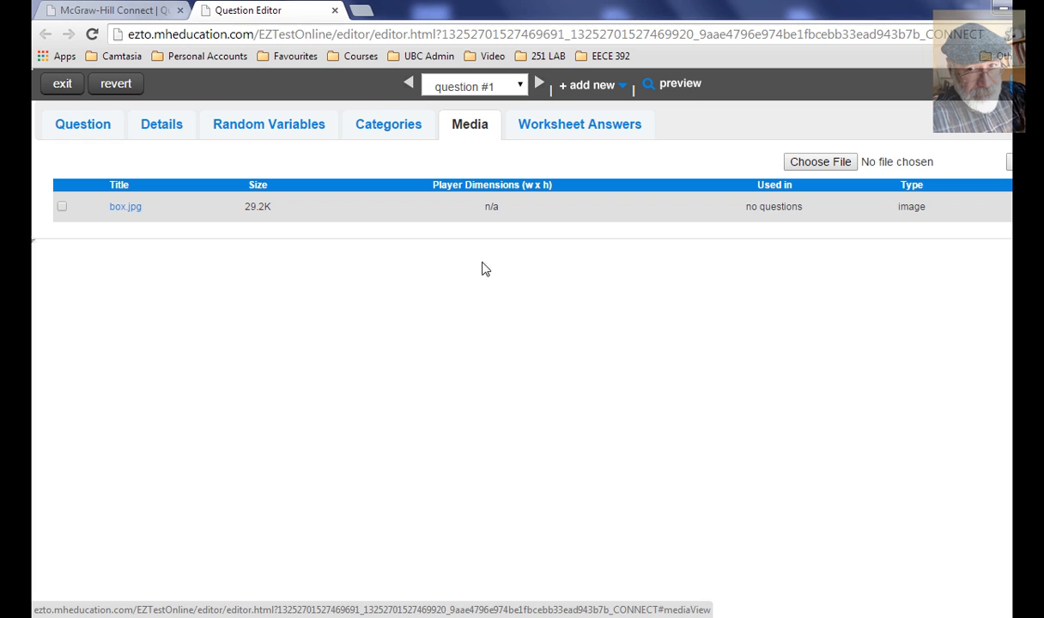
click(83, 123)
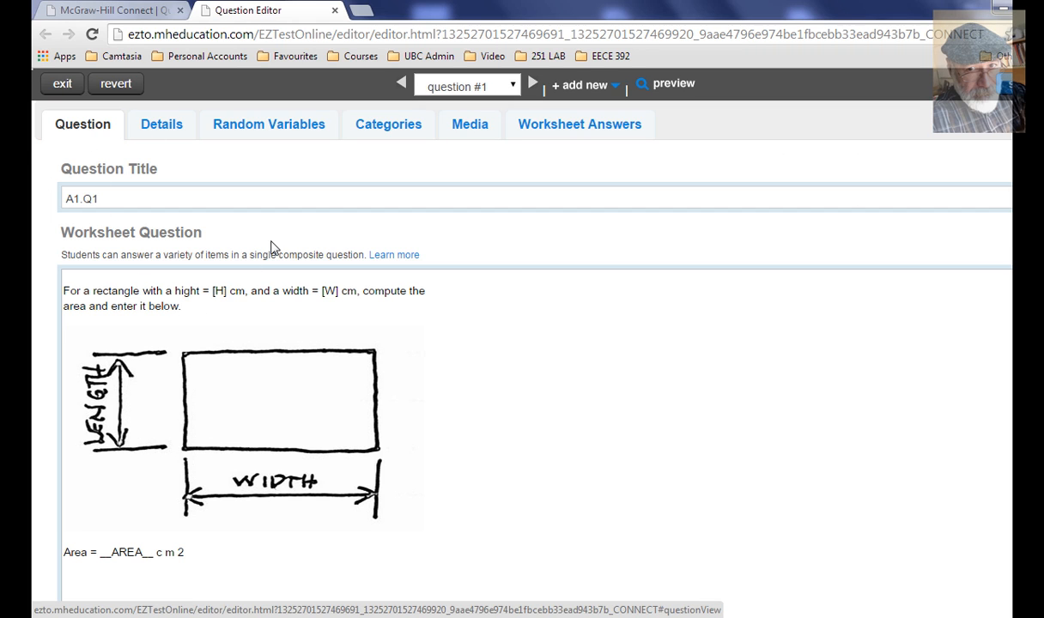
mouse_move(462, 407)
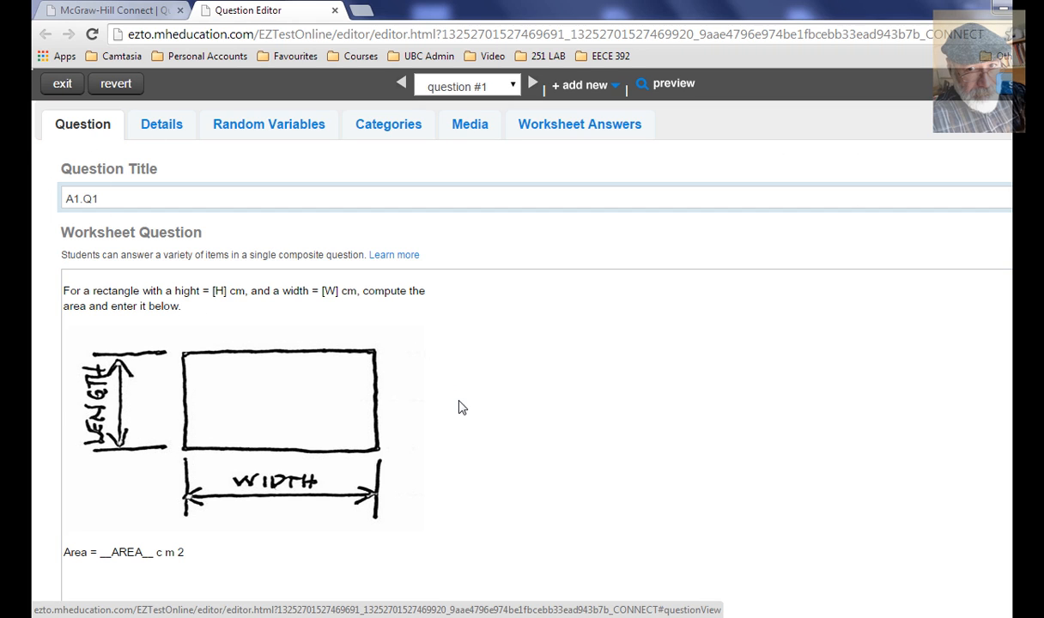
click(243, 298)
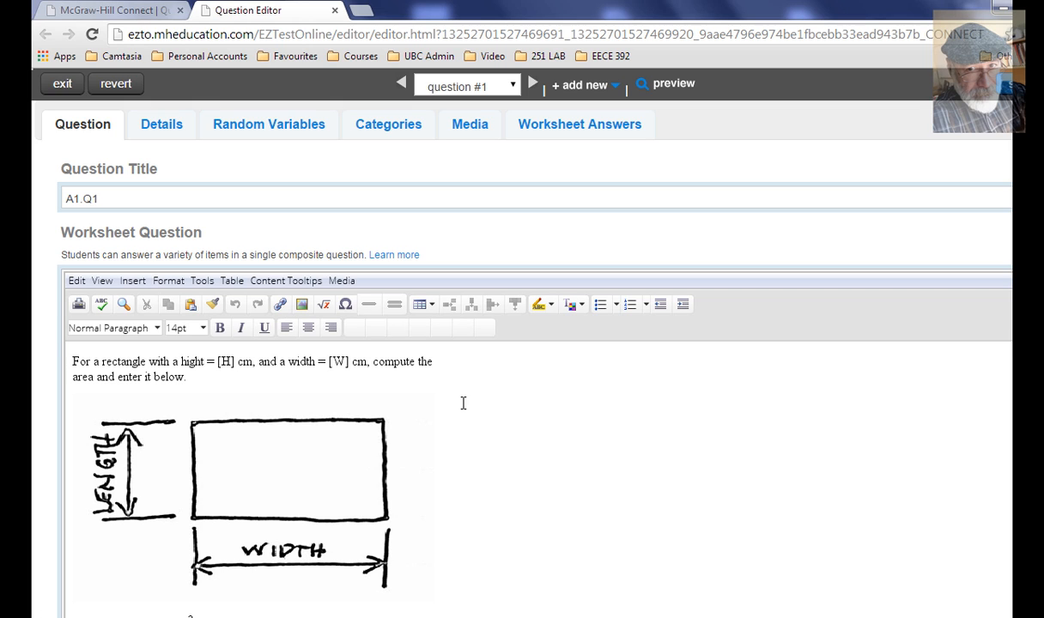
mouse_move(305, 310)
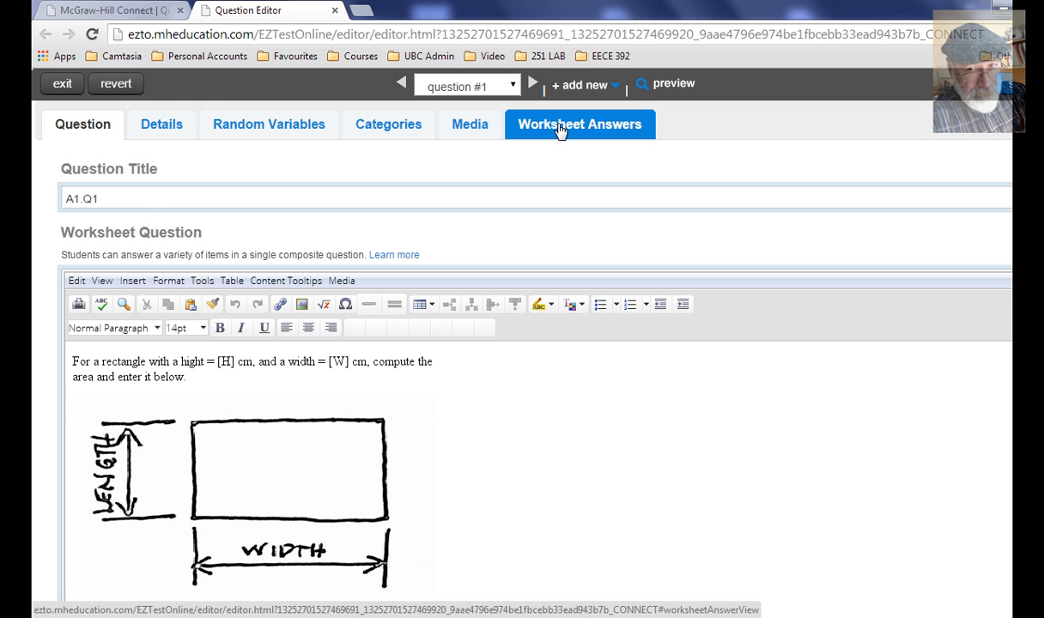
- Save the AREA answer settings and start exiting the question editor
click(579, 124)
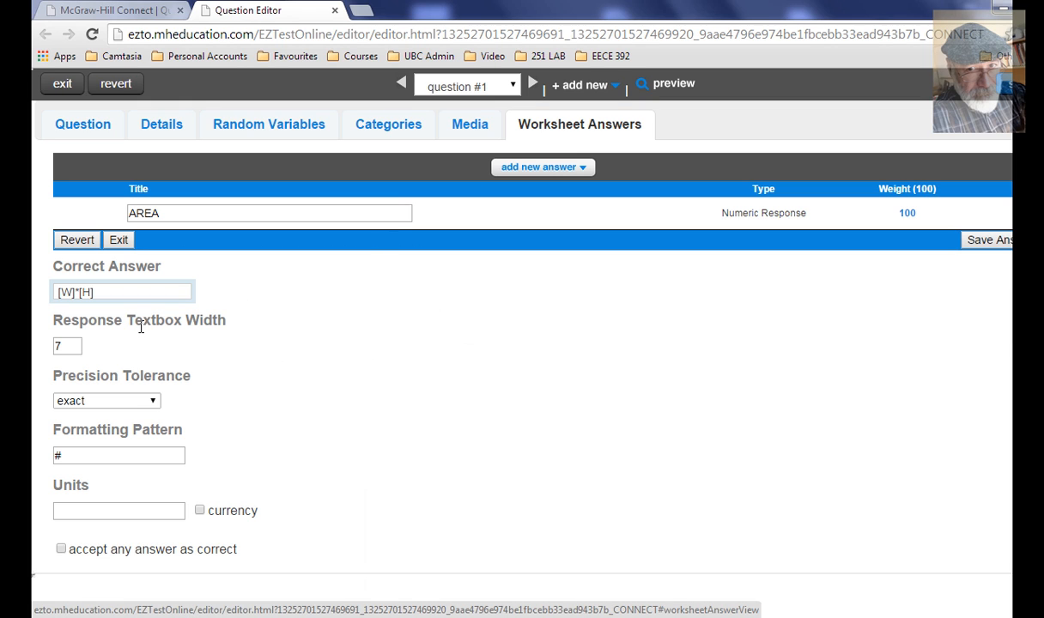
scroll(down, 3)
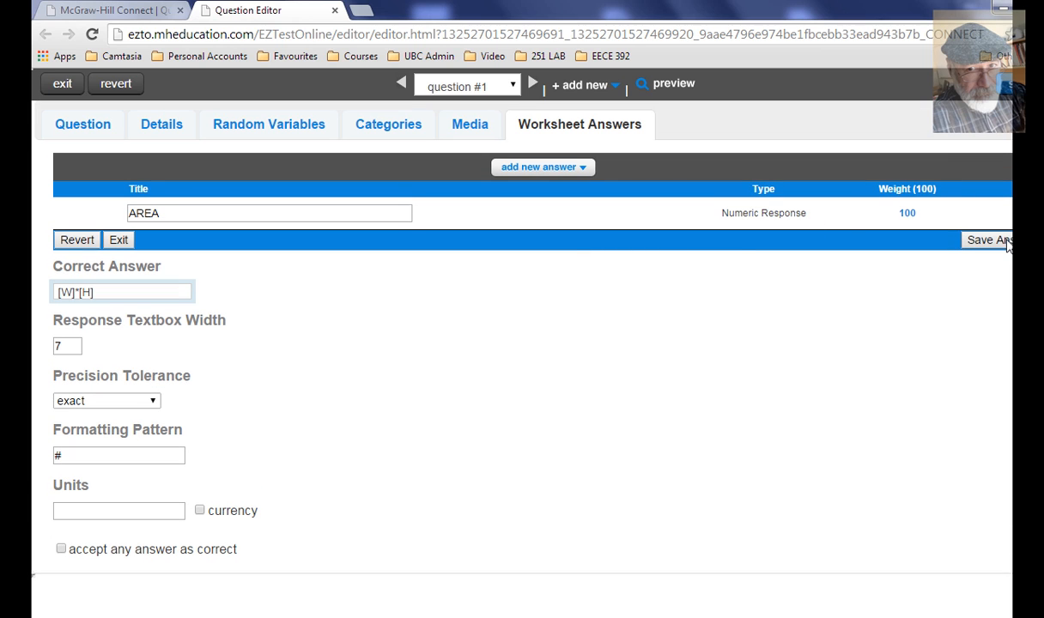
click(118, 239)
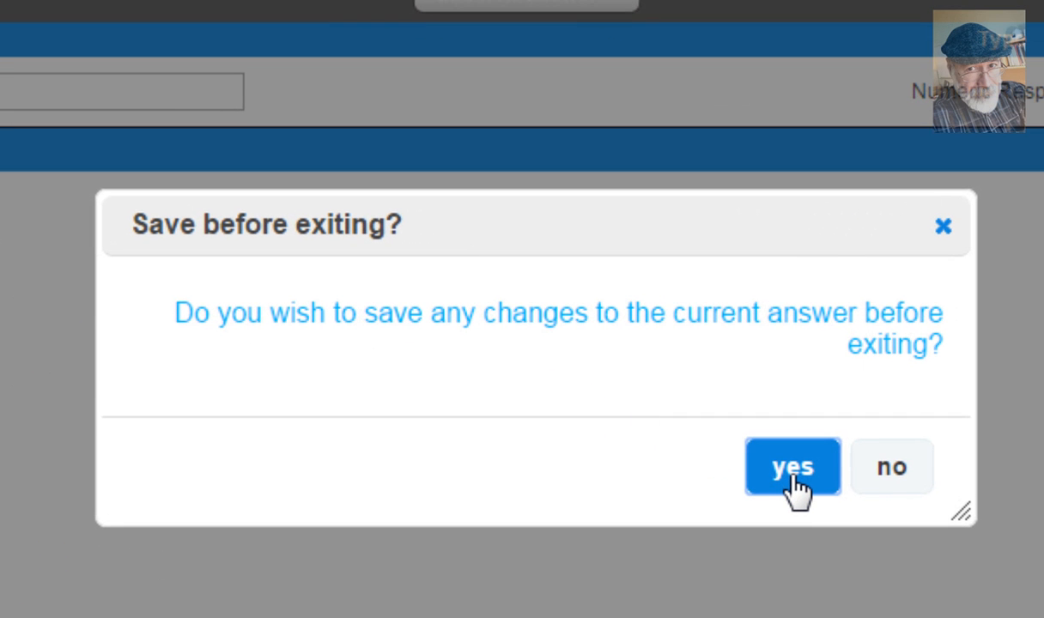
click(792, 468)
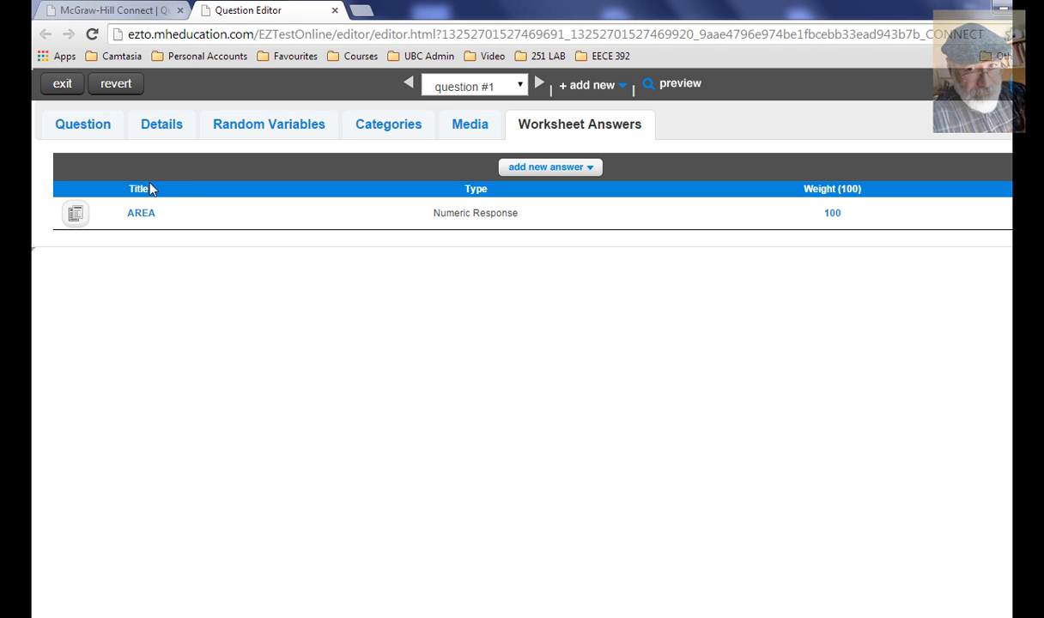
mouse_move(164, 243)
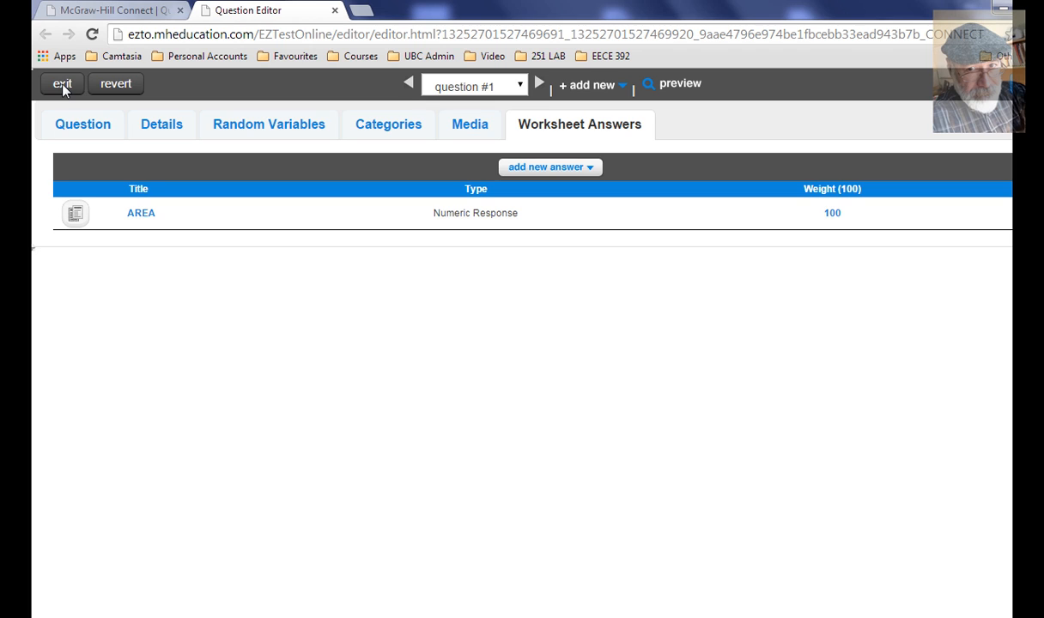
click(61, 83)
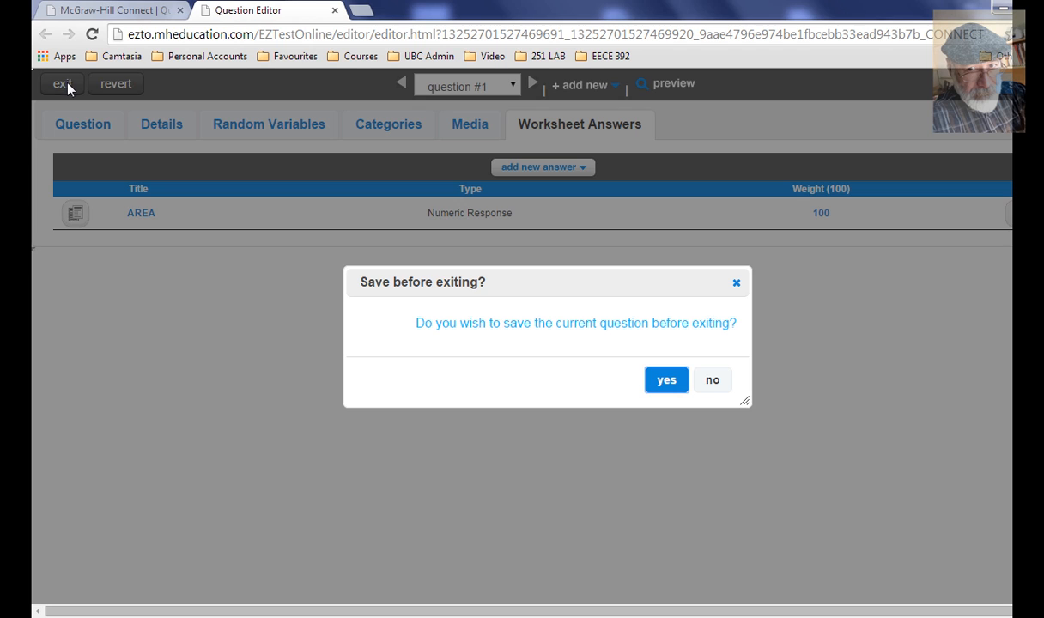
mouse_move(593, 363)
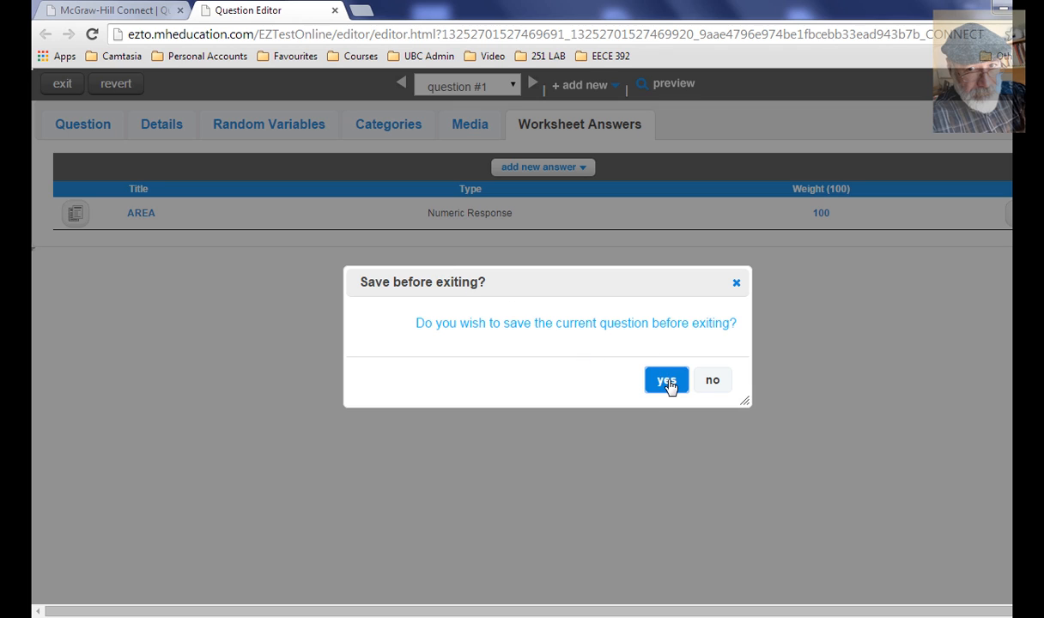
- Agree to save question A1.Q1, then decline after the missing-feedback warning
click(666, 381)
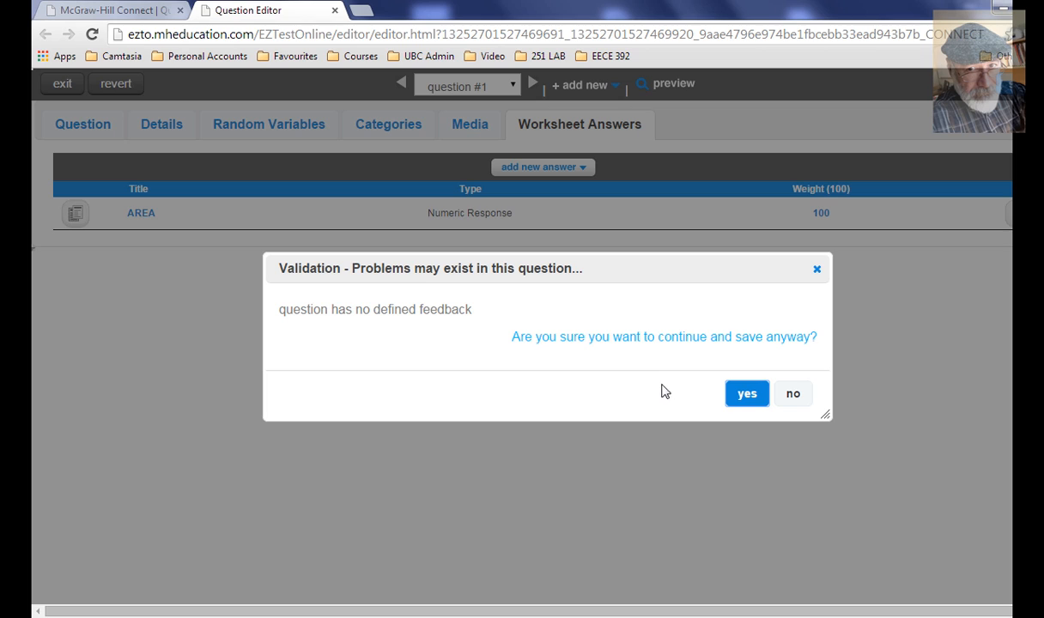
mouse_move(410, 363)
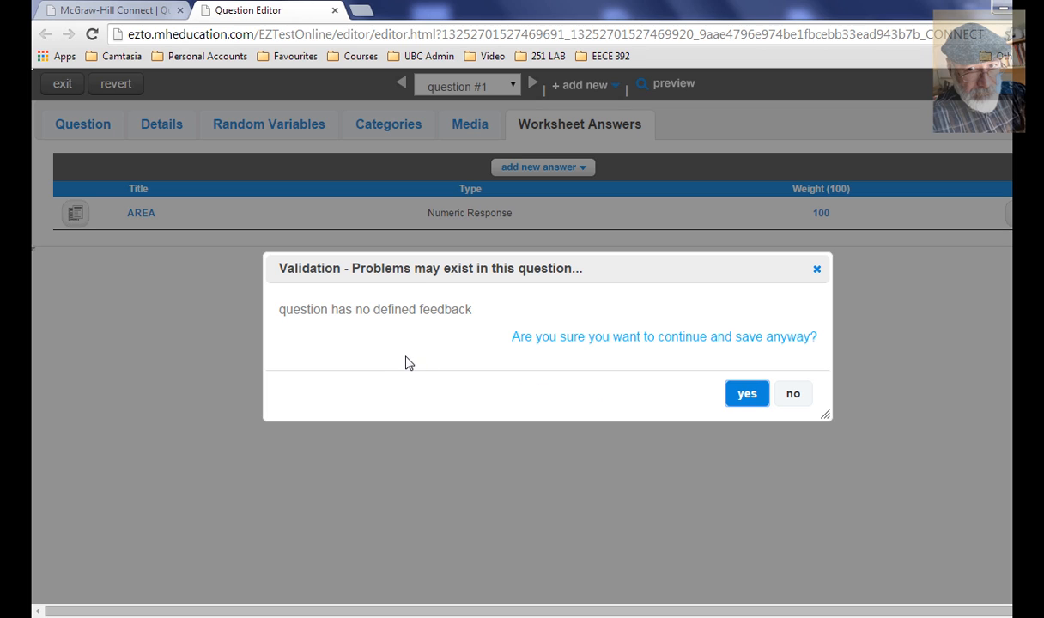
mouse_move(369, 351)
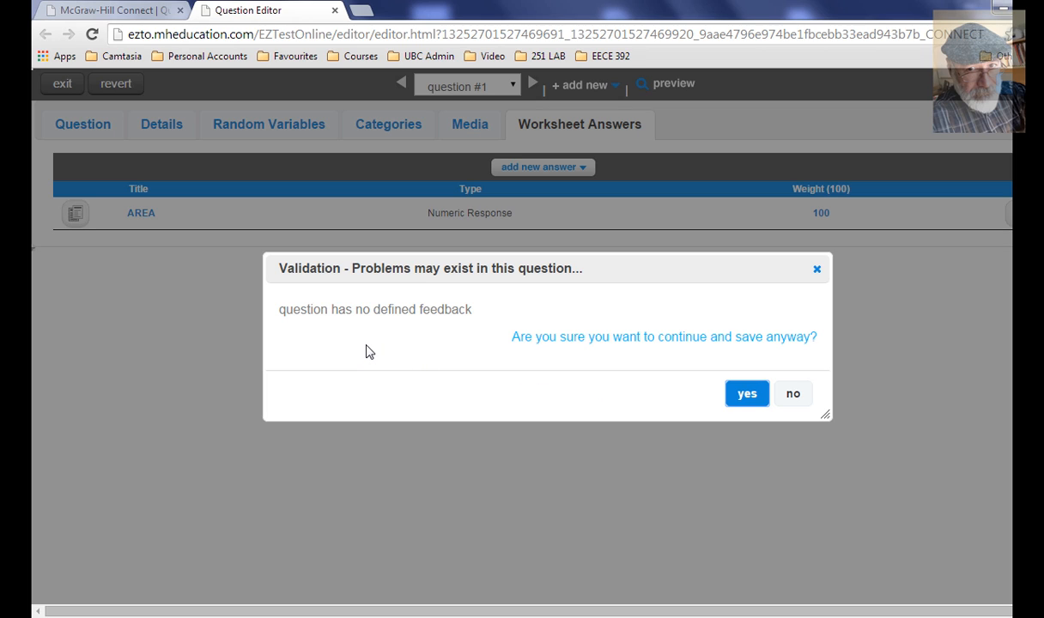
mouse_move(456, 329)
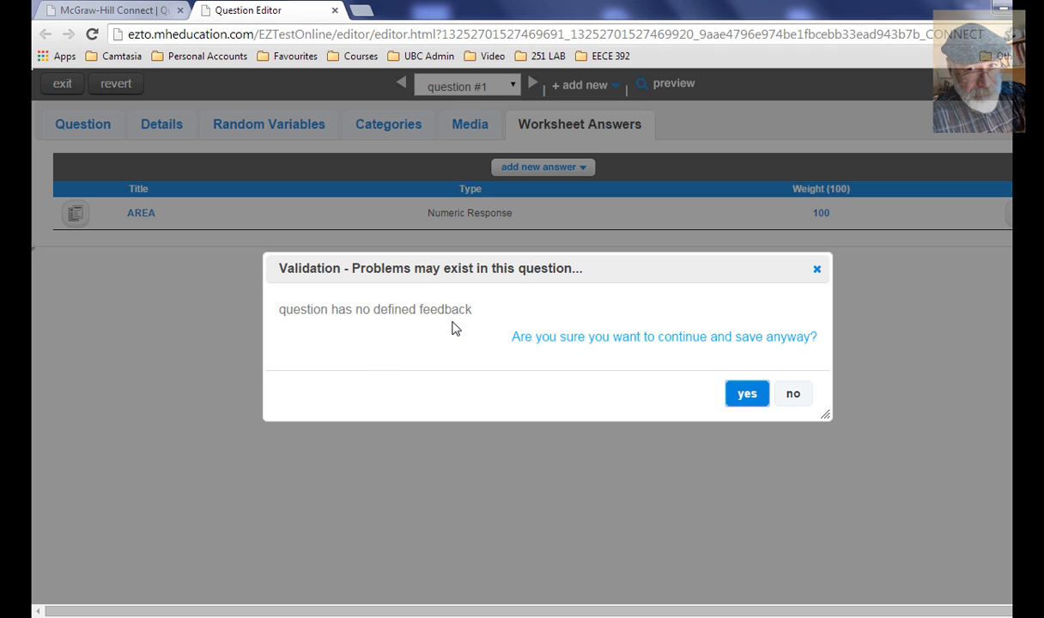
mouse_move(775, 379)
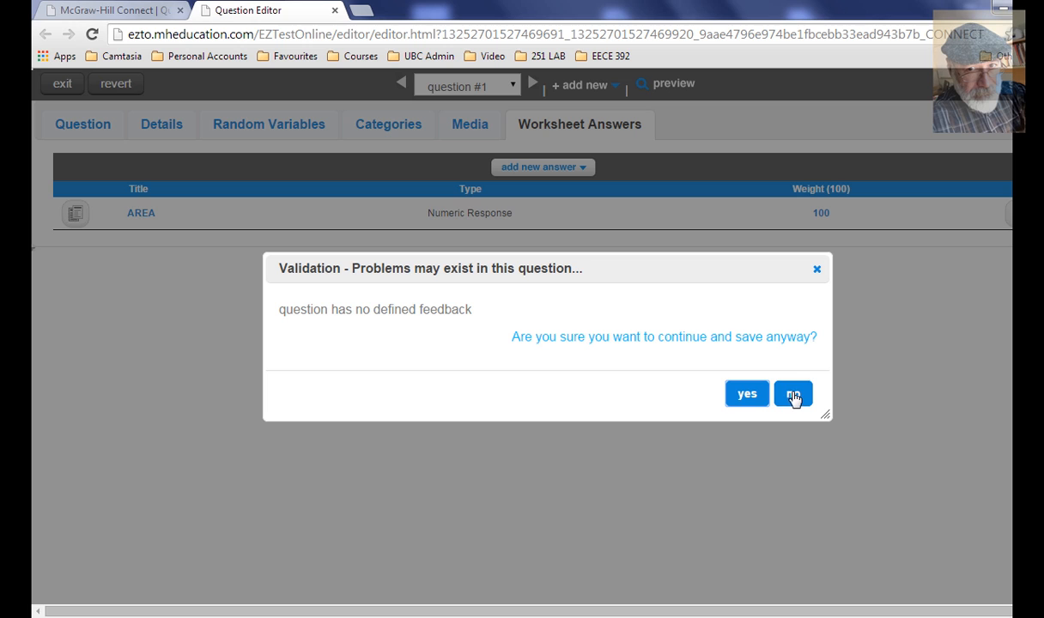
click(792, 393)
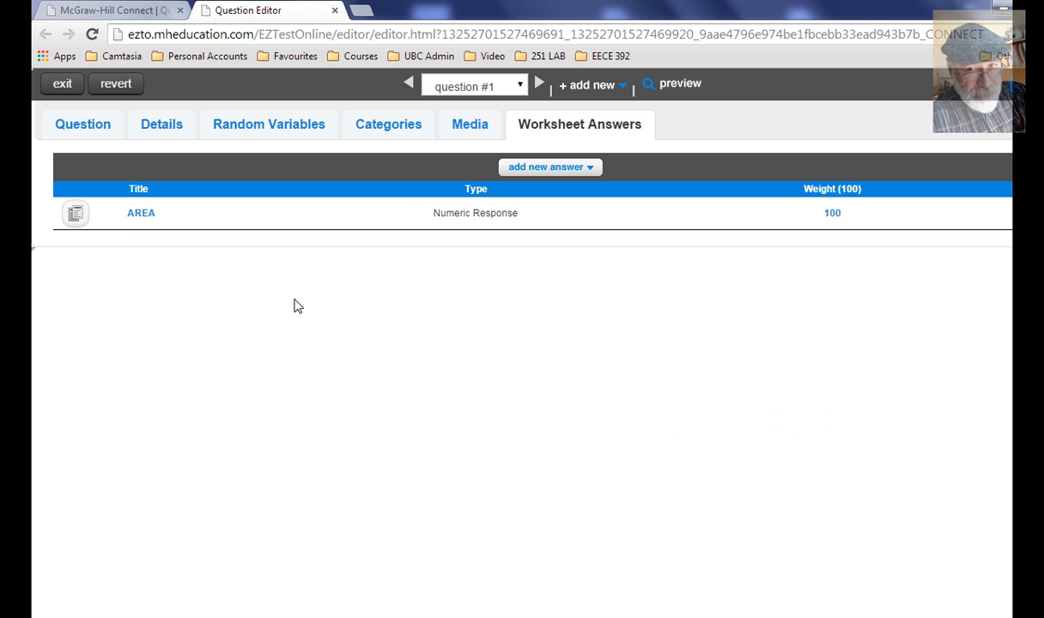
click(83, 124)
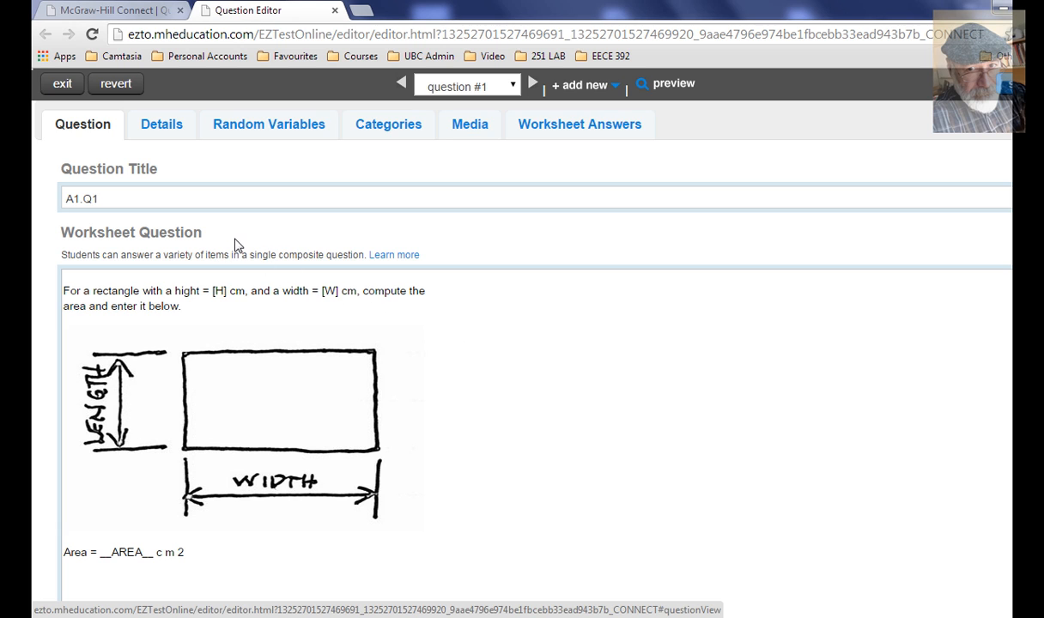
scroll(down, 3)
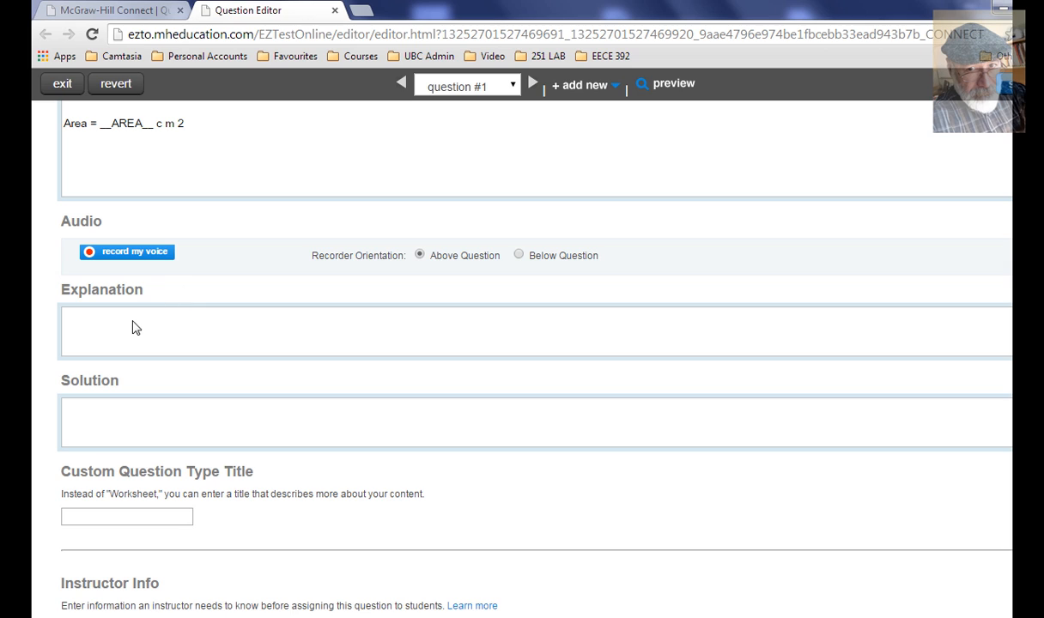
mouse_move(247, 344)
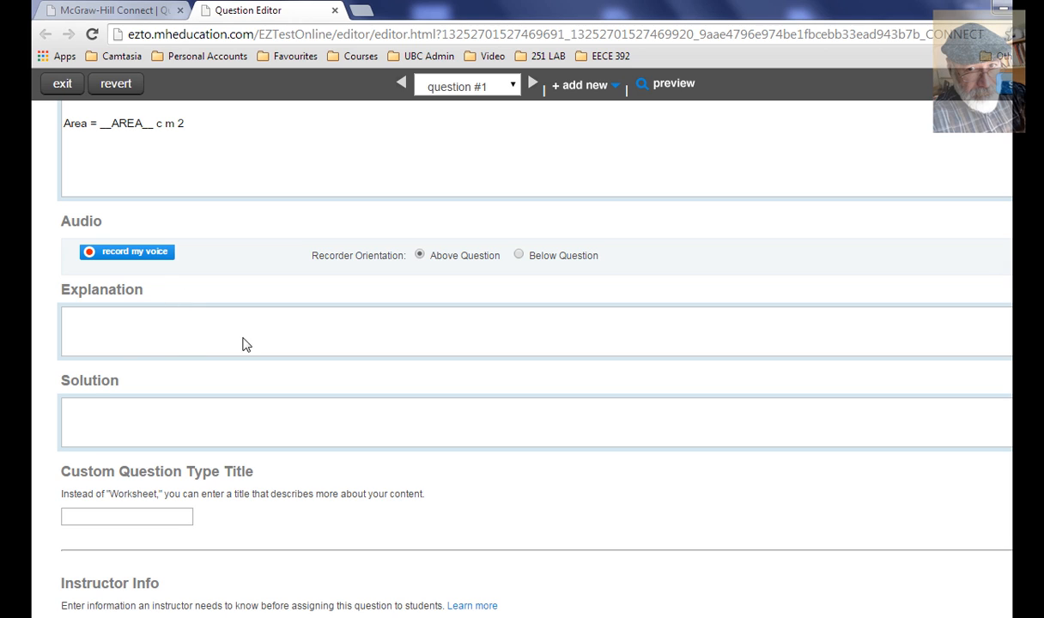
mouse_move(294, 428)
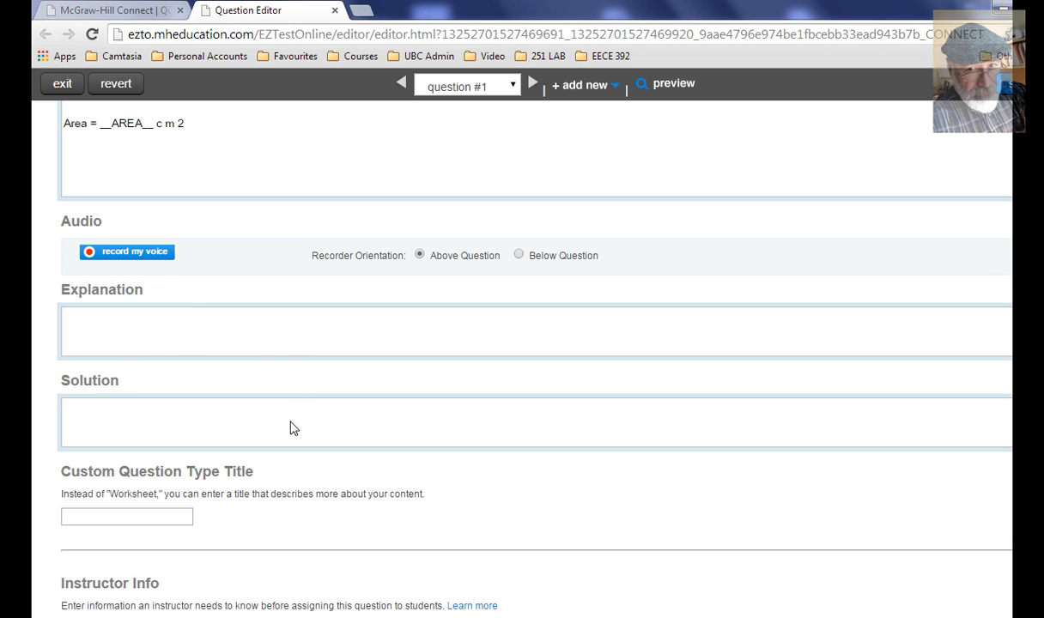
scroll(down, 3)
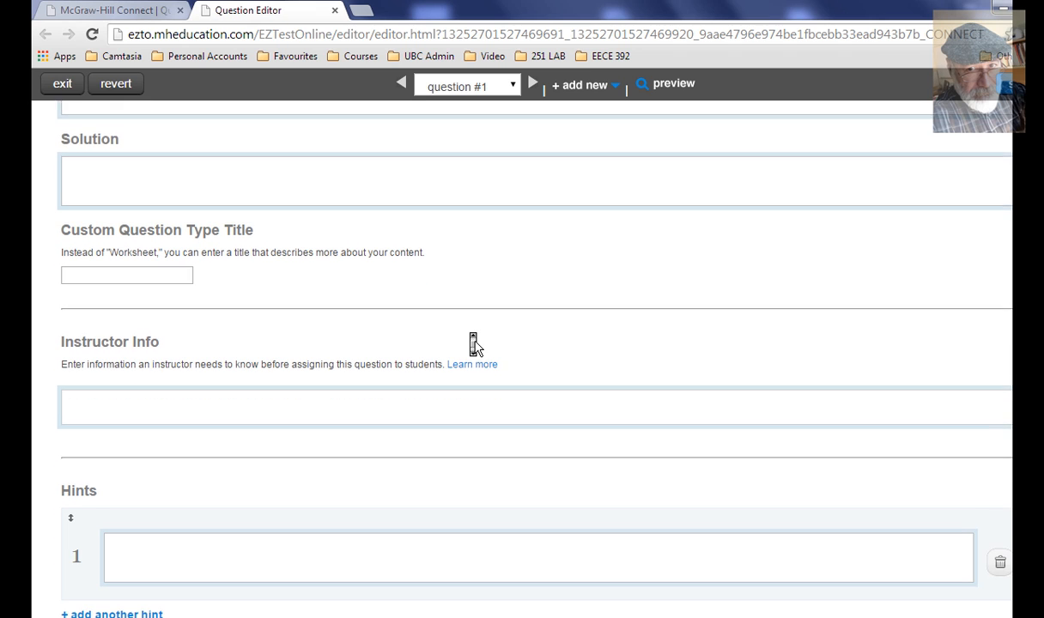
scroll(down, 3)
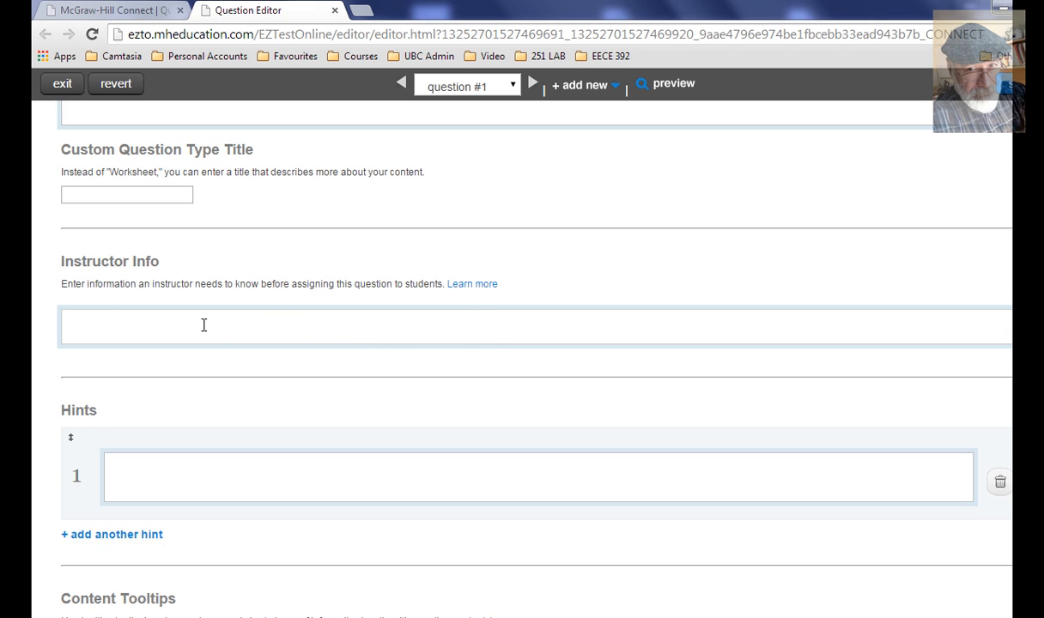
scroll(down, 3)
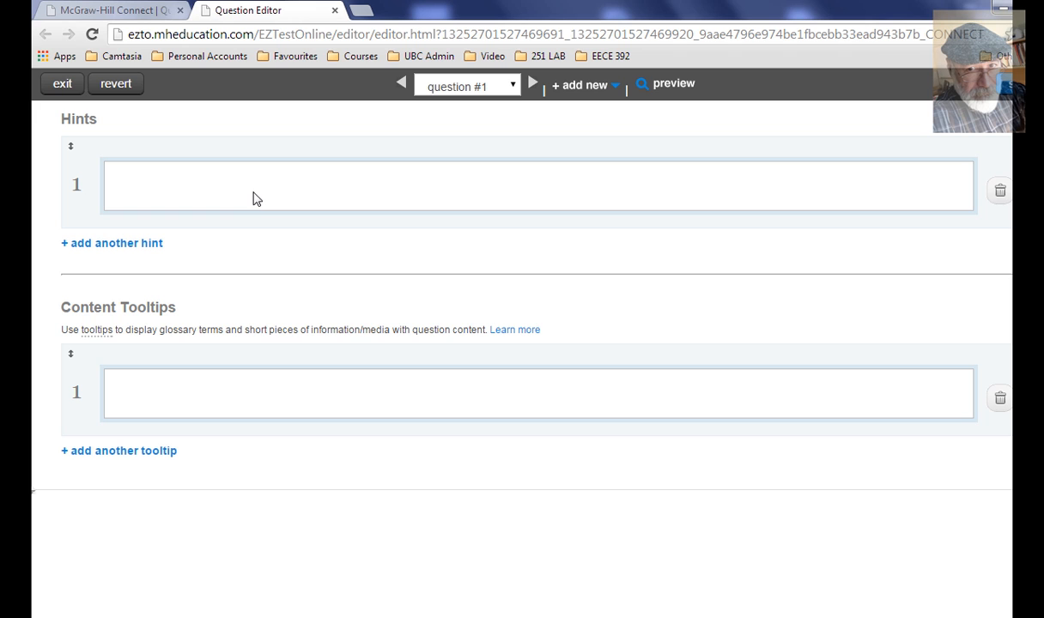
mouse_move(329, 448)
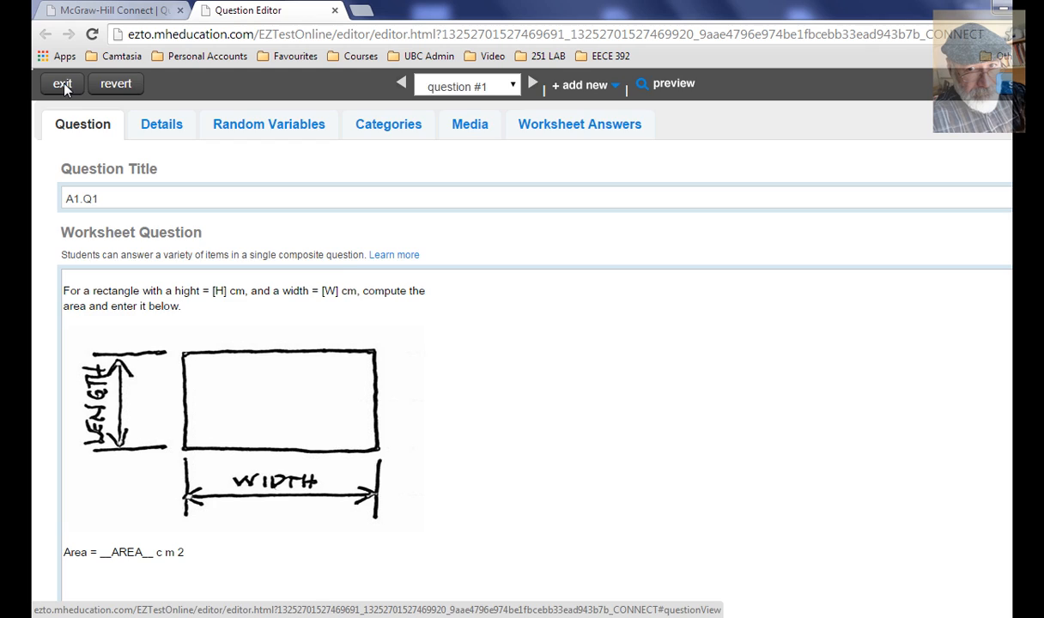
- Exit the editor, saving A1.Q1 anyway despite the no-feedback warning
click(61, 83)
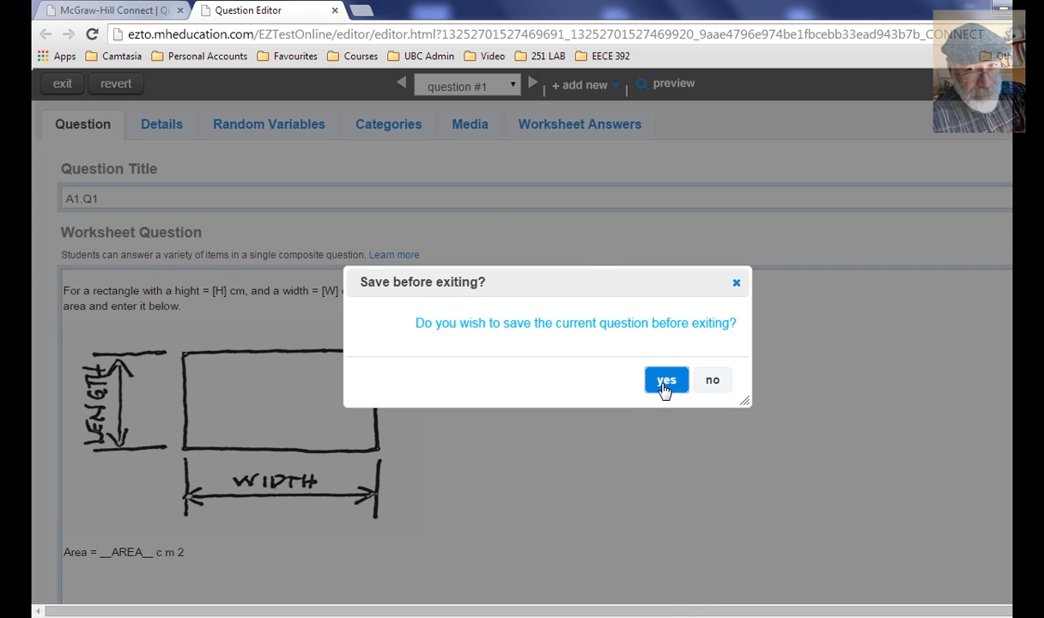
click(666, 379)
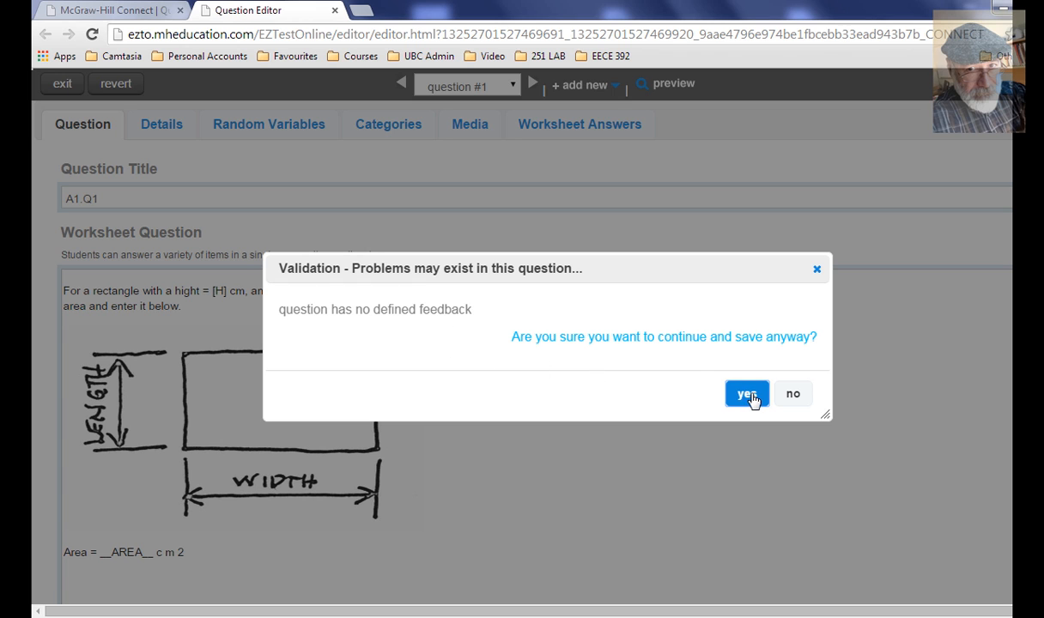
click(745, 394)
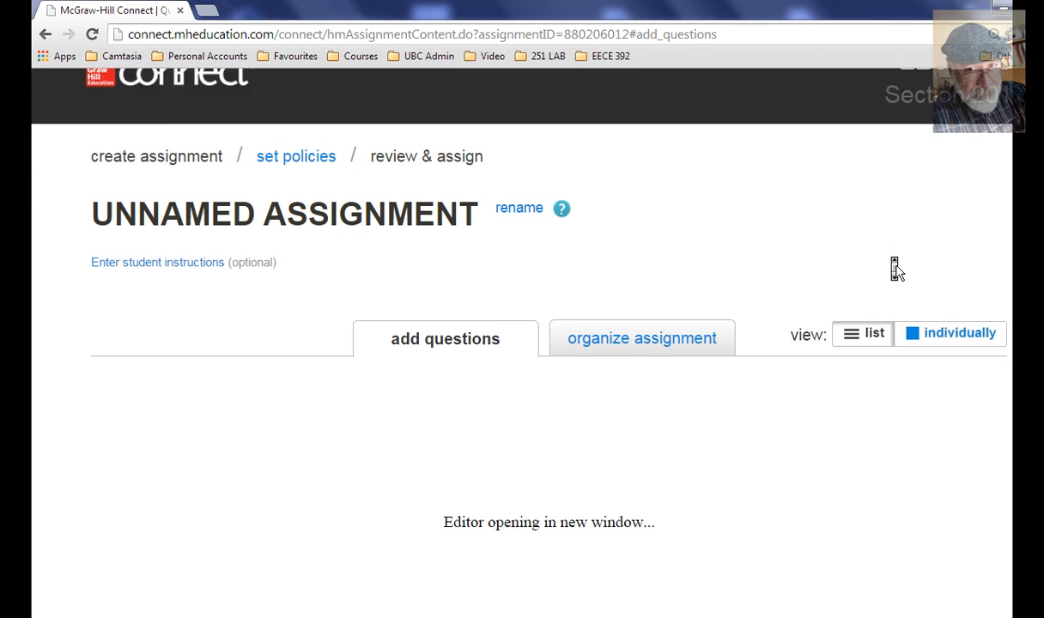
- Review the assignment's question list, checking A1.Q1's 10.00 points value
click(642, 337)
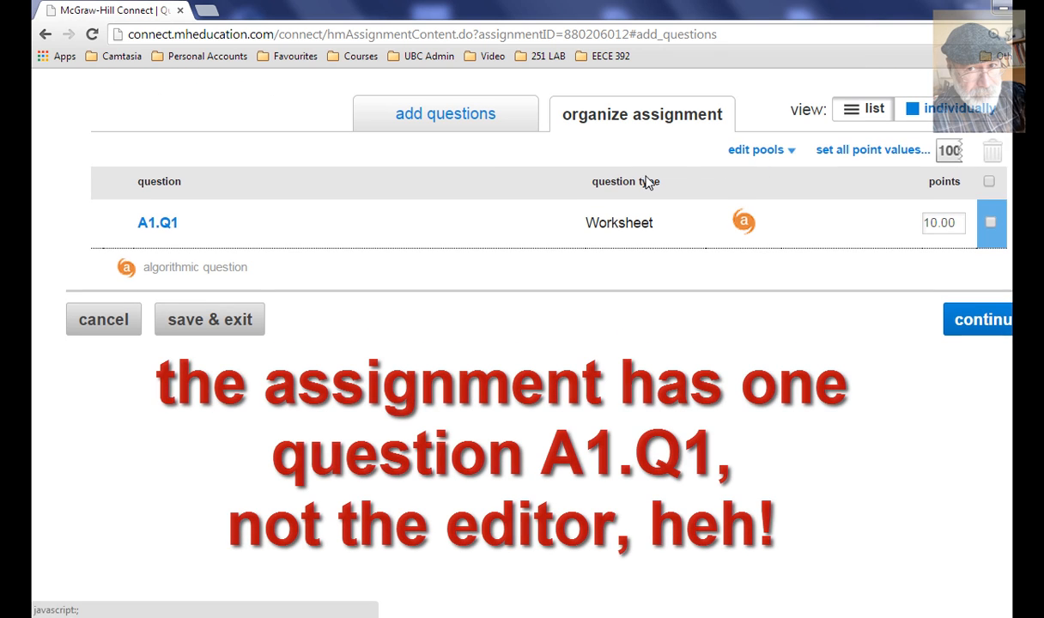
mouse_move(247, 236)
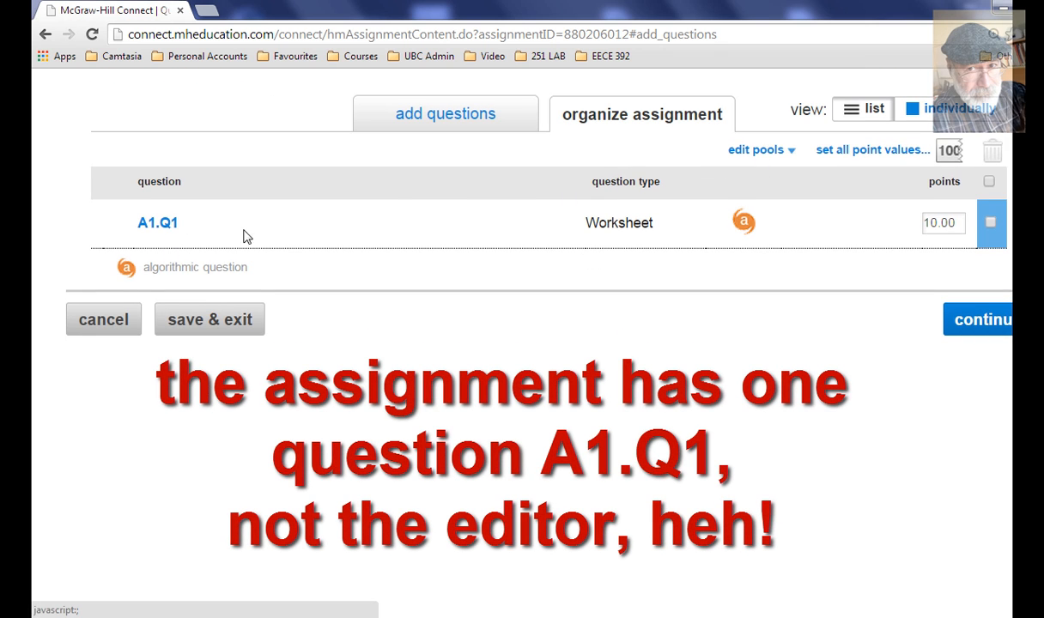
mouse_move(167, 240)
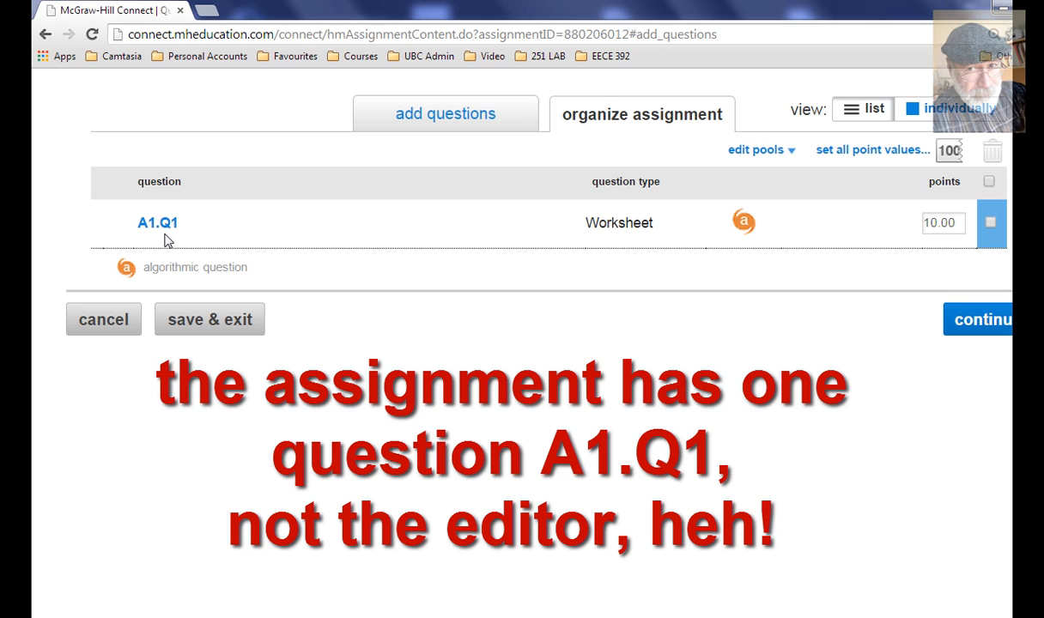
mouse_move(657, 195)
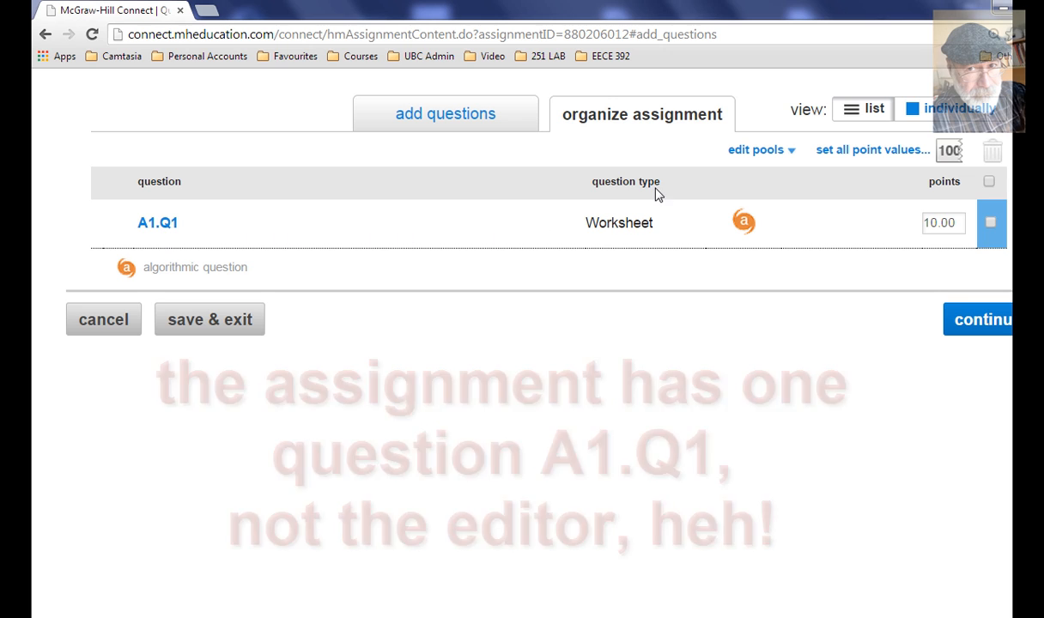
mouse_move(788, 228)
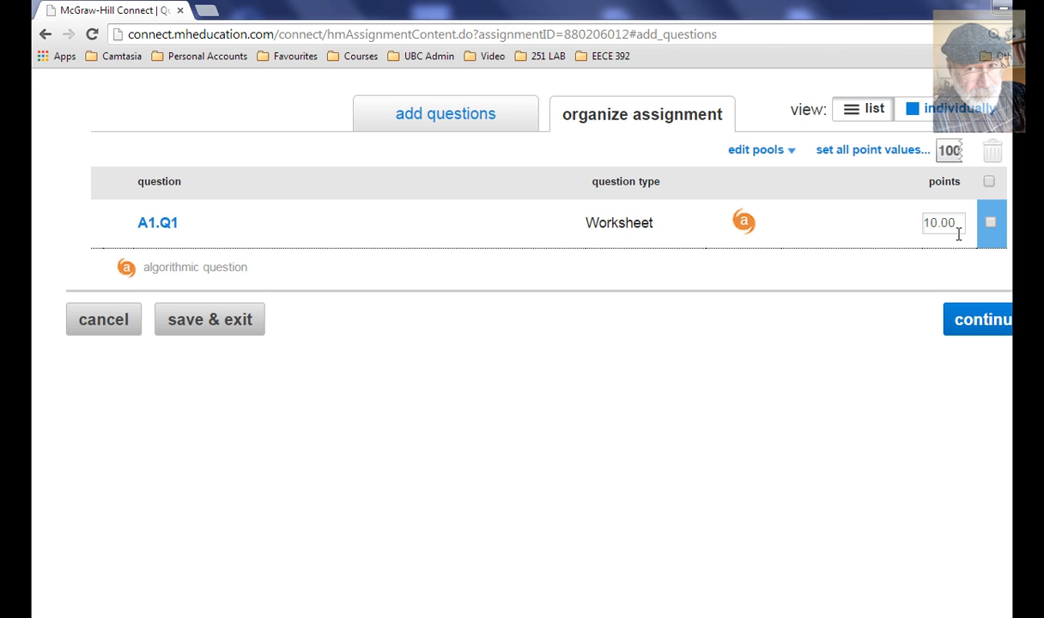
mouse_move(946, 245)
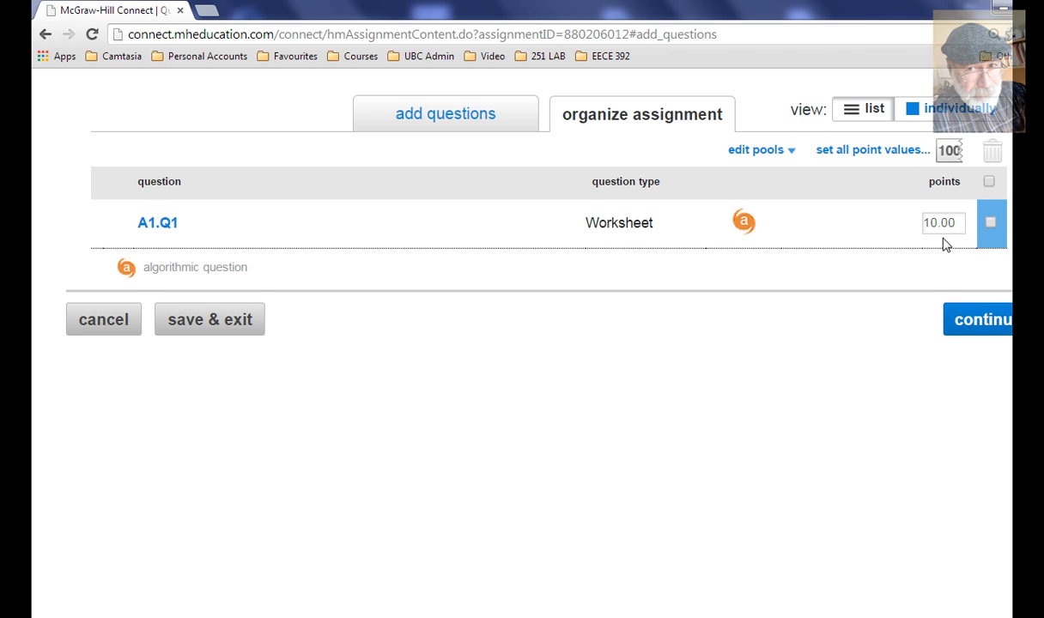
triple_click(942, 223)
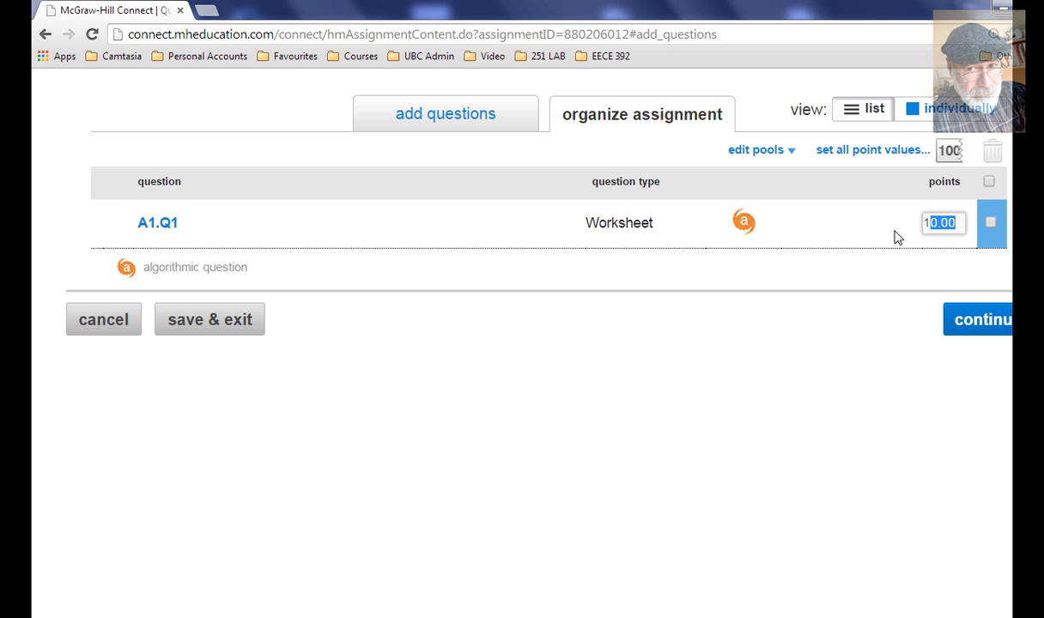
click(158, 222)
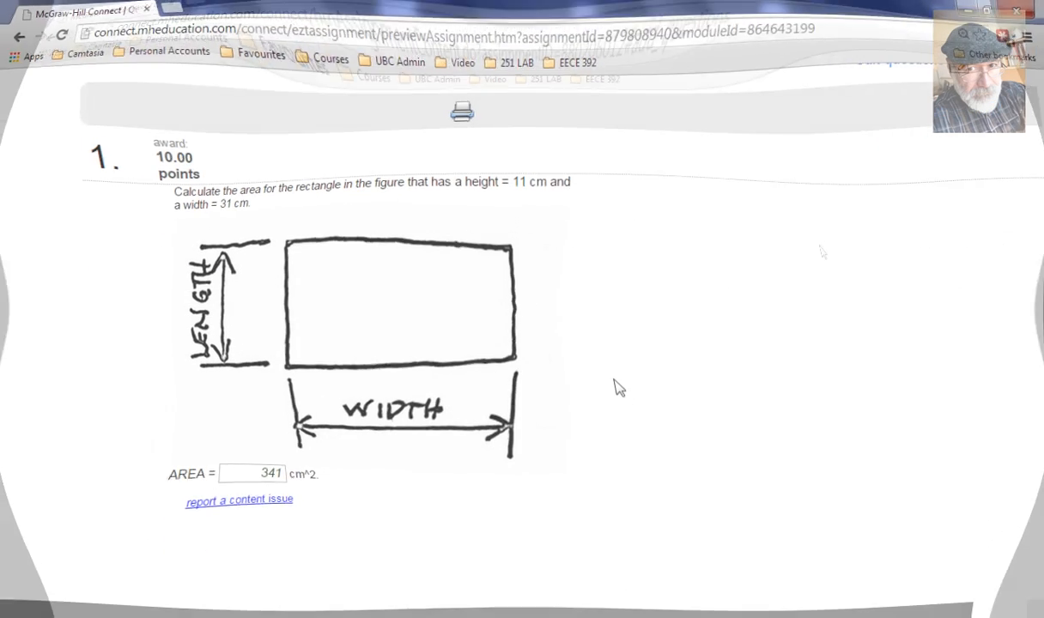
- Scroll the preview to check height 11 cm, width 31 cm and area 341
scroll(up, 3)
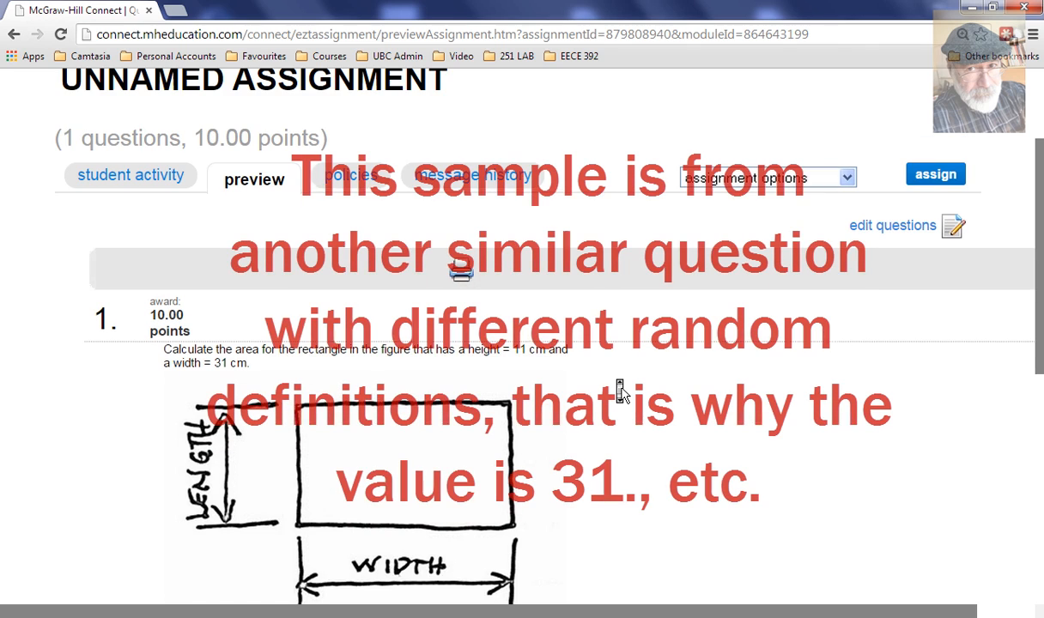
scroll(down, 3)
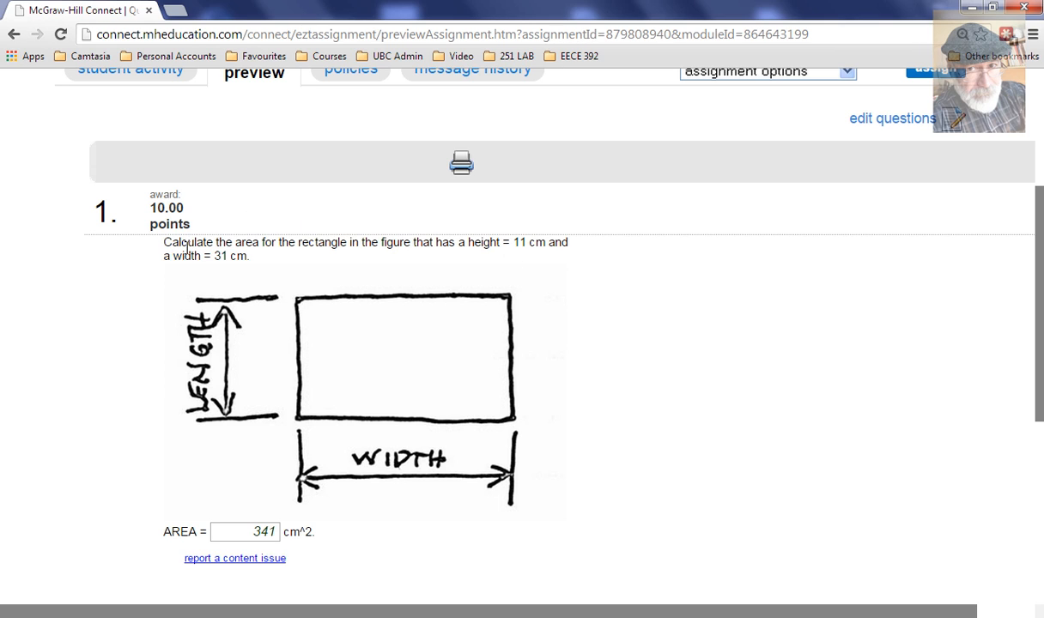
mouse_move(536, 261)
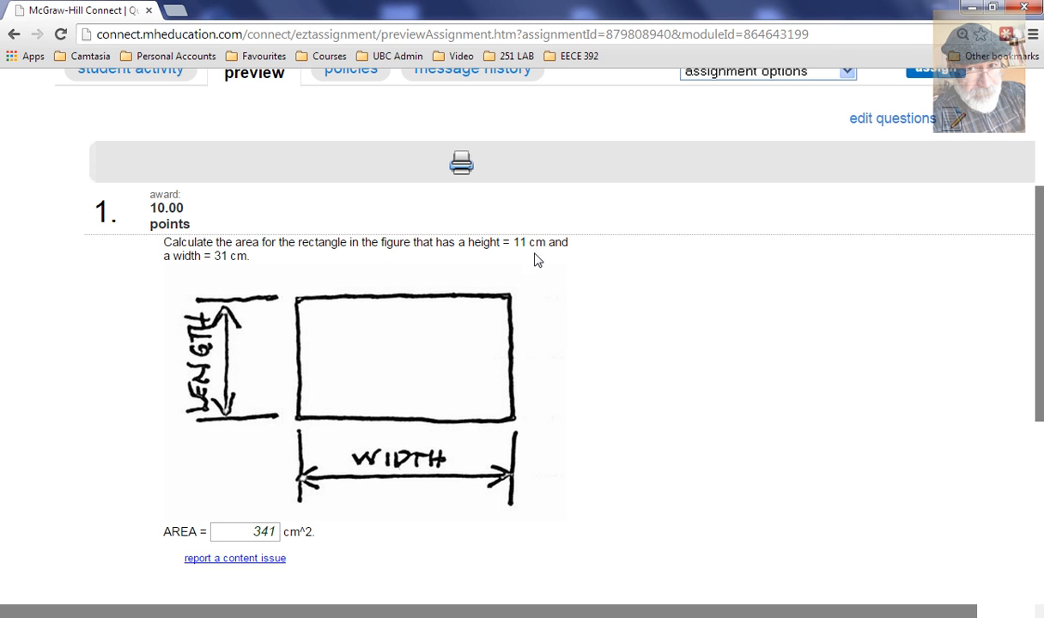
mouse_move(524, 255)
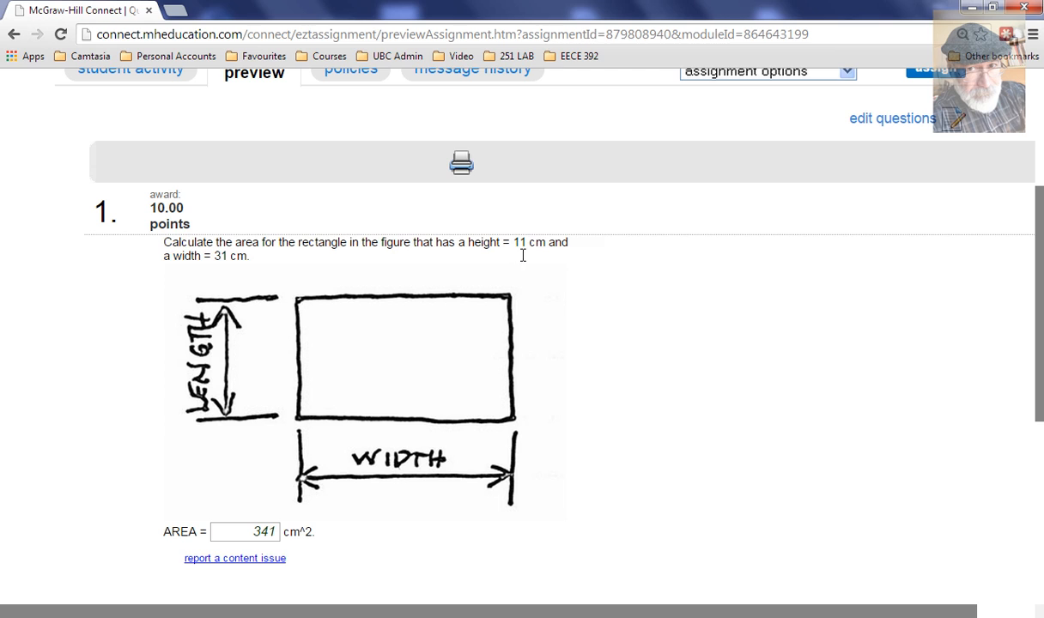
mouse_move(230, 268)
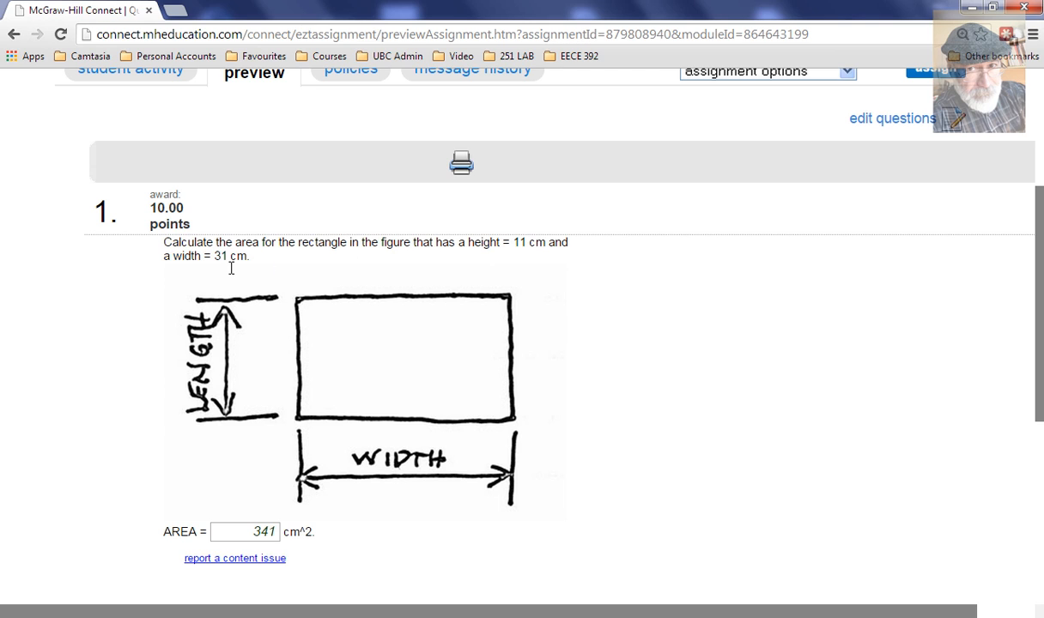
mouse_move(234, 537)
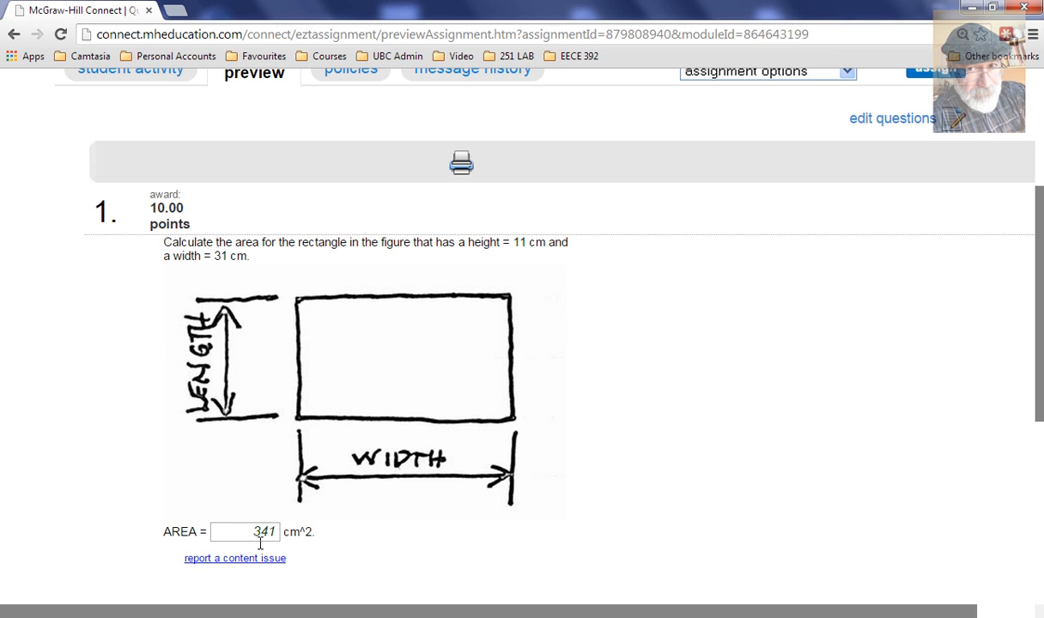
mouse_move(359, 536)
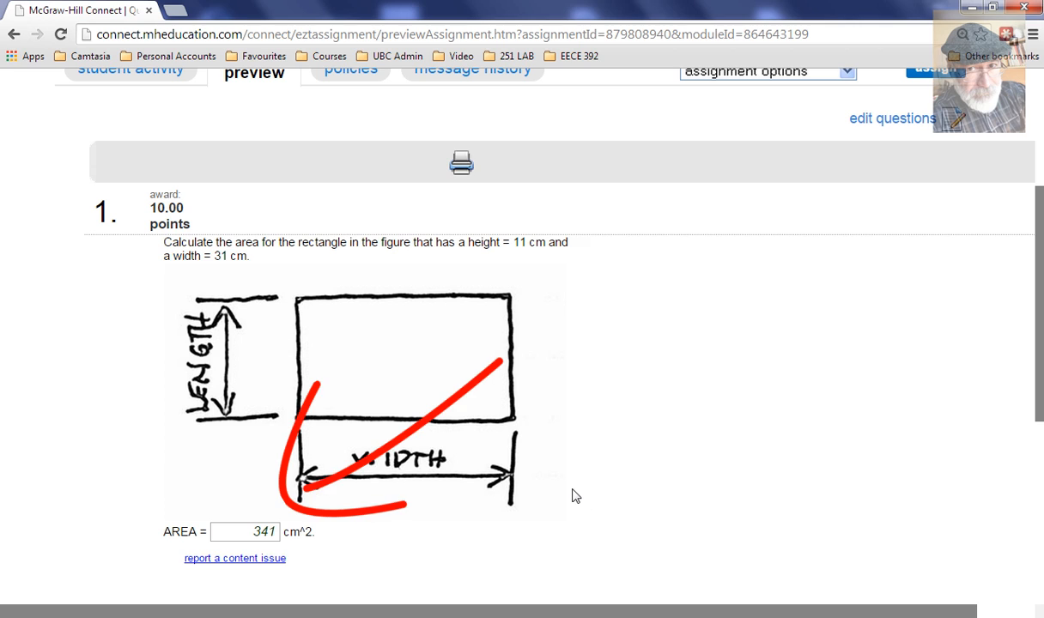
mouse_move(409, 526)
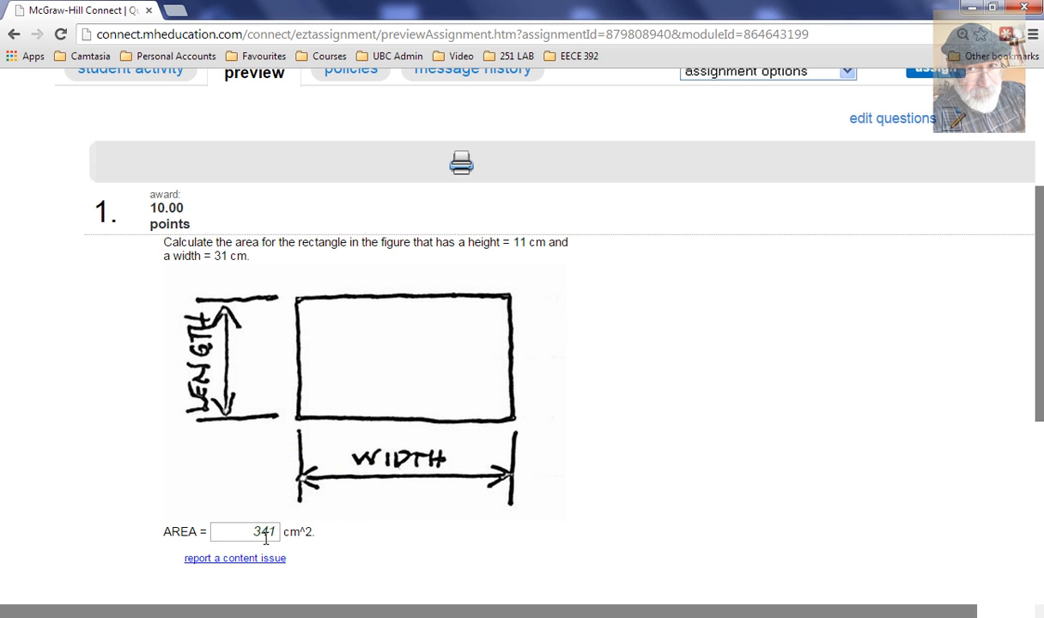
mouse_move(602, 458)
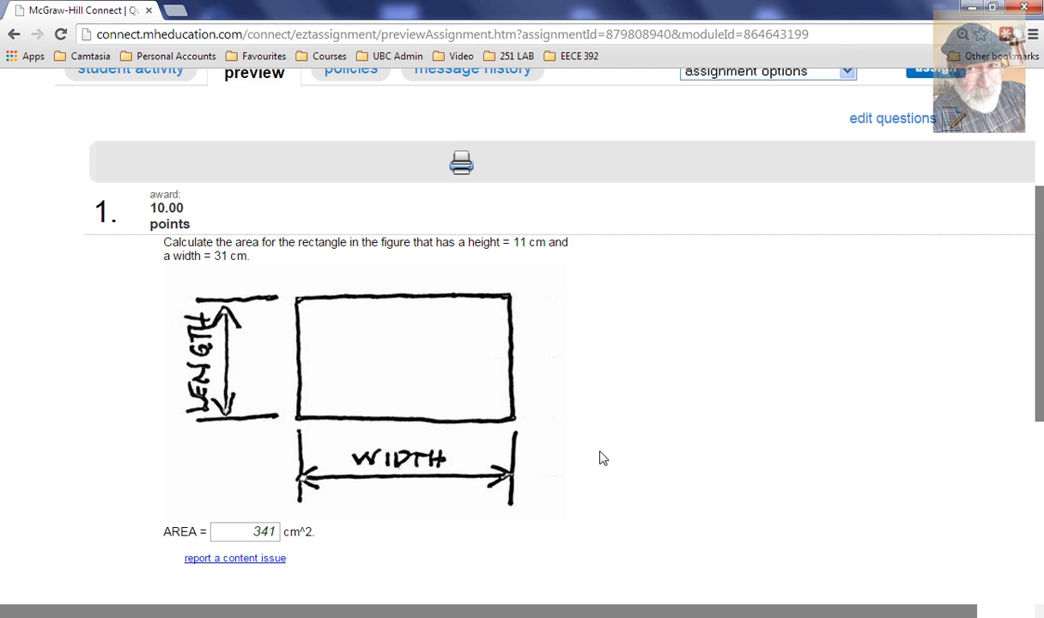
scroll(up, 3)
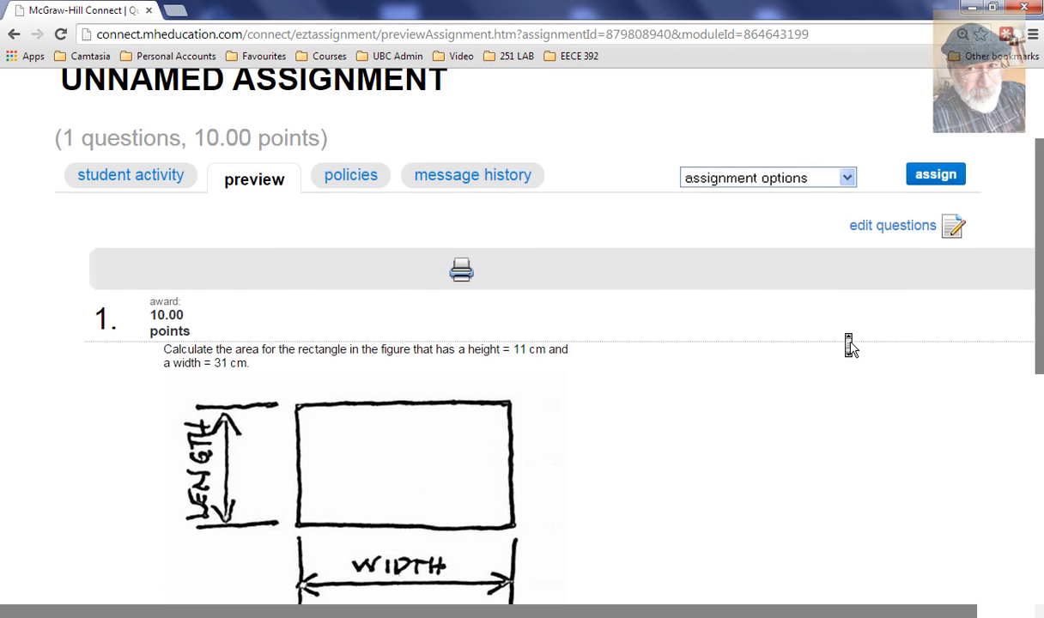
mouse_move(784, 472)
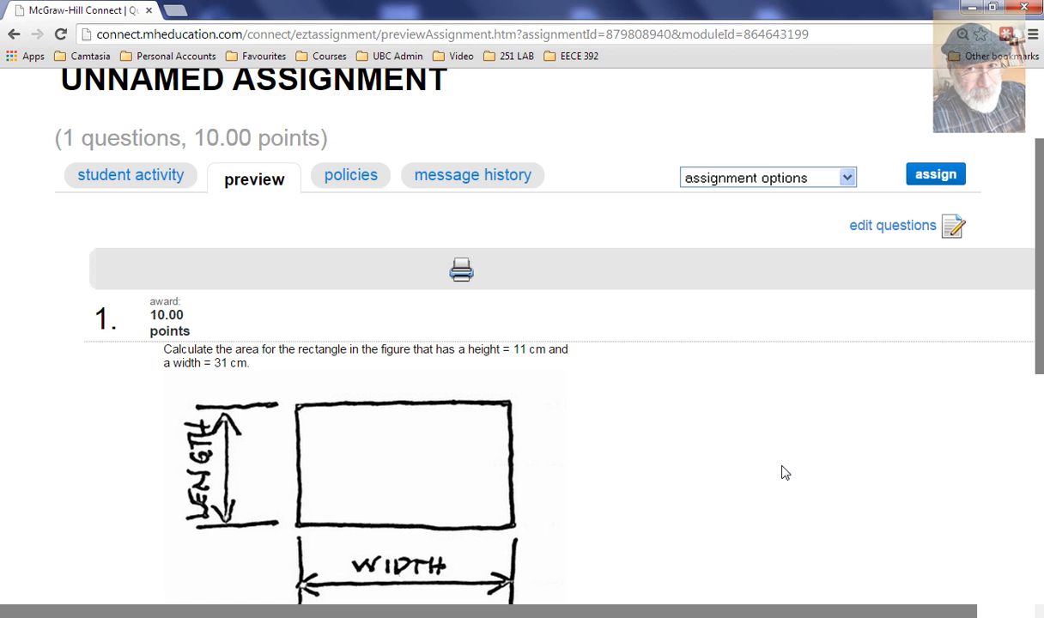